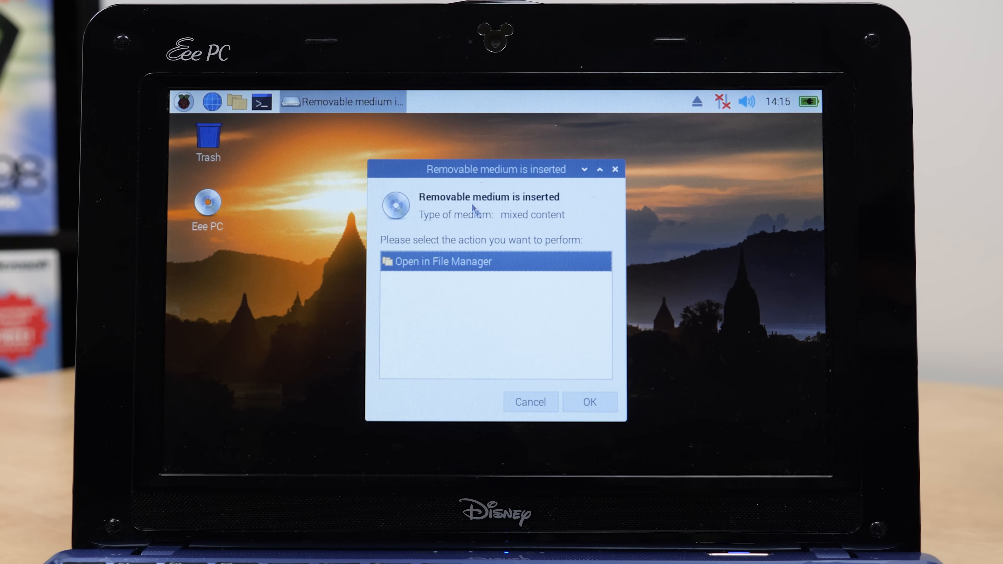
pyautogui.moveTo(616, 171)
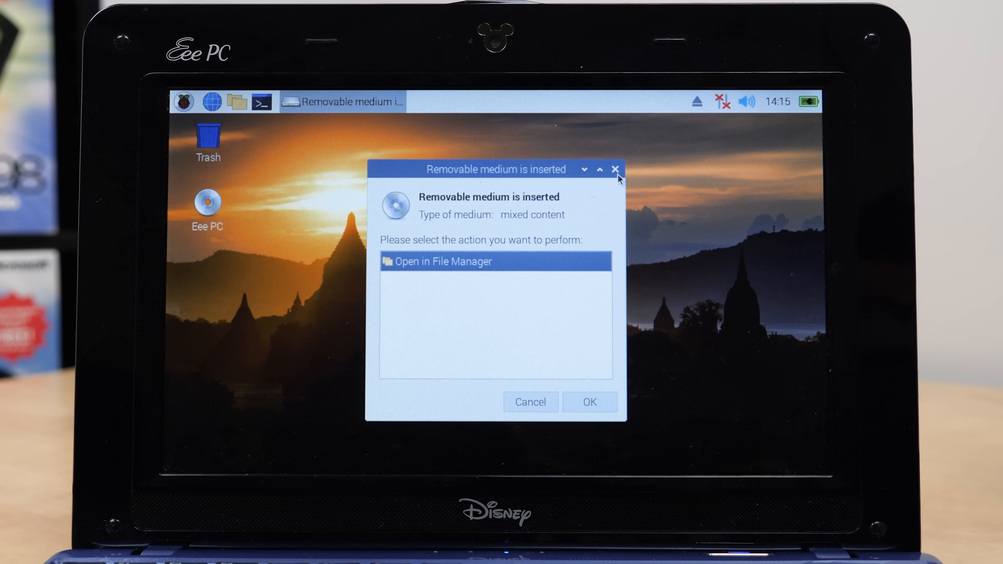
# Dismiss the 'Removable medium is inserted' notice so the desktop shows
pyautogui.click(183, 101)
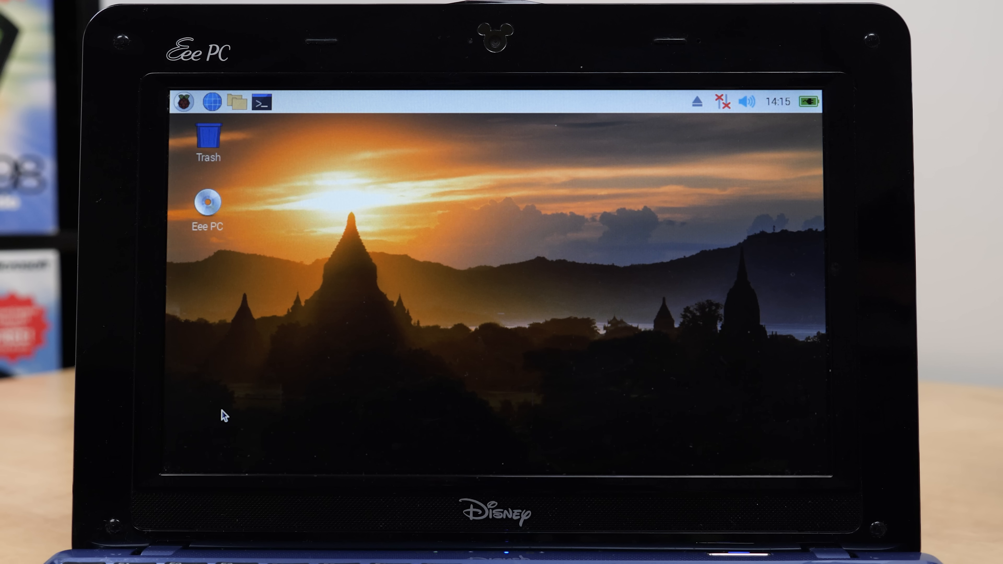
pyautogui.click(183, 102)
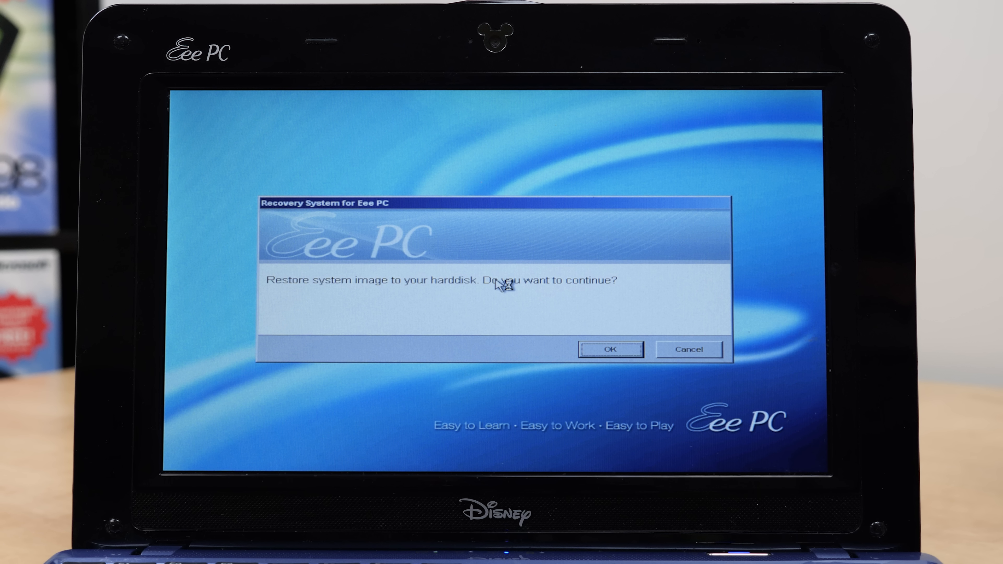
pyautogui.moveTo(501, 286)
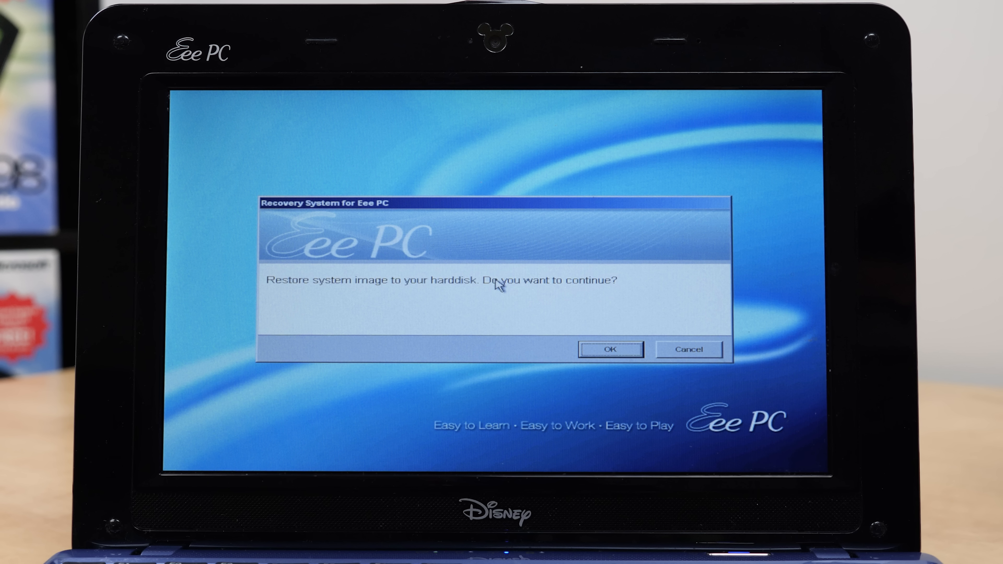
pyautogui.moveTo(422, 239)
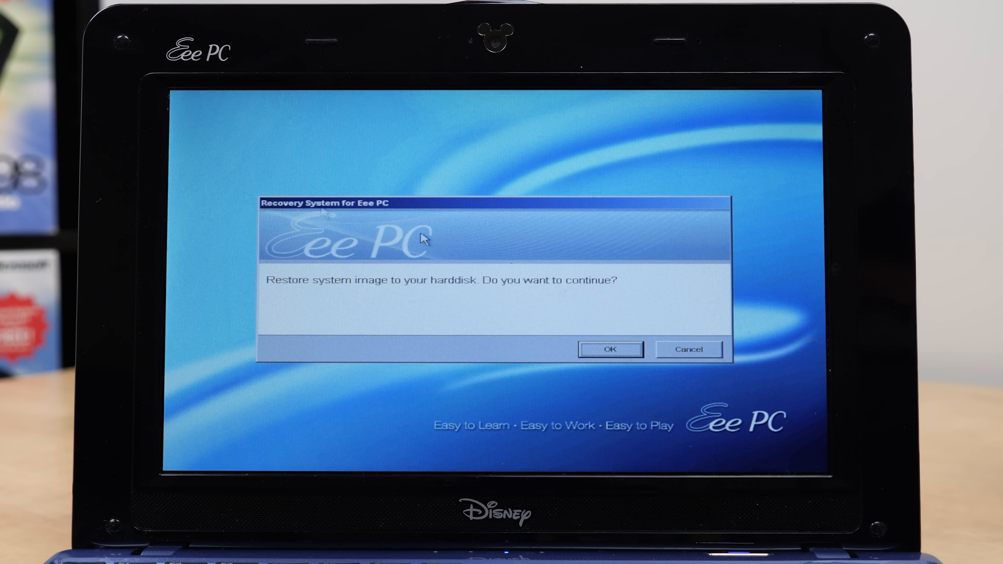
pyautogui.moveTo(626, 357)
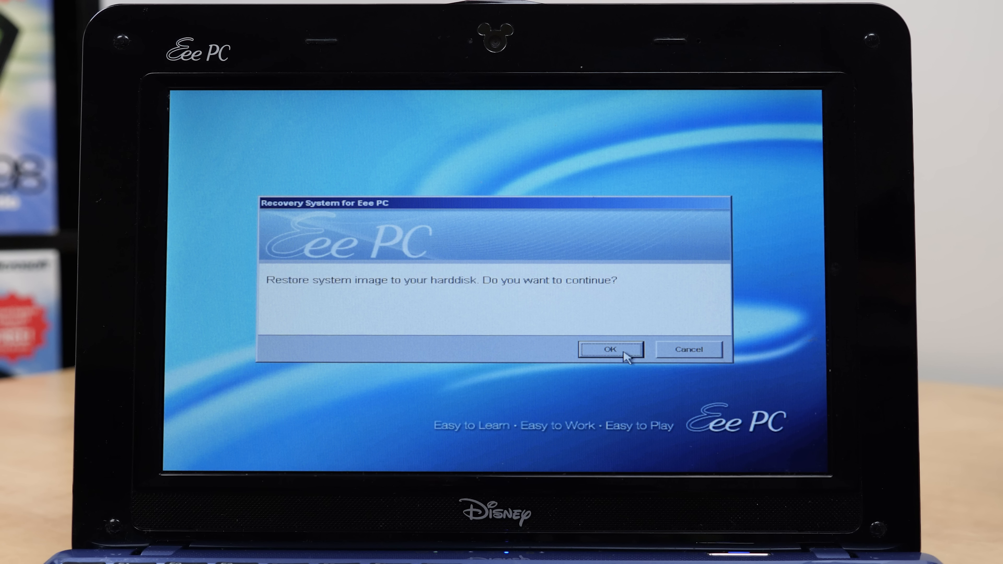
# Agree to restore the system image and confirm it in the Confirmation dialog
pyautogui.click(610, 350)
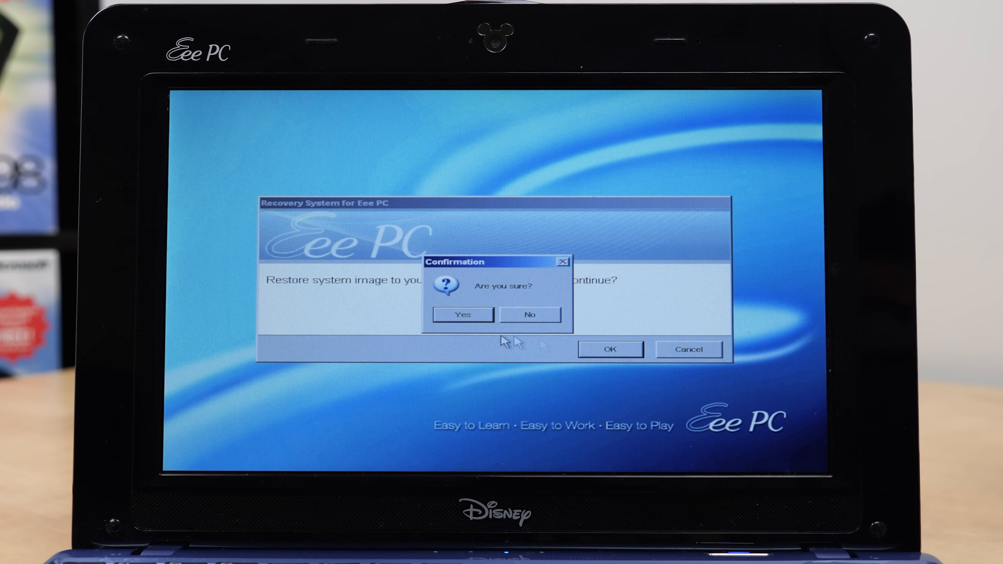
pyautogui.click(462, 314)
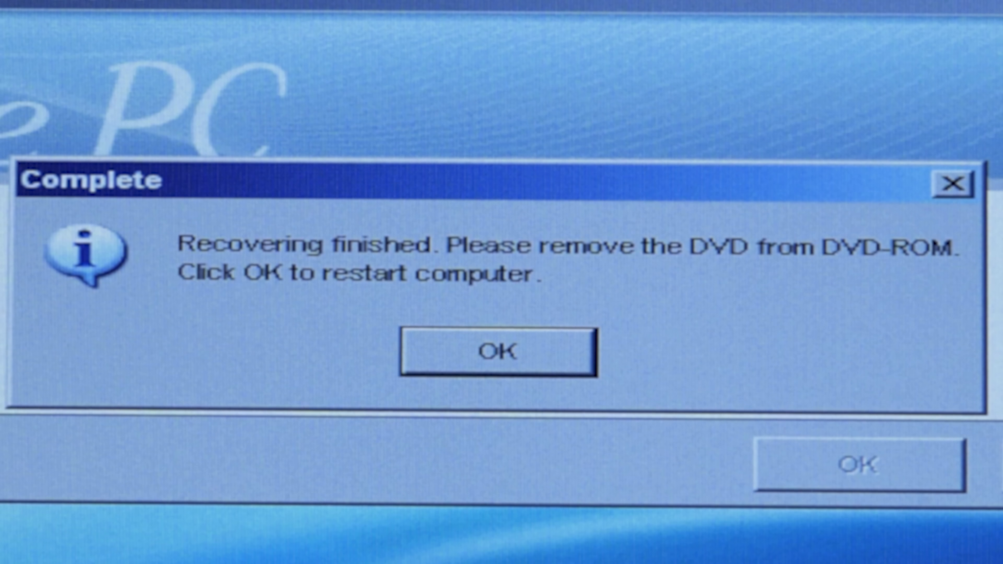
# Acknowledge the Complete message to restart into Windows XP Setup
pyautogui.click(498, 351)
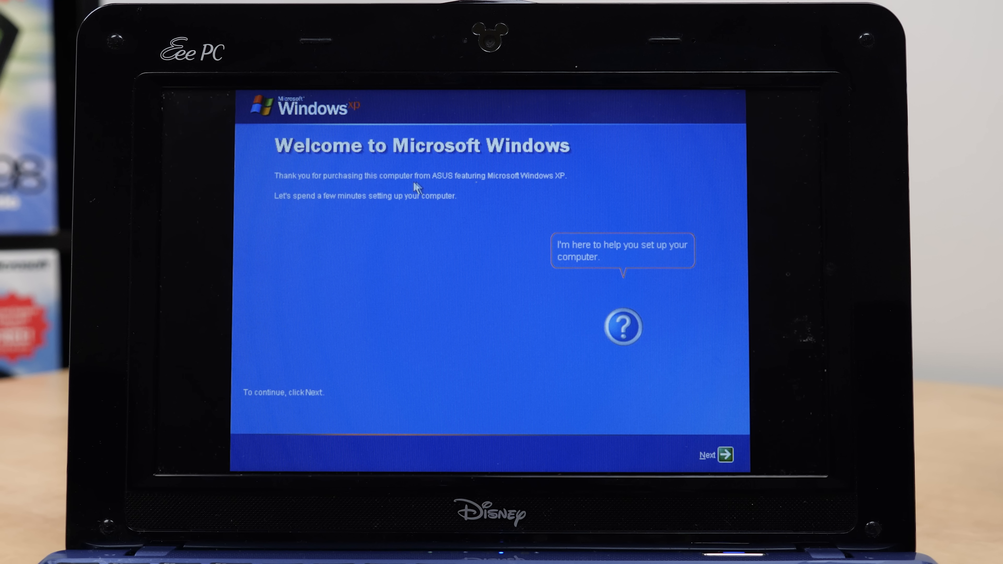
pyautogui.moveTo(454, 377)
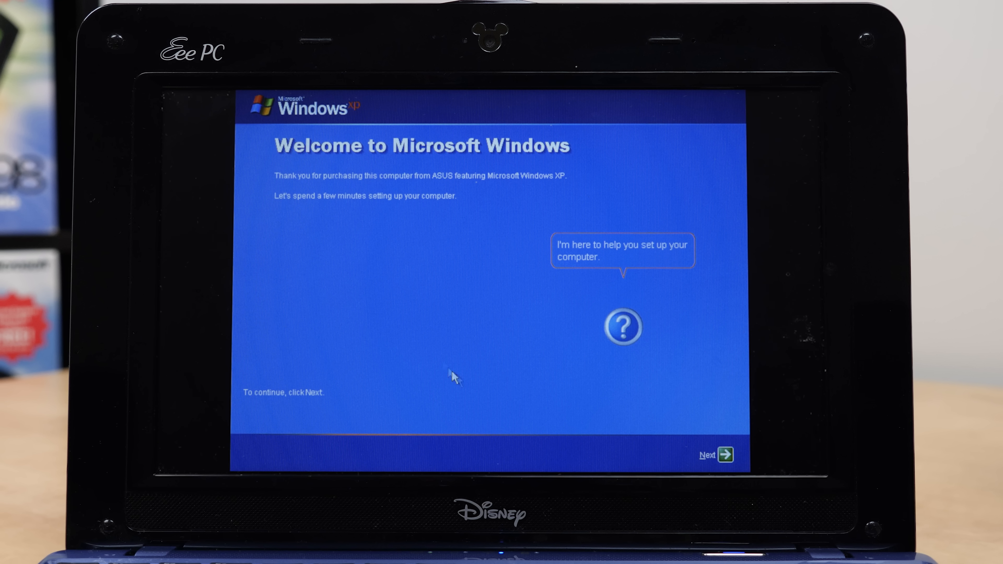
pyautogui.moveTo(456, 322)
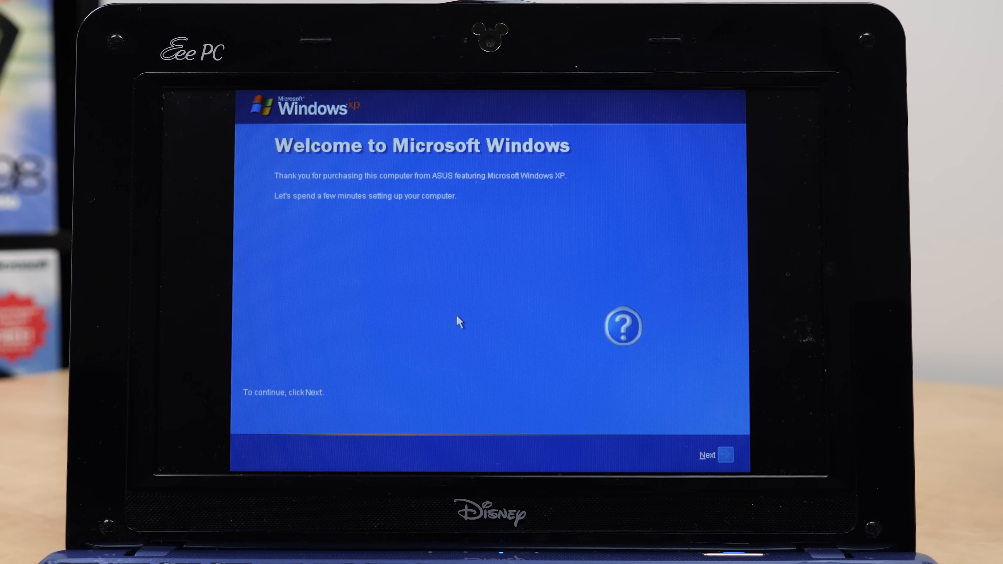
# Keep default region, language and Eastern Time, accept both license agreements and skip automatic updates
pyautogui.click(719, 455)
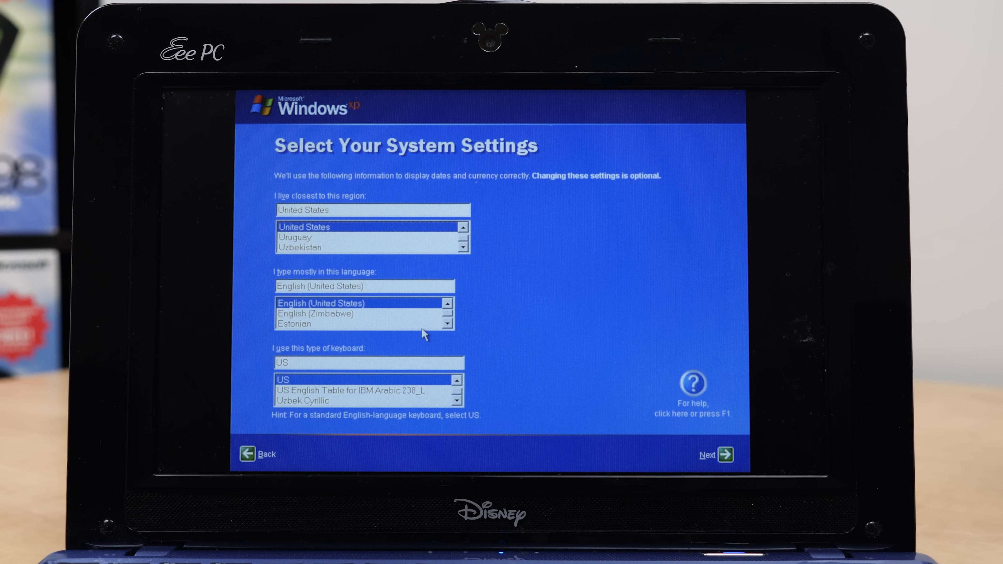
pyautogui.moveTo(753, 453)
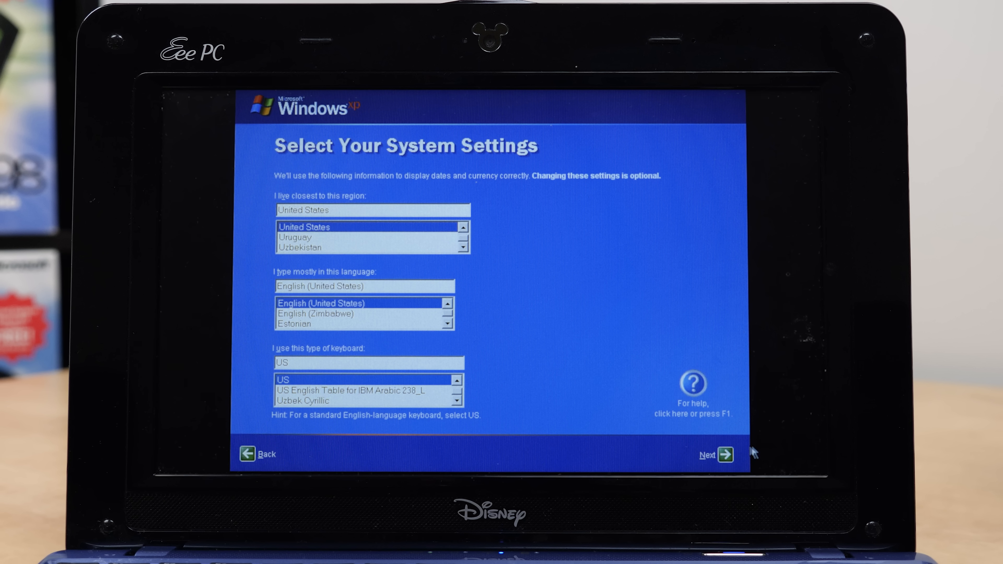
pyautogui.click(726, 454)
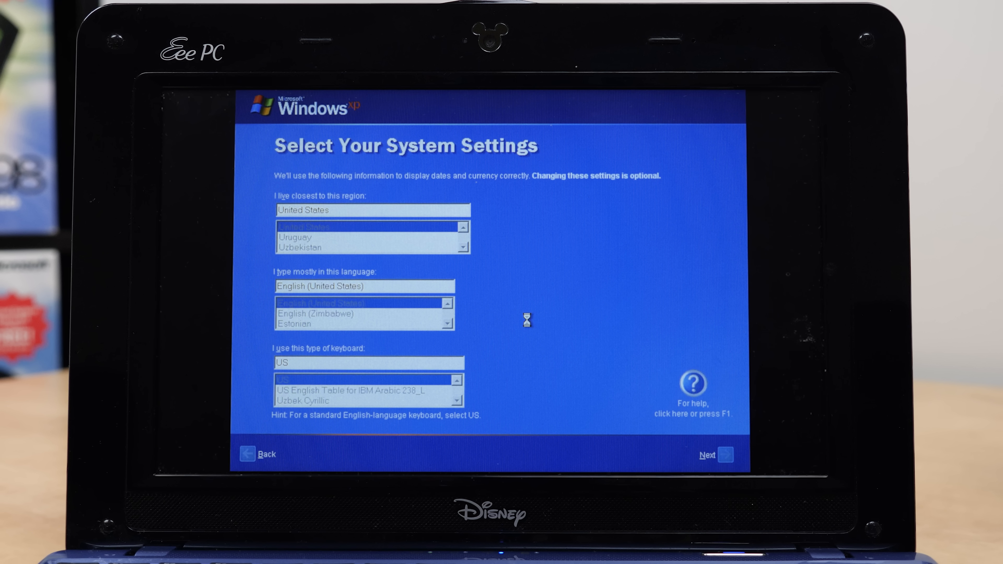
pyautogui.click(715, 454)
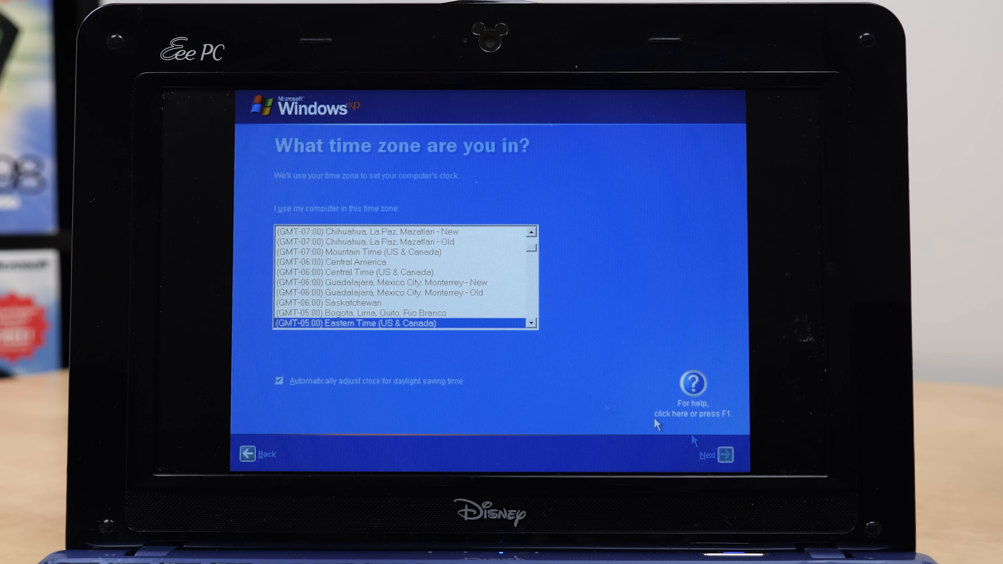
pyautogui.click(726, 455)
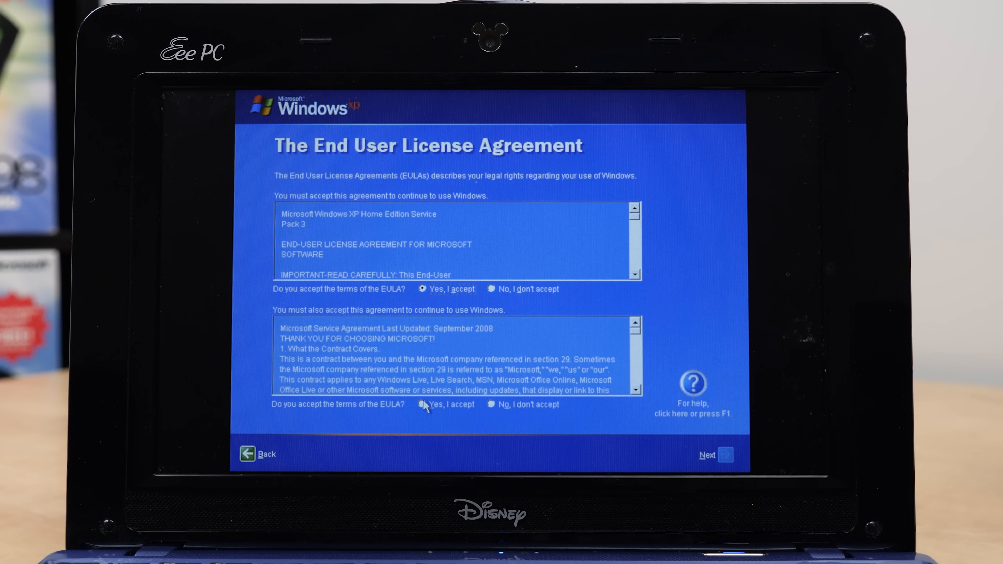
pyautogui.click(424, 404)
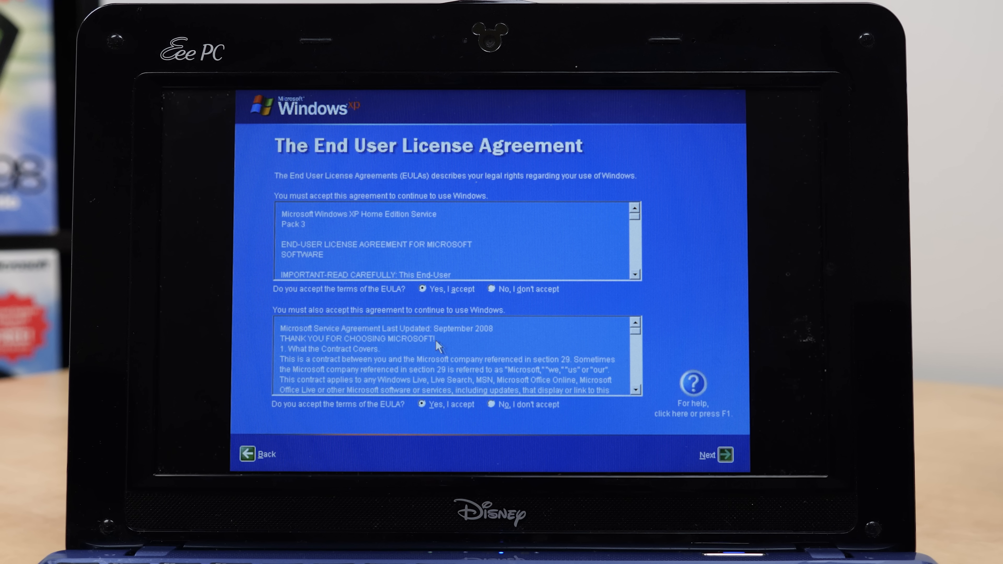
pyautogui.click(724, 455)
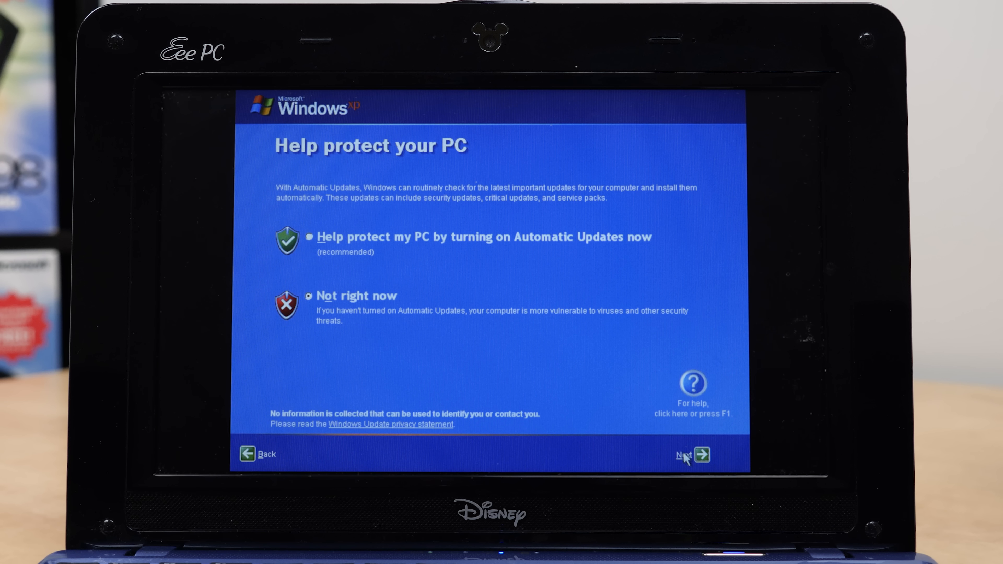
pyautogui.click(704, 454)
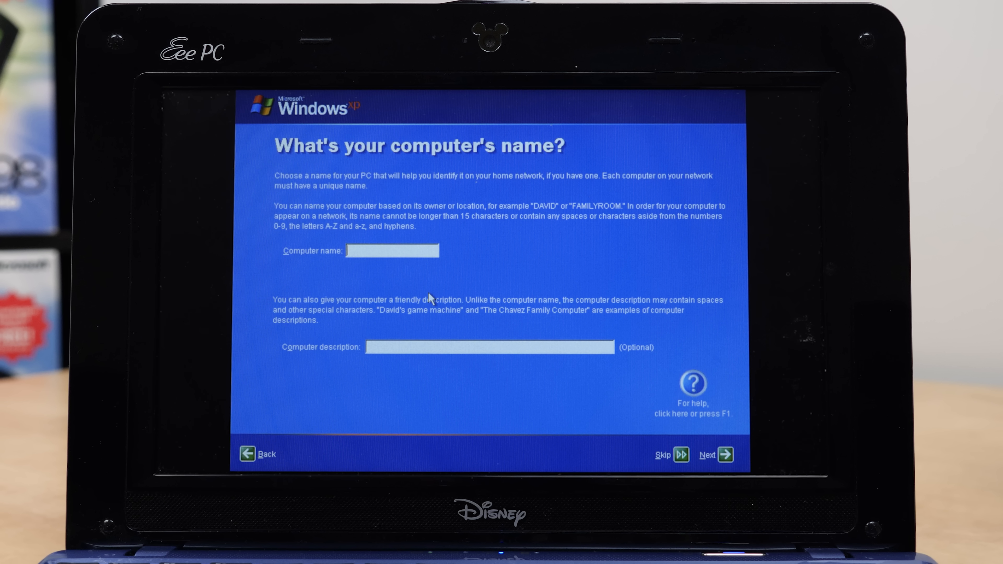
# Name the computer NETPAL, skip the connectivity check and registration, and add user 'n'
pyautogui.write('NETP')
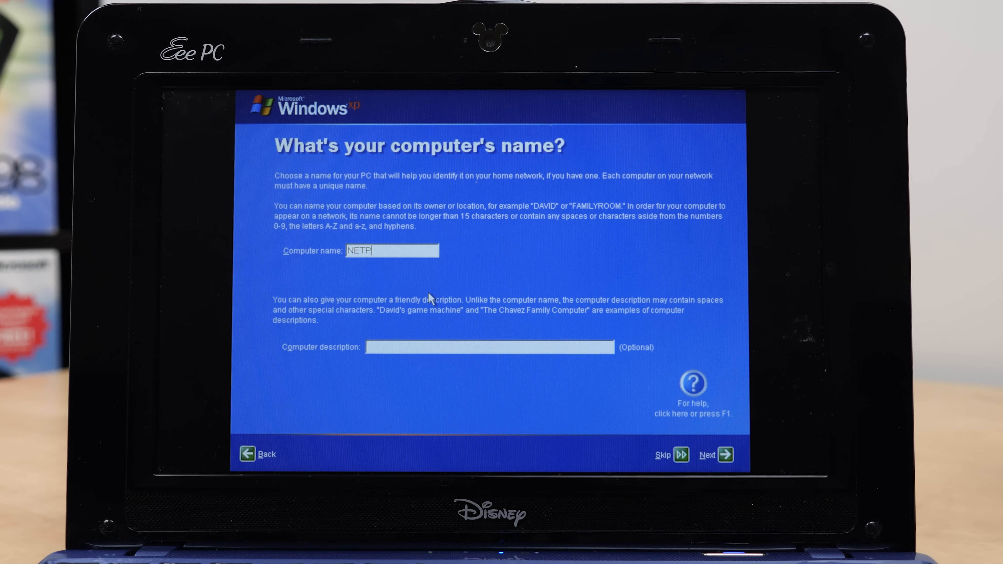
pyautogui.write('AL')
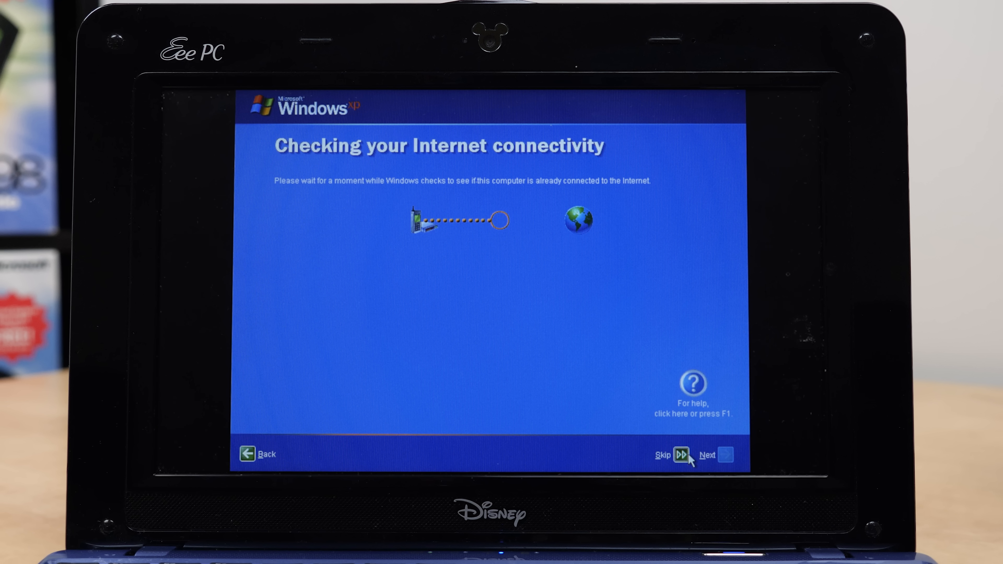
pyautogui.click(680, 455)
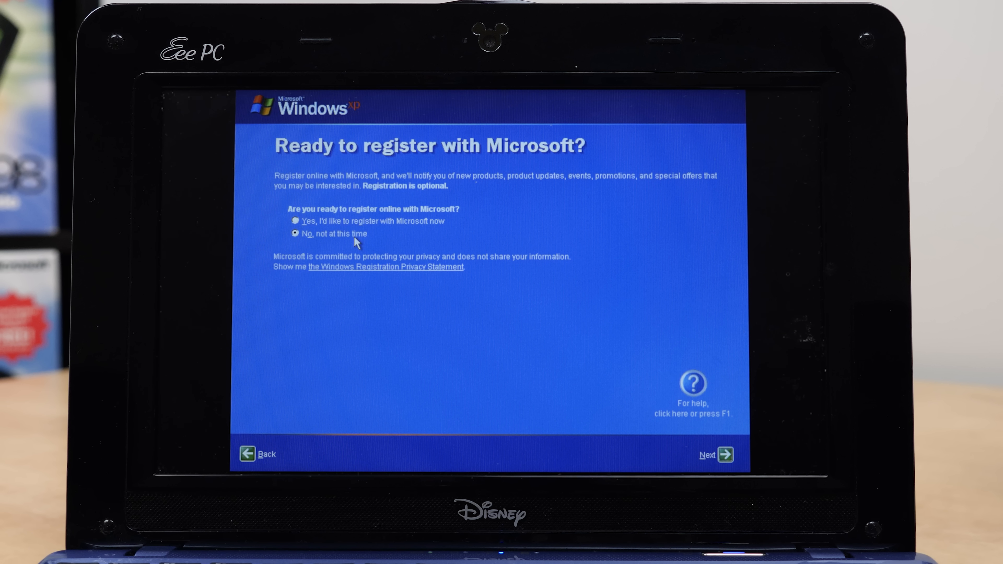
pyautogui.click(725, 454)
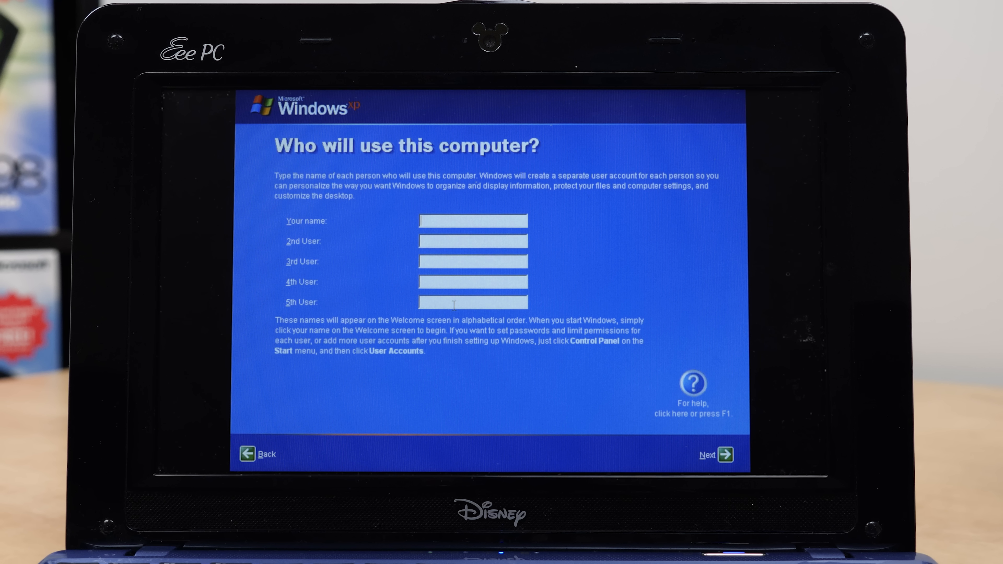
pyautogui.write('n')
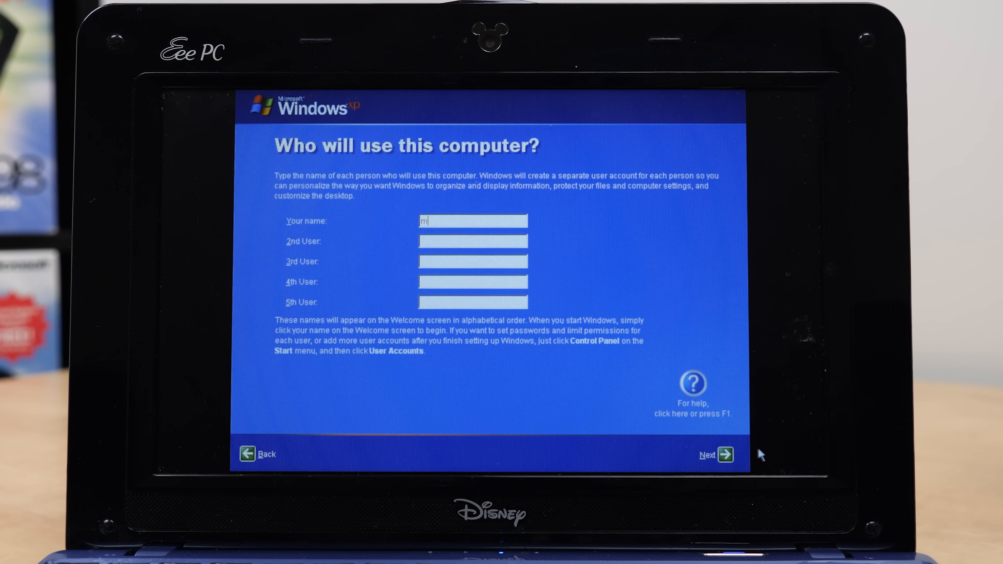
pyautogui.click(726, 454)
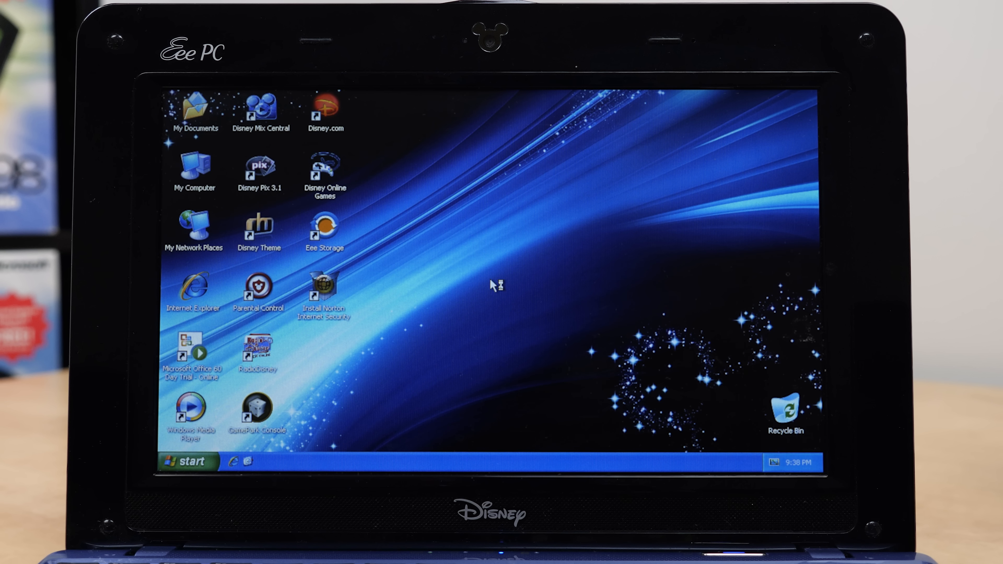
# Launch Parental Control from the taskbar to show the Disney Netbook Setup welcome
pyautogui.click(186, 462)
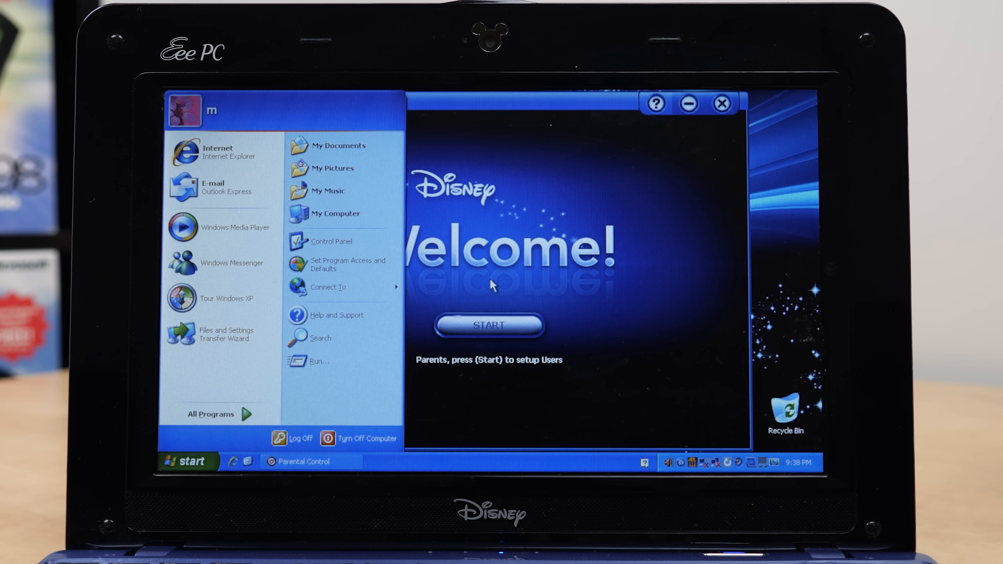
pyautogui.moveTo(539, 236)
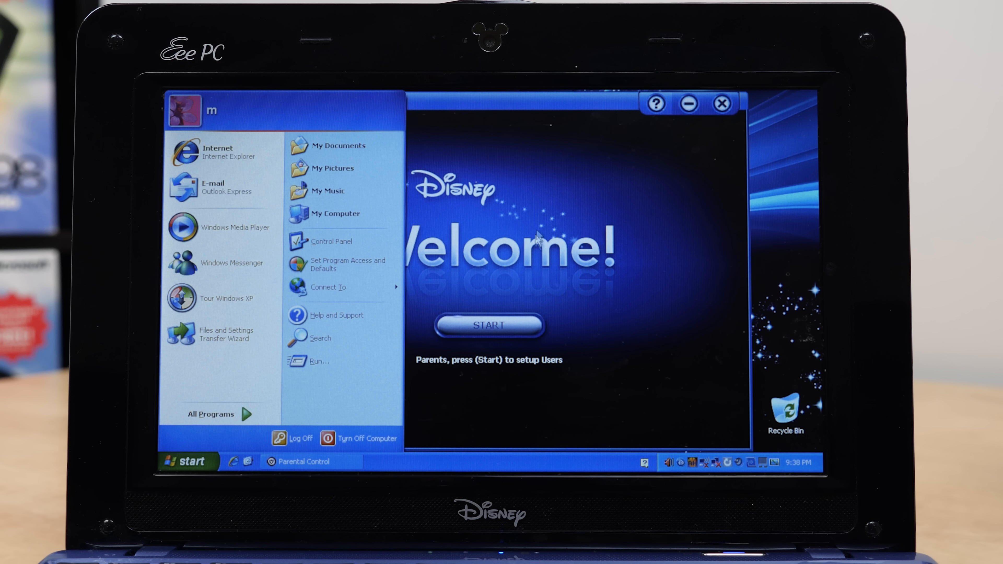
pyautogui.moveTo(506, 119)
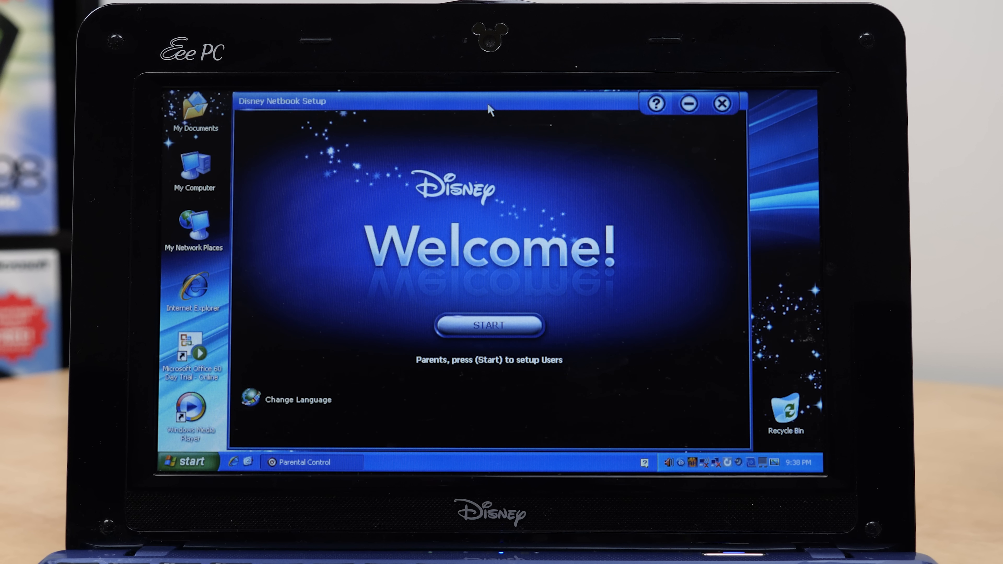
pyautogui.moveTo(444, 112)
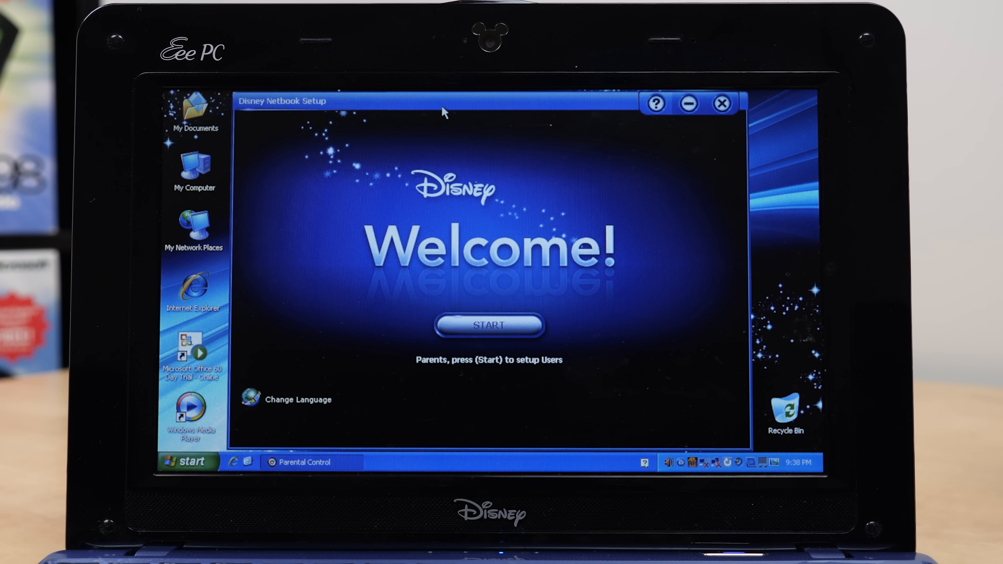
pyautogui.moveTo(461, 307)
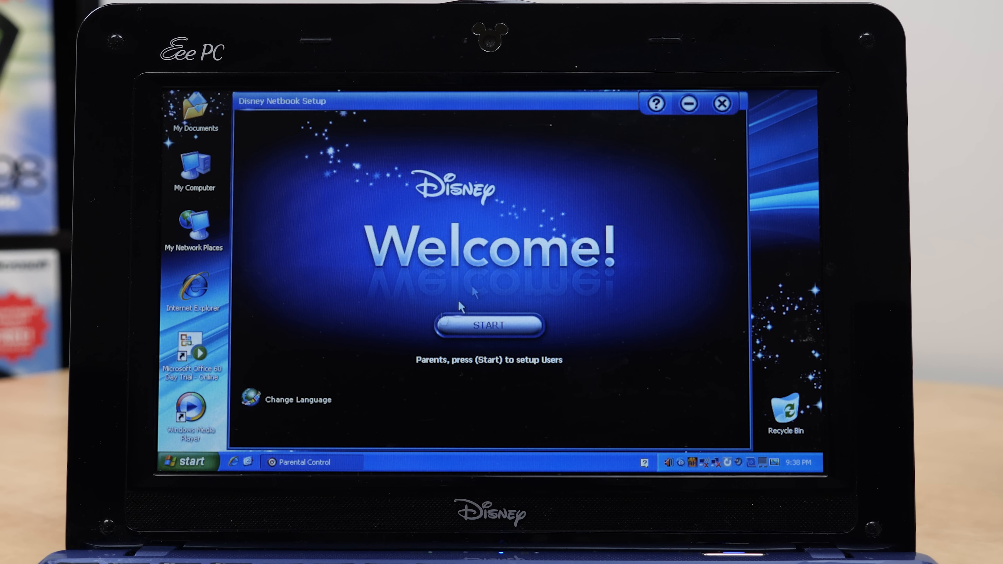
pyautogui.moveTo(487, 333)
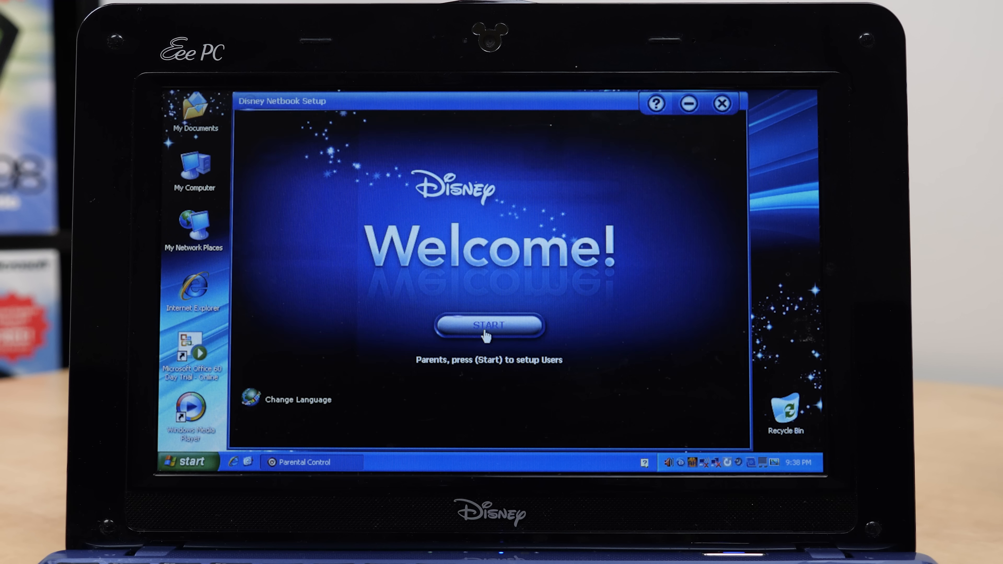
# Create the new user John with a Disney character picture from the Disney Pictures list
pyautogui.click(488, 327)
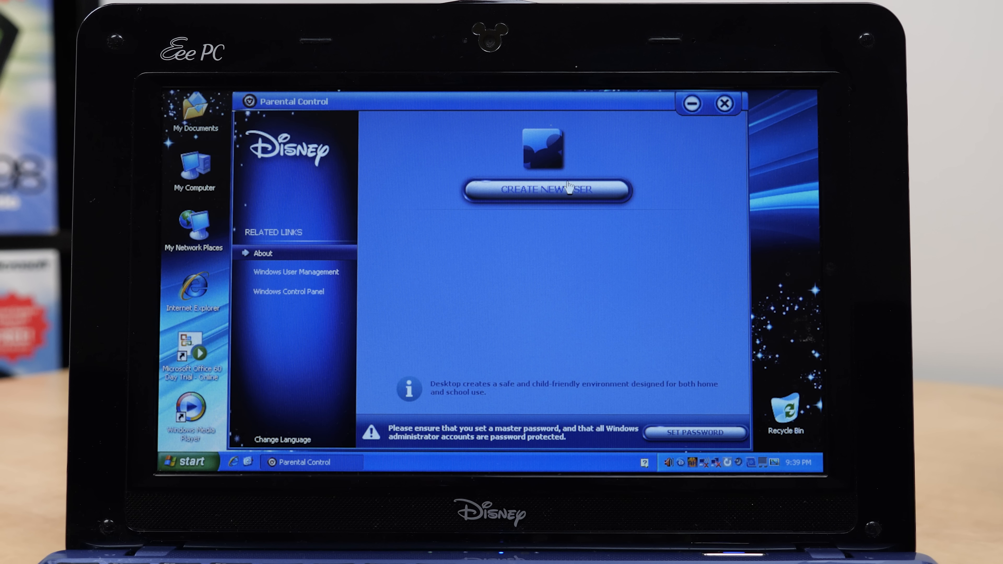
pyautogui.click(547, 189)
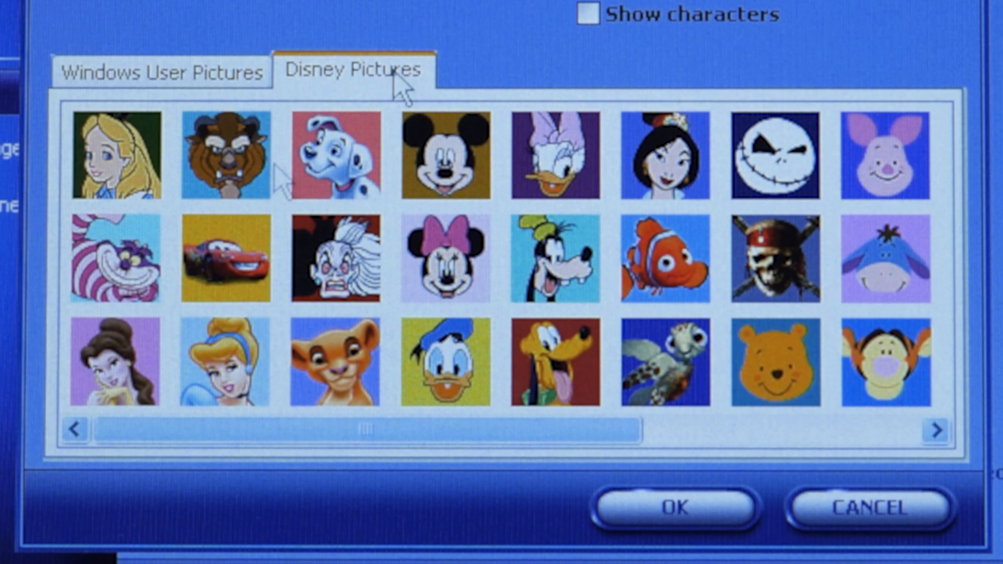
pyautogui.click(159, 71)
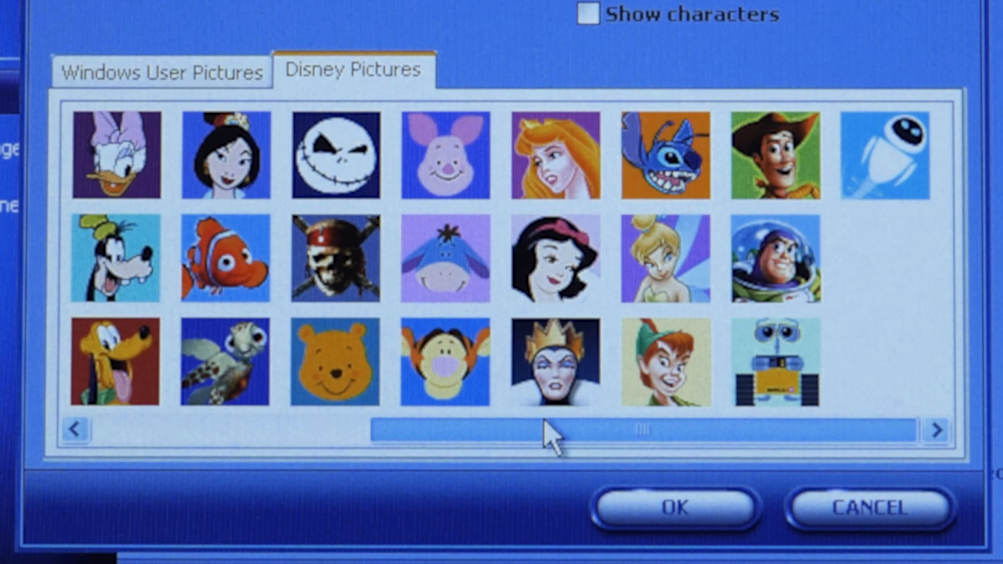
pyautogui.click(74, 429)
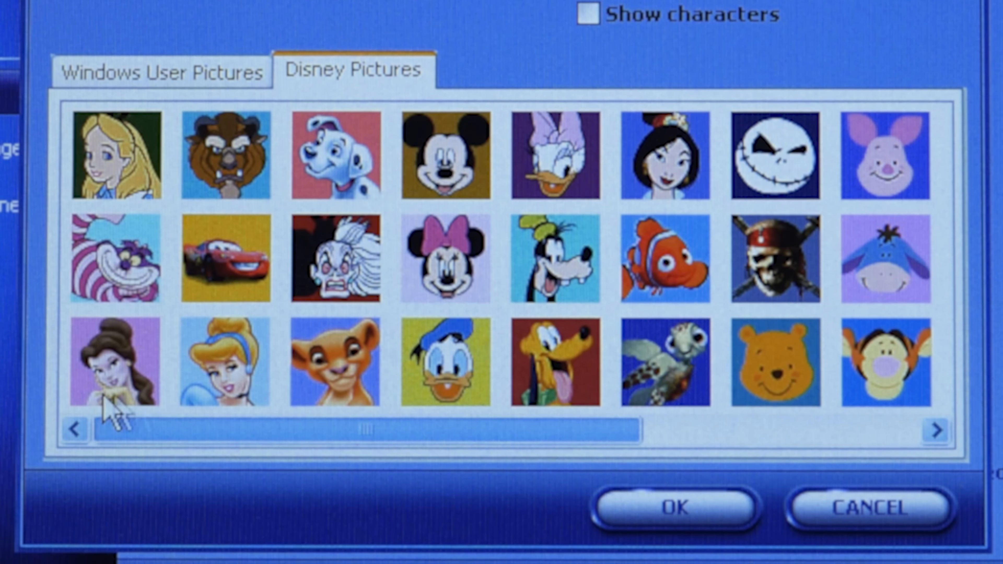
pyautogui.hscroll(3)
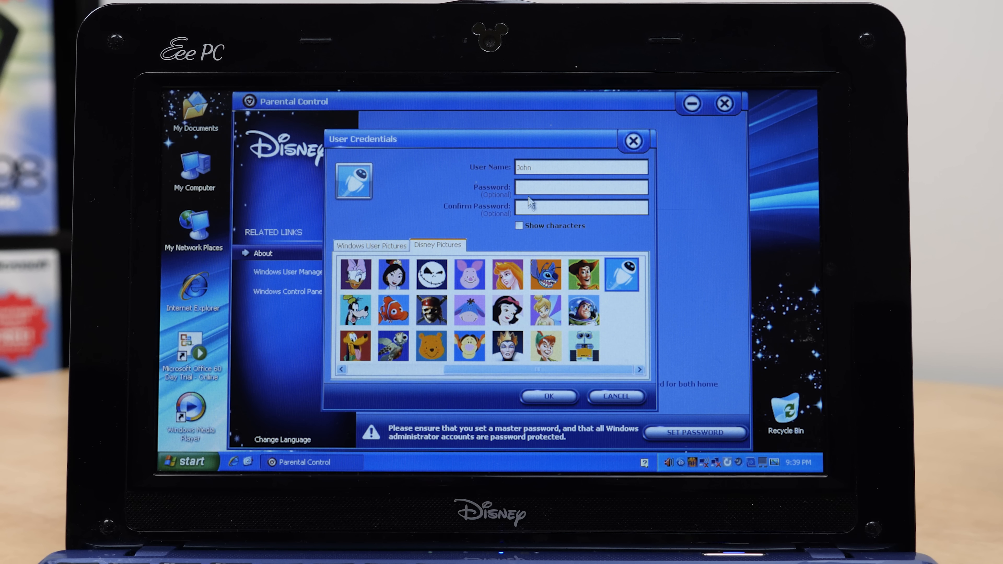
pyautogui.click(547, 397)
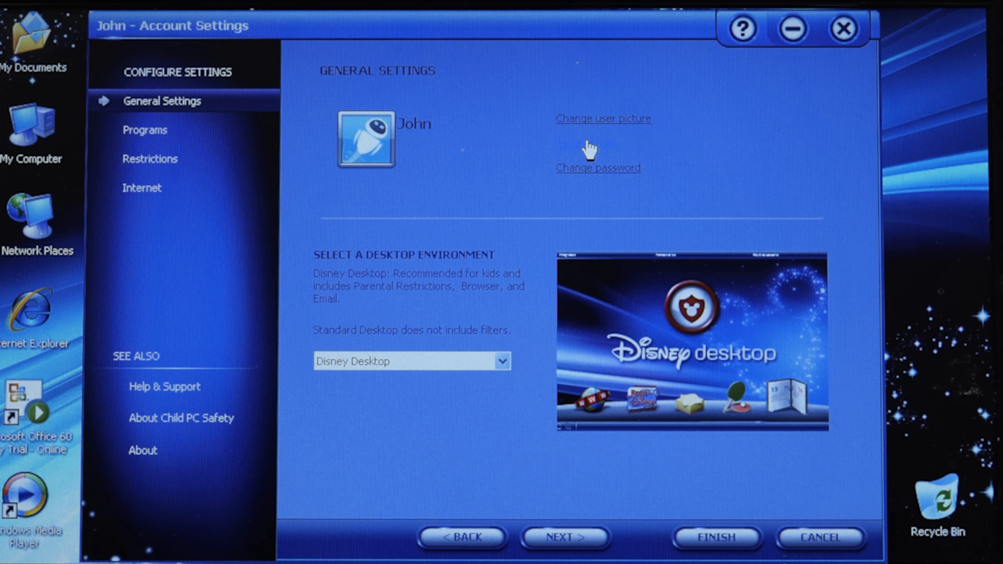
pyautogui.moveTo(381, 355)
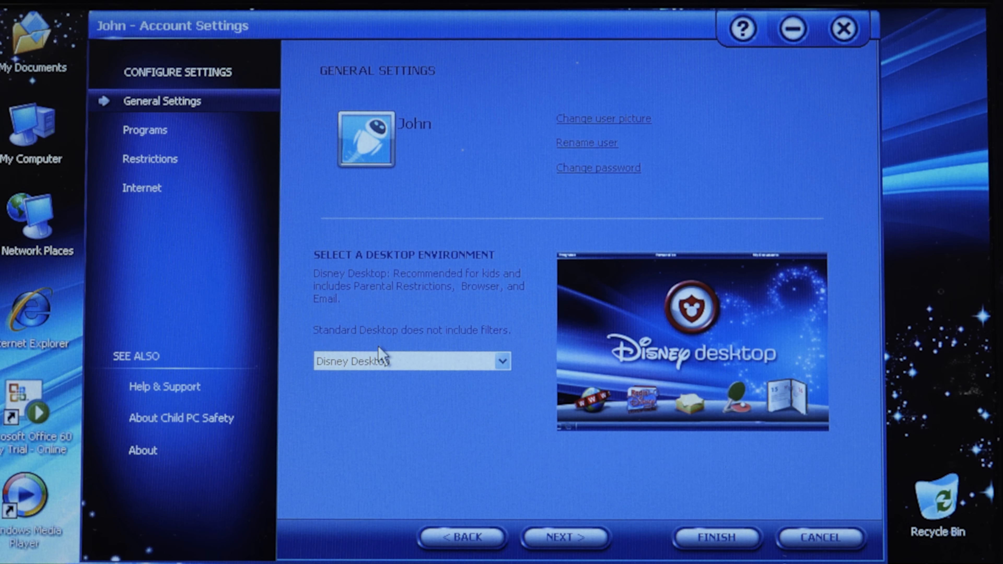
pyautogui.moveTo(390, 406)
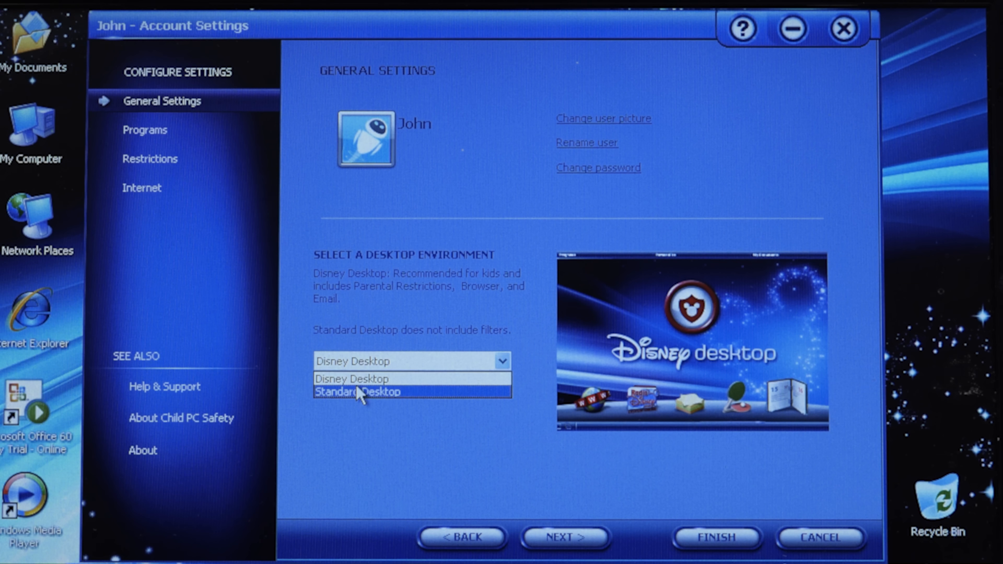
# Try Standard Desktop for John, then decline the warning and keep Disney Desktop
pyautogui.click(357, 391)
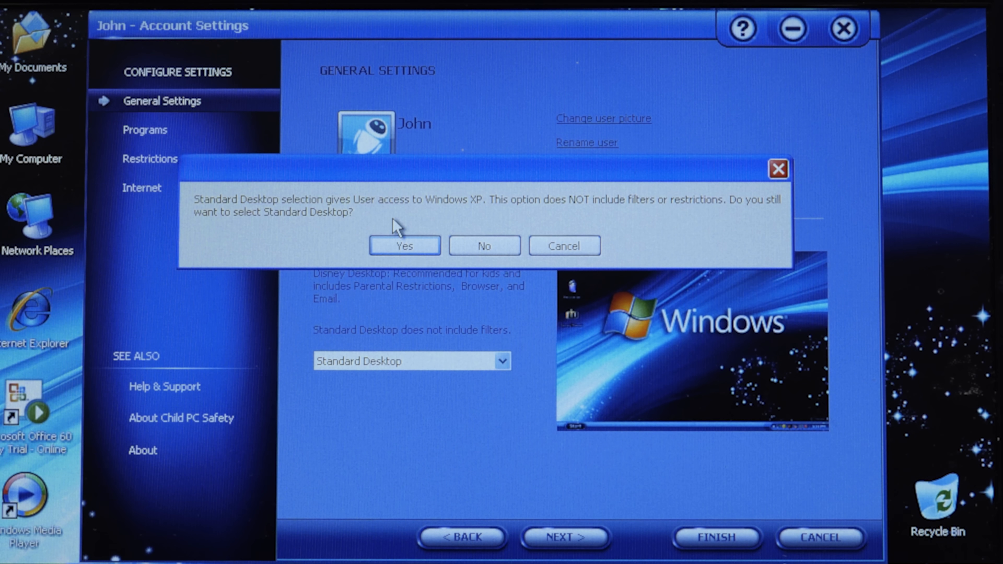
pyautogui.moveTo(564, 216)
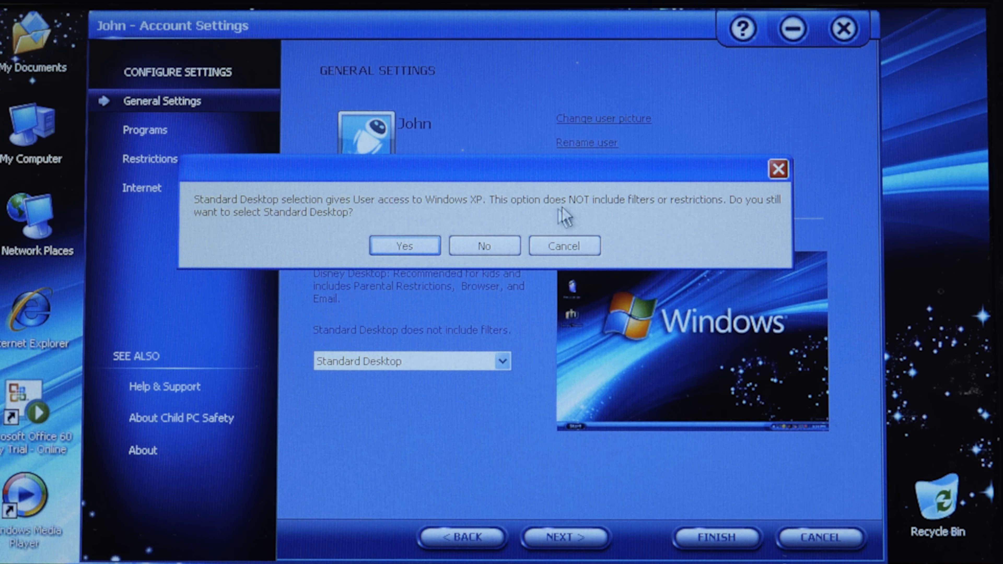
pyautogui.moveTo(412, 225)
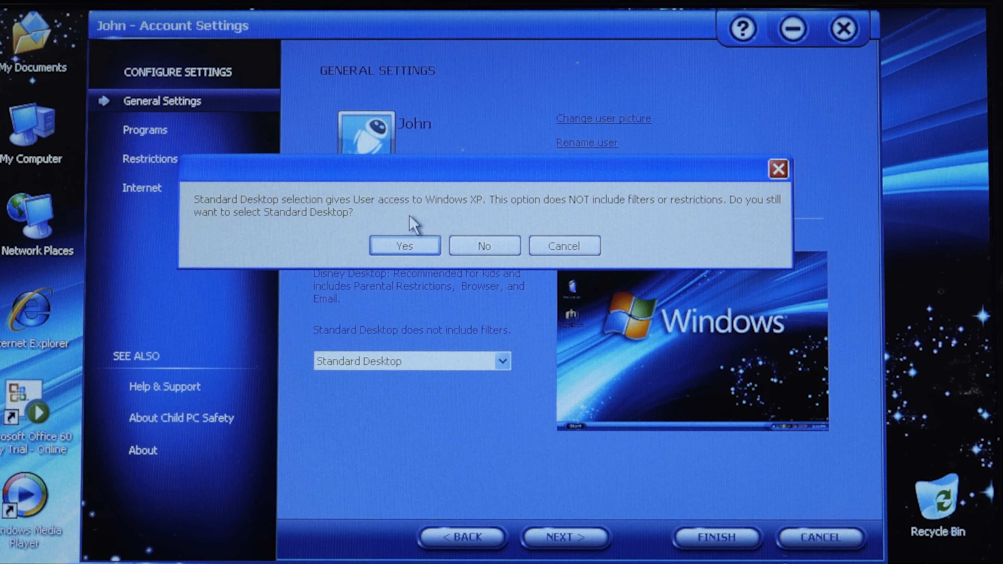
pyautogui.moveTo(758, 173)
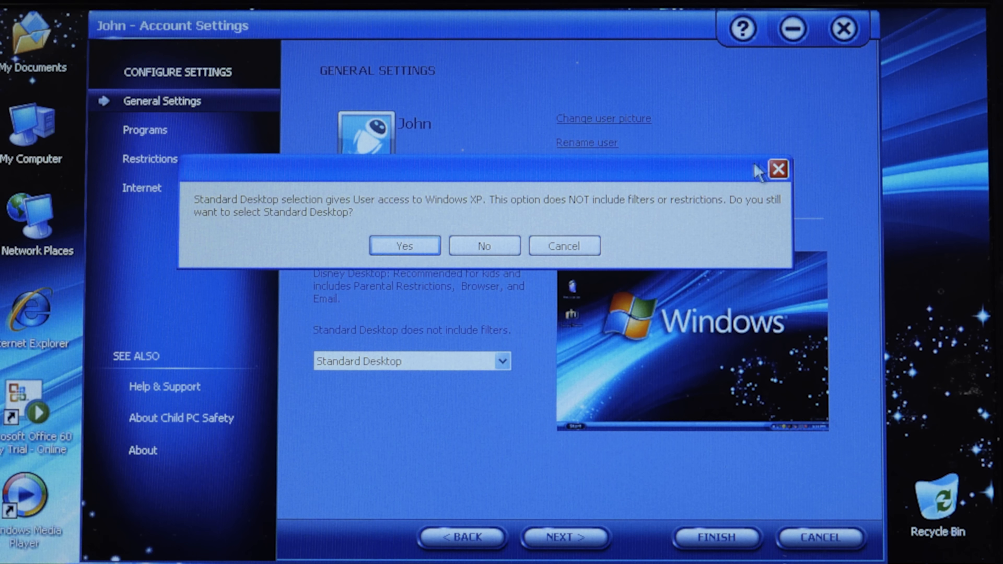
pyautogui.click(484, 245)
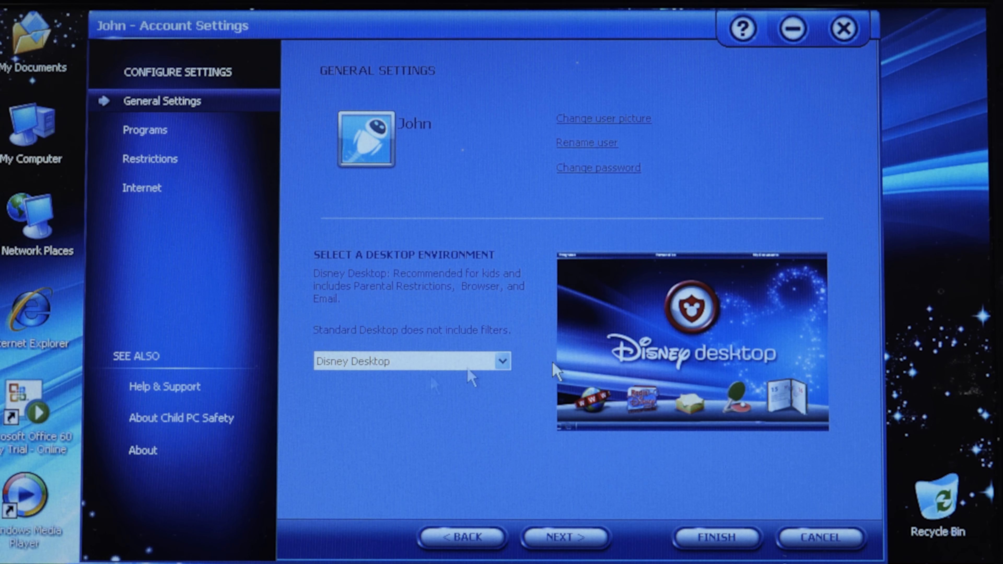
pyautogui.moveTo(690, 361)
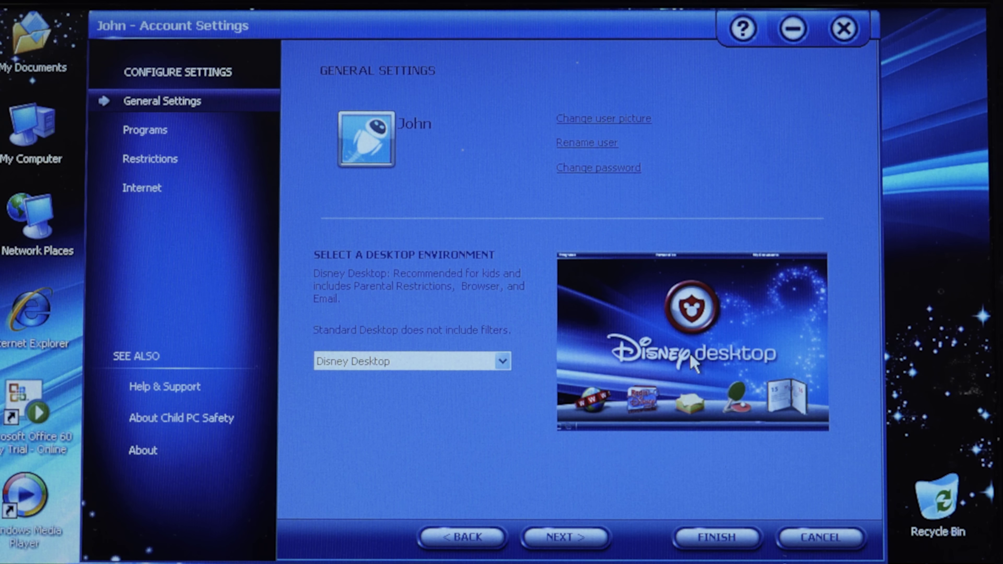
pyautogui.moveTo(547, 487)
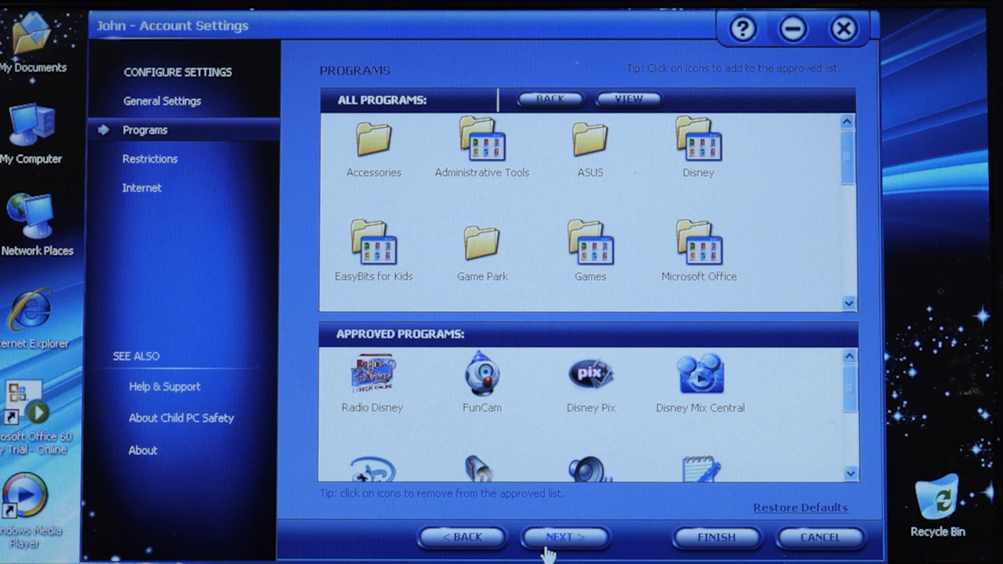
pyautogui.moveTo(665, 393)
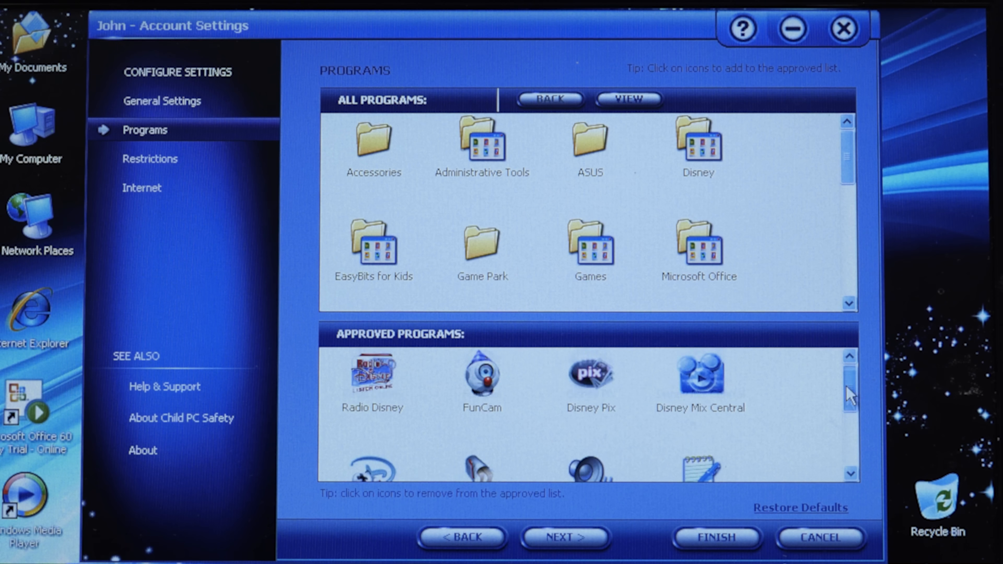
pyautogui.moveTo(646, 374)
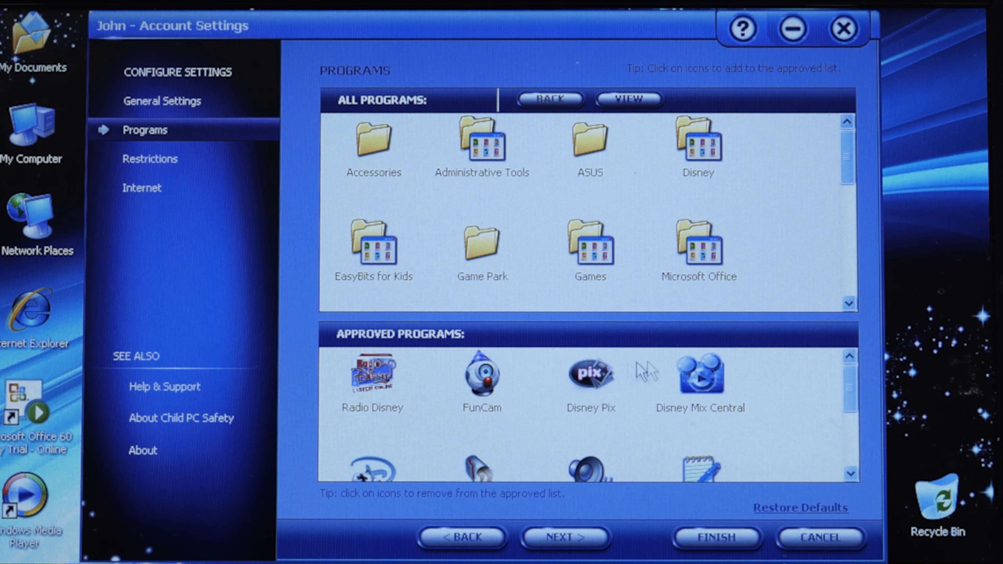
pyautogui.moveTo(721, 392)
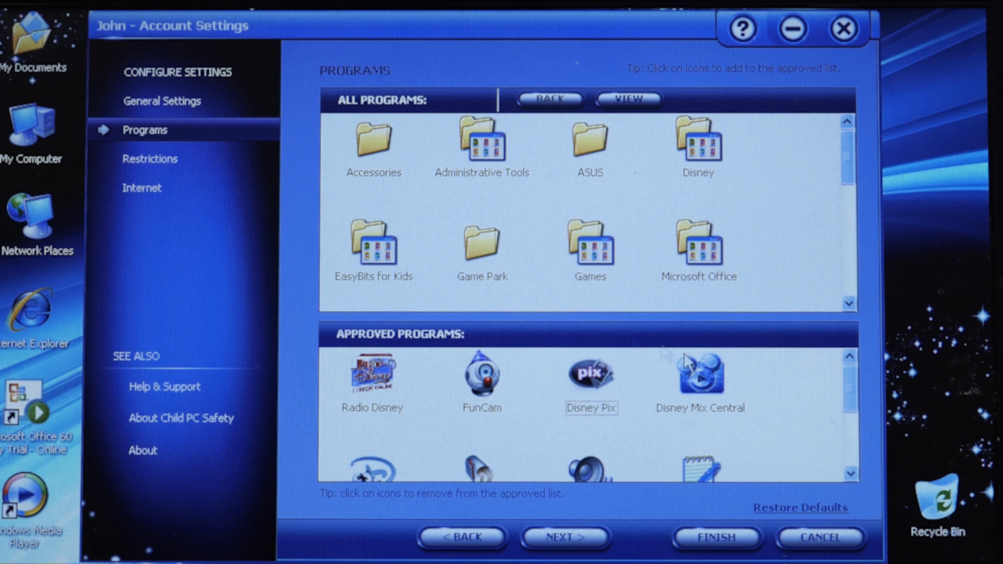
# Scroll through John's Approved Programs list to review Radio Disney and FunCam entries
pyautogui.scroll(-3)
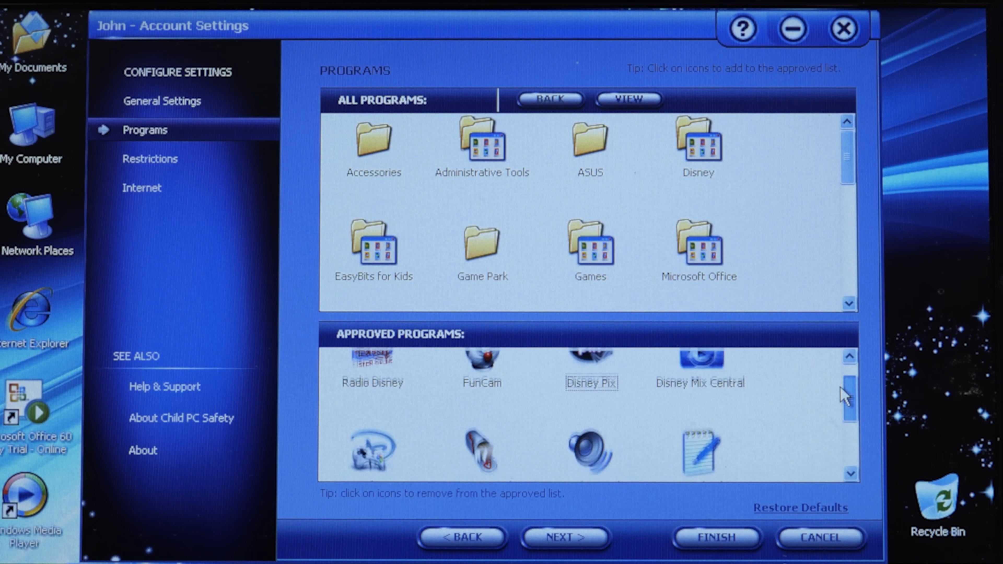
pyautogui.scroll(3)
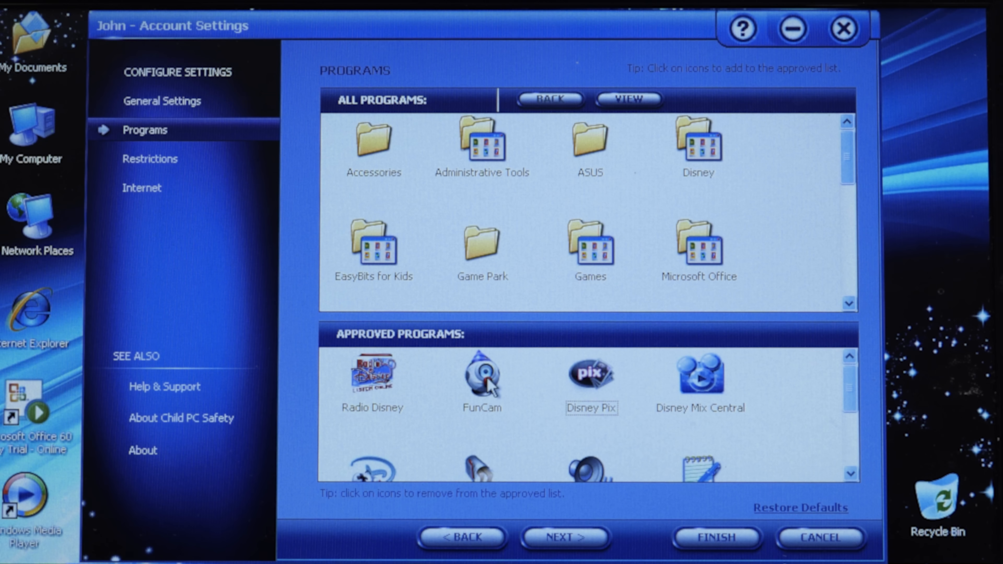
pyautogui.moveTo(846, 395)
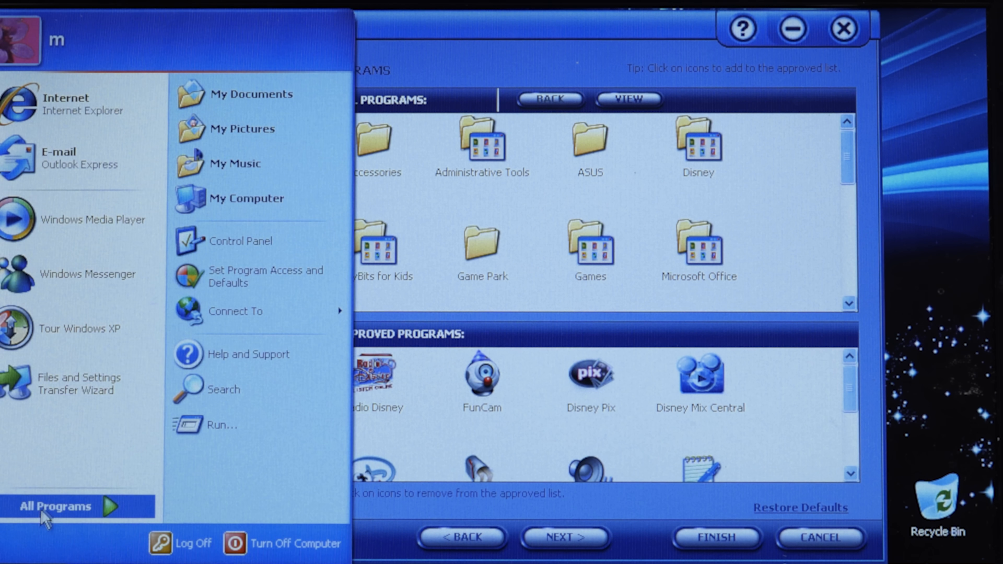
pyautogui.click(55, 506)
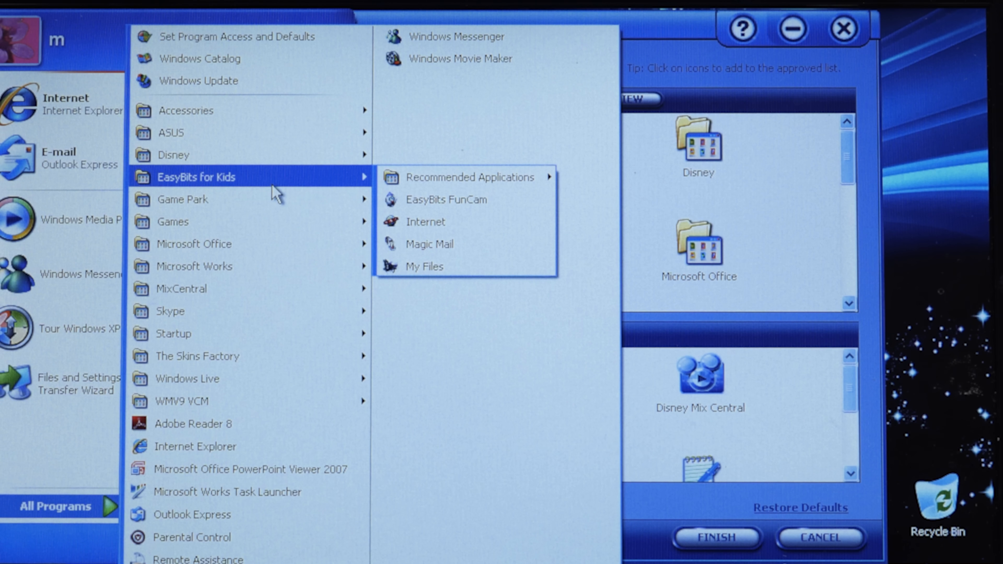
pyautogui.moveTo(423, 244)
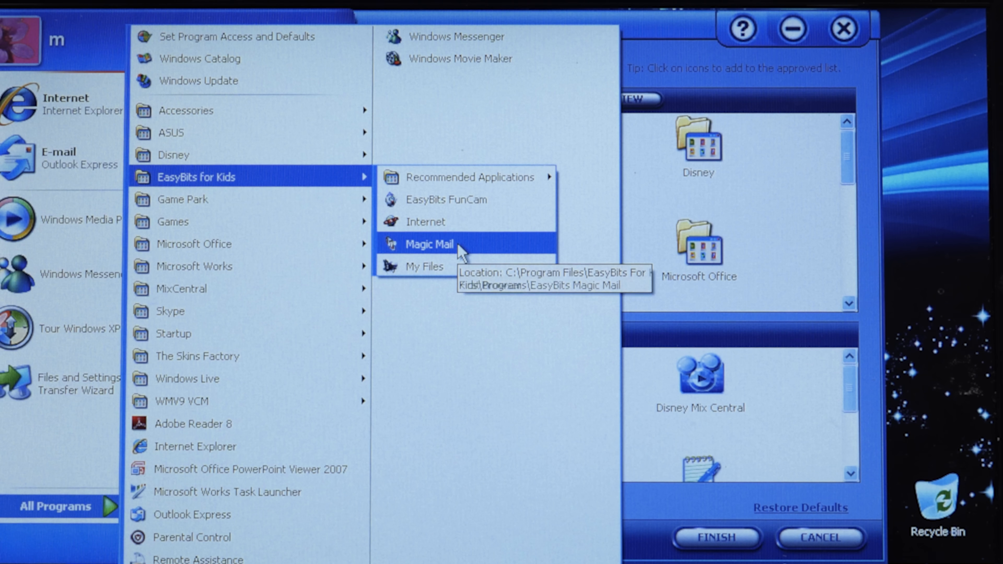
pyautogui.moveTo(422, 266)
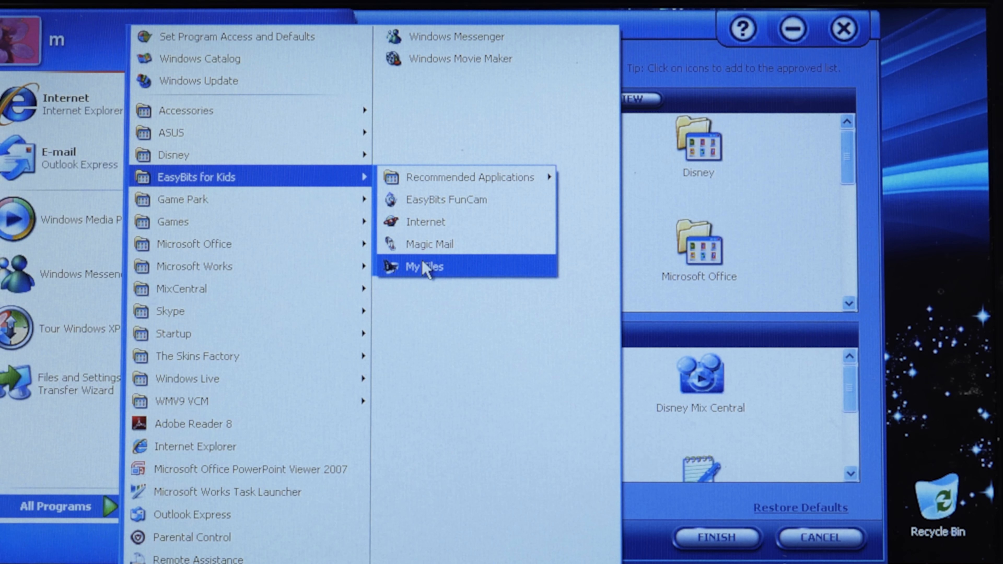
pyautogui.moveTo(441, 208)
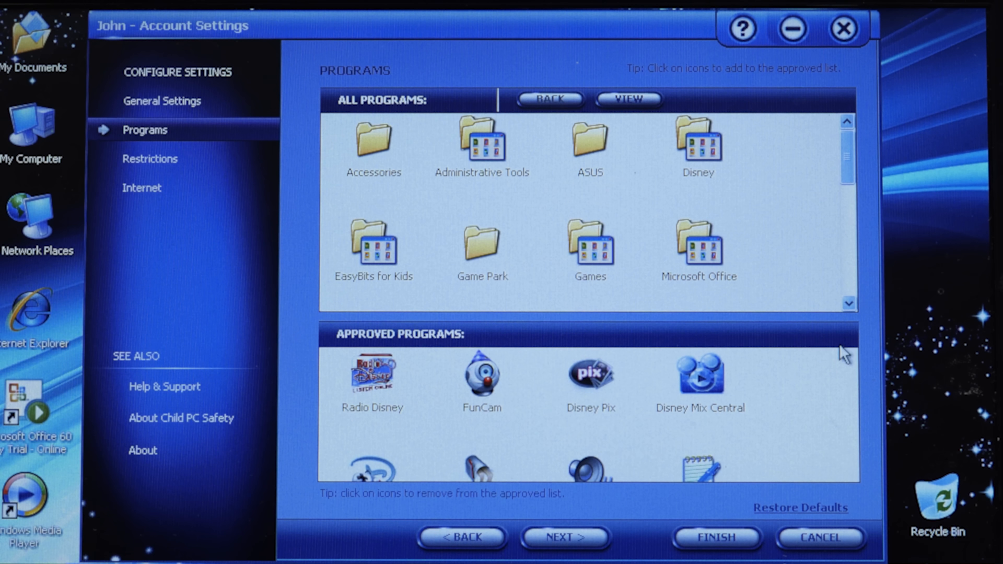
# Review WordPad's options in the approved list and keep it approved
pyautogui.scroll(-3)
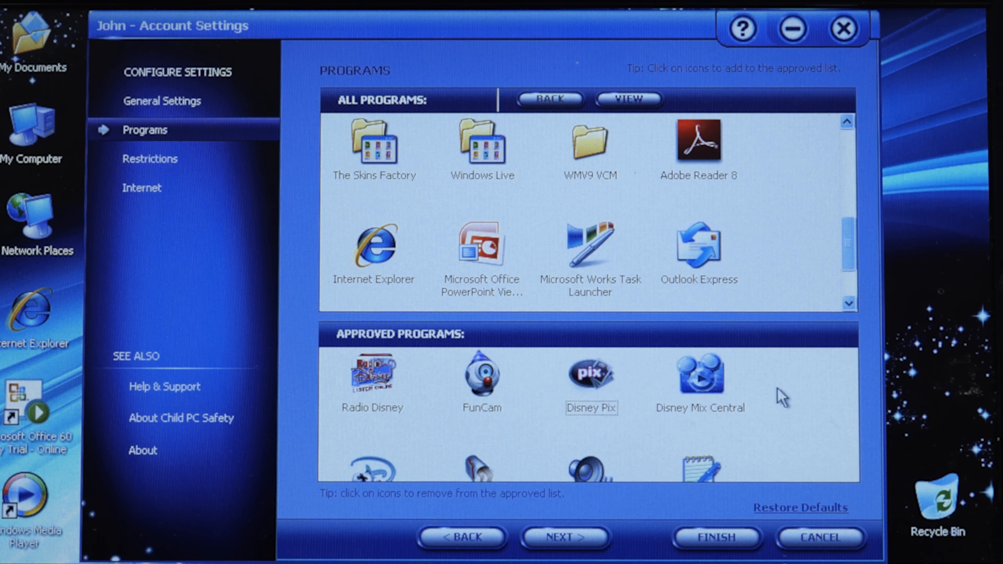
pyautogui.rightClick(700, 435)
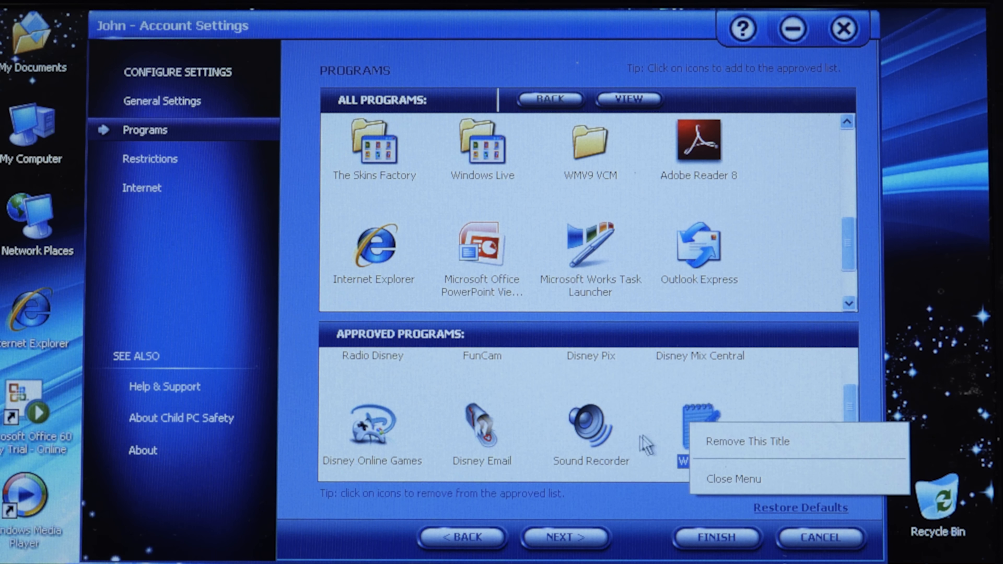
pyautogui.click(732, 479)
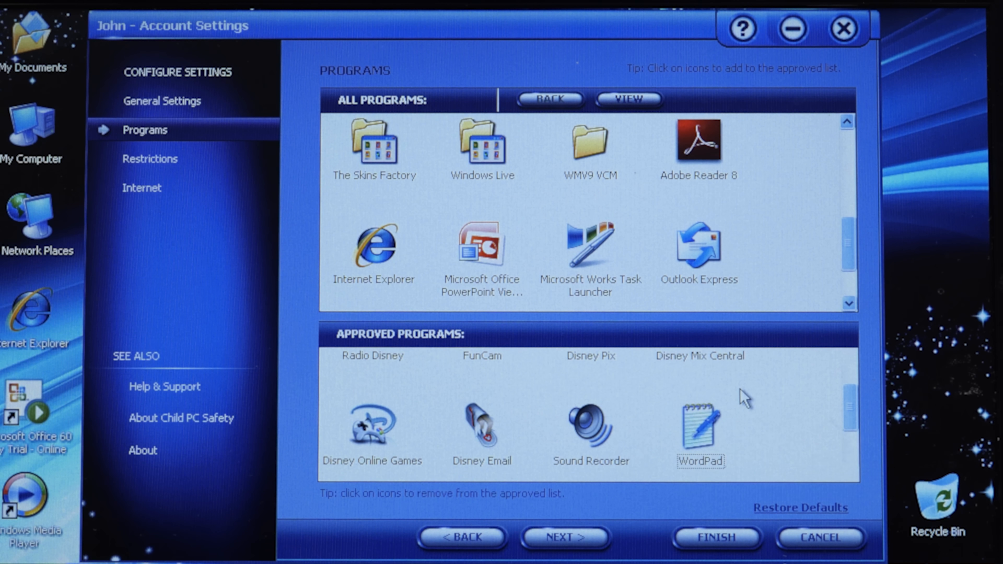
pyautogui.scroll(-3)
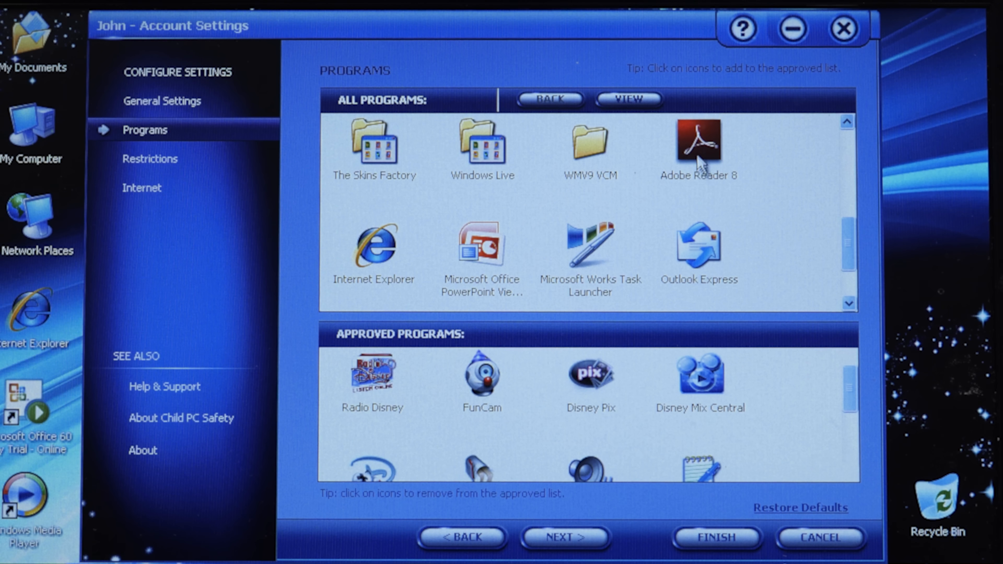
# Approve Adobe Reader 8, PowerPoint Viewer and Windows Movie Maker for John
pyautogui.rightClick(373, 377)
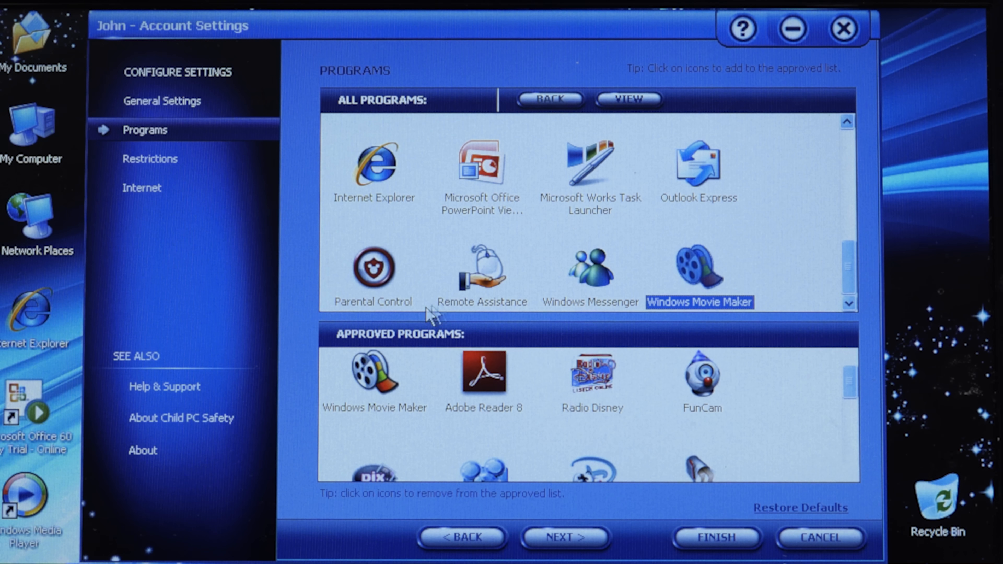
pyautogui.click(483, 166)
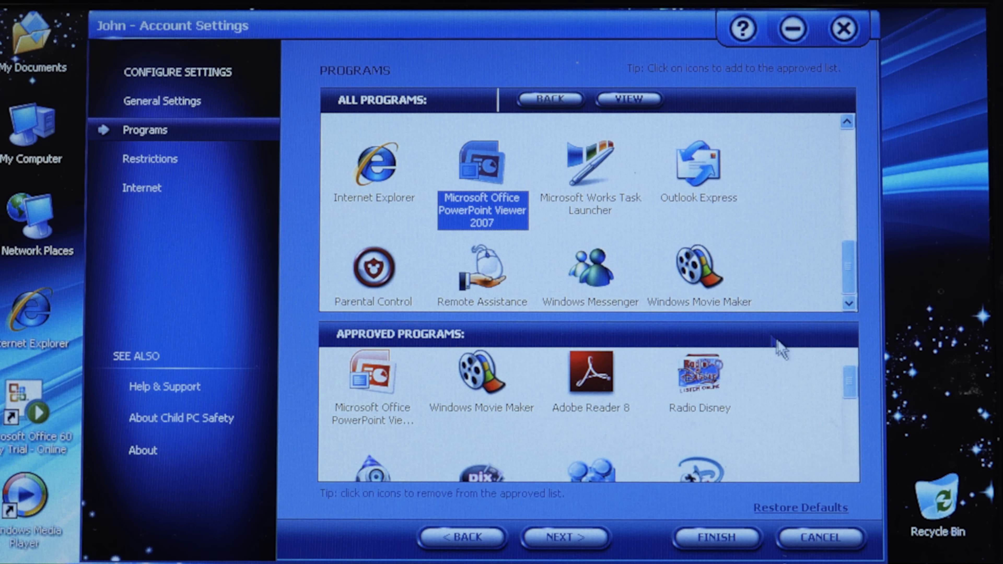
pyautogui.moveTo(807, 403)
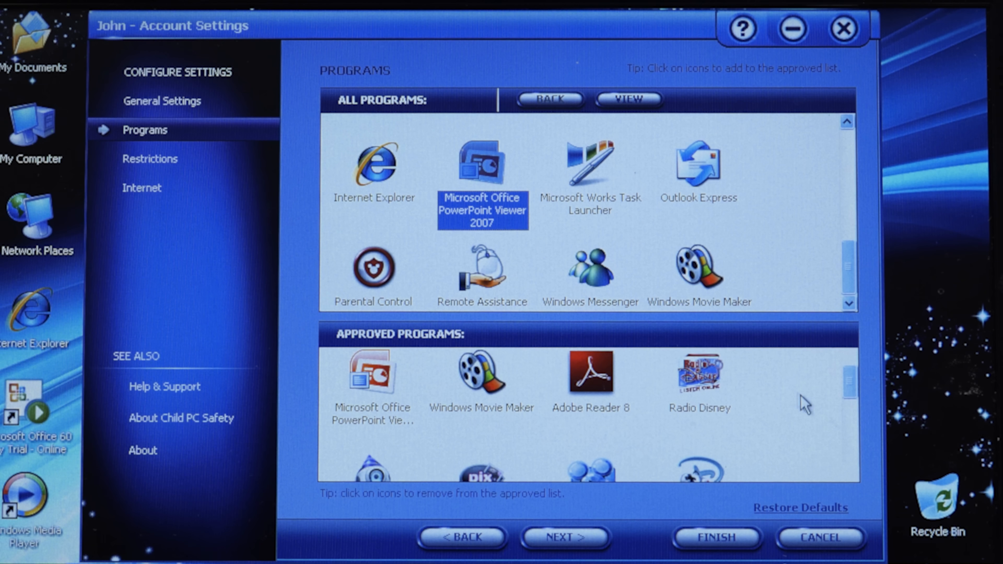
pyautogui.rightClick(589, 377)
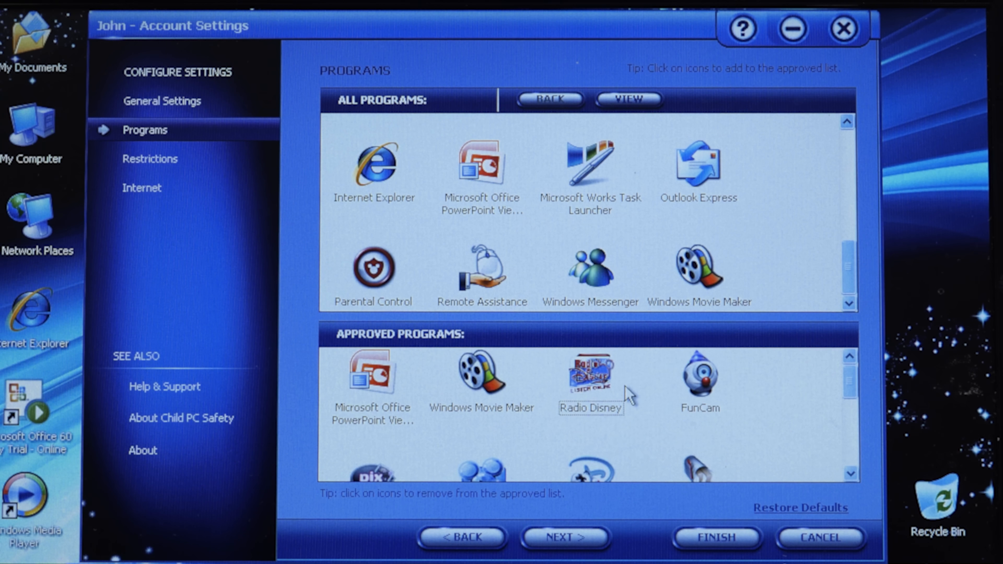
pyautogui.moveTo(839, 377)
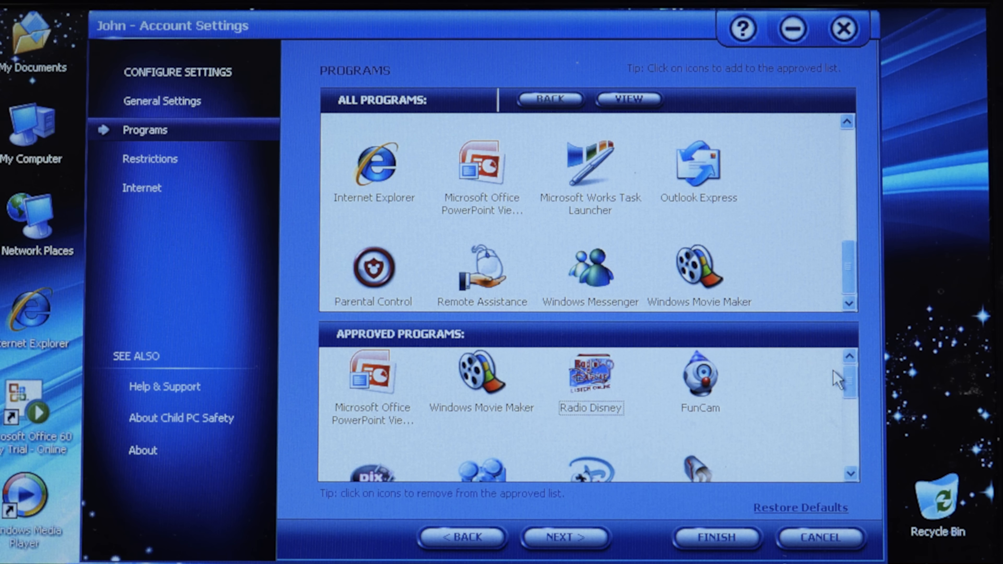
pyautogui.scroll(-3)
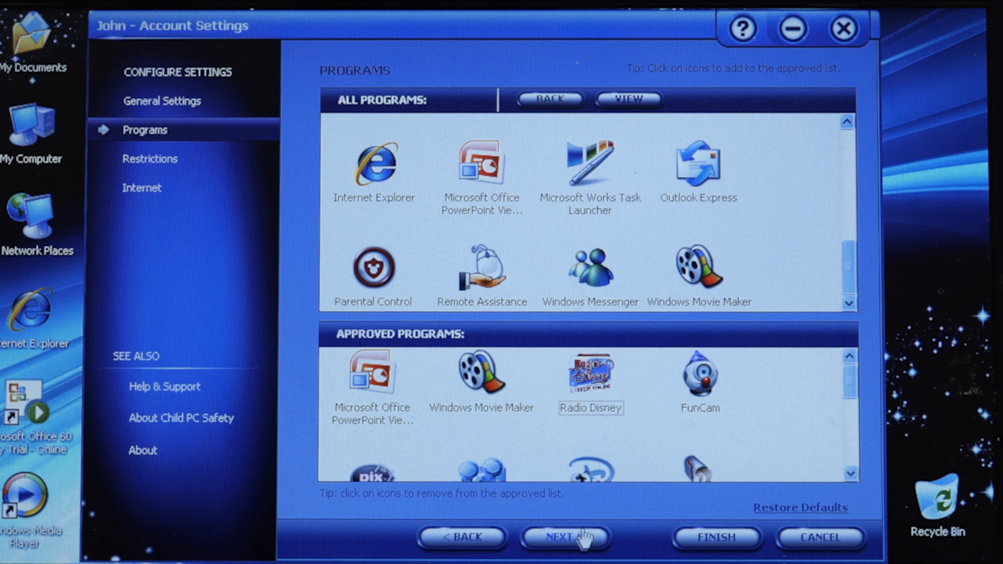
# Continue to John's Restrictions page showing Pinball's weekly time-slot grid
pyautogui.click(566, 538)
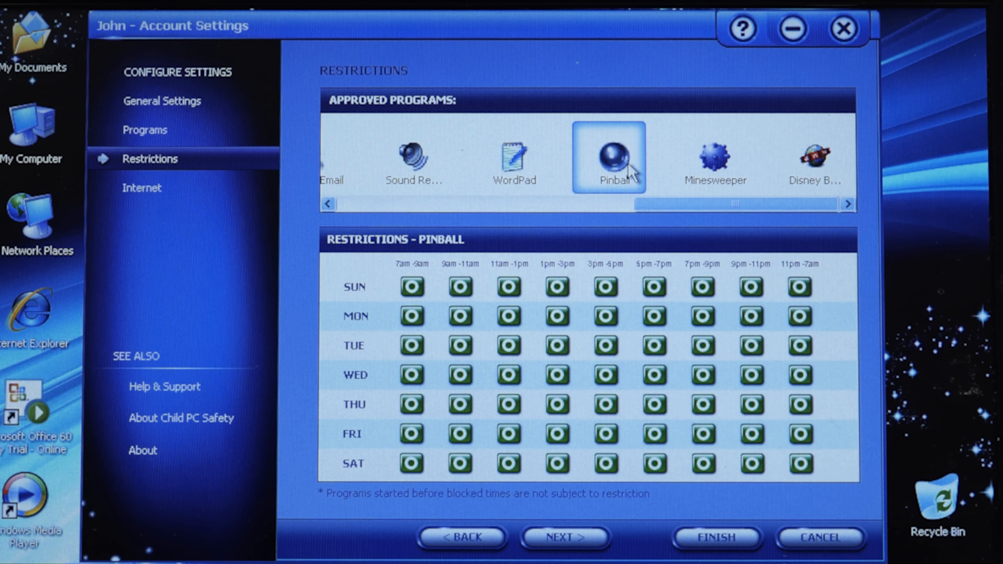
pyautogui.moveTo(434, 339)
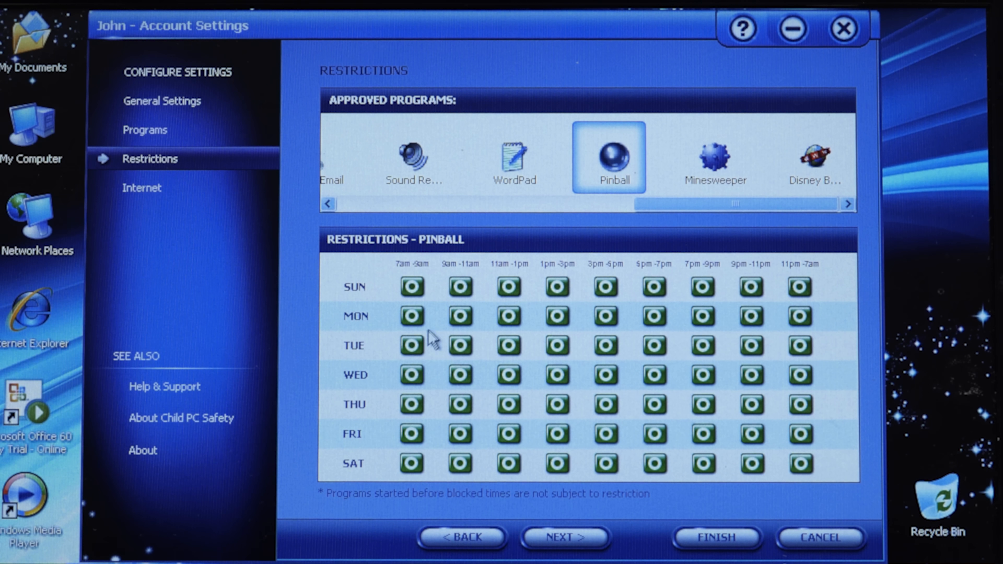
pyautogui.moveTo(456, 304)
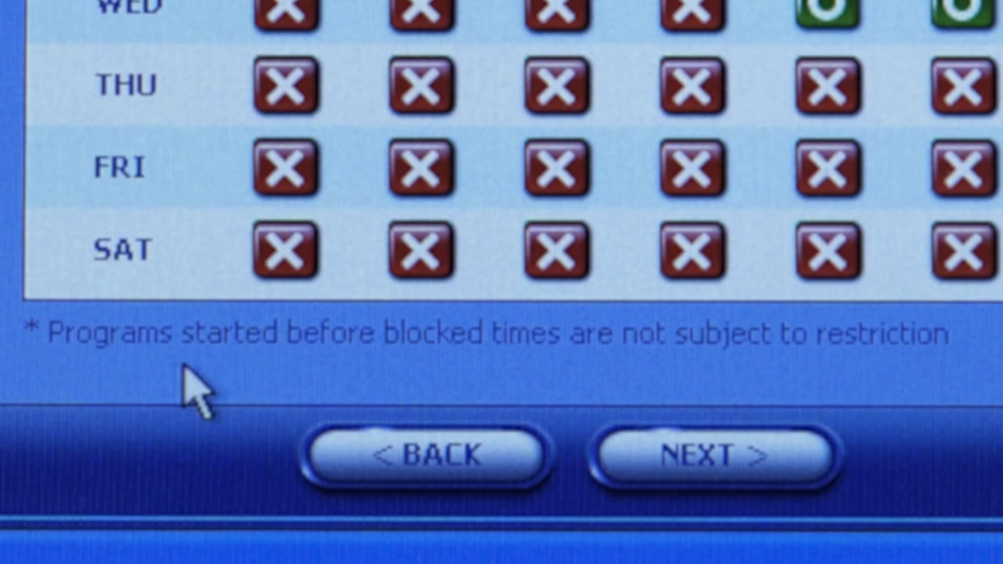
pyautogui.moveTo(630, 371)
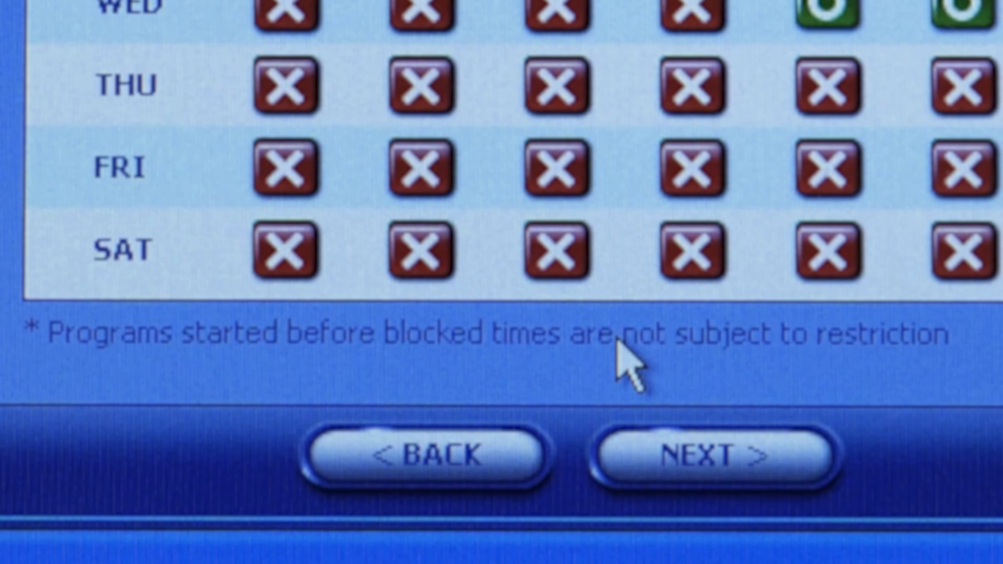
pyautogui.moveTo(707, 384)
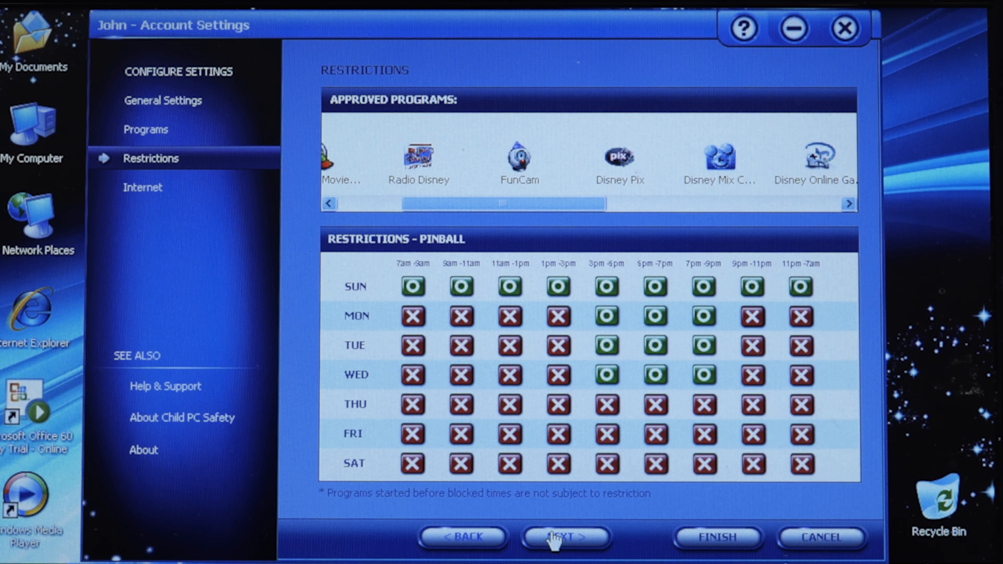
# Continue to the Internet step and view Internet Properties' default internet programs list
pyautogui.click(565, 536)
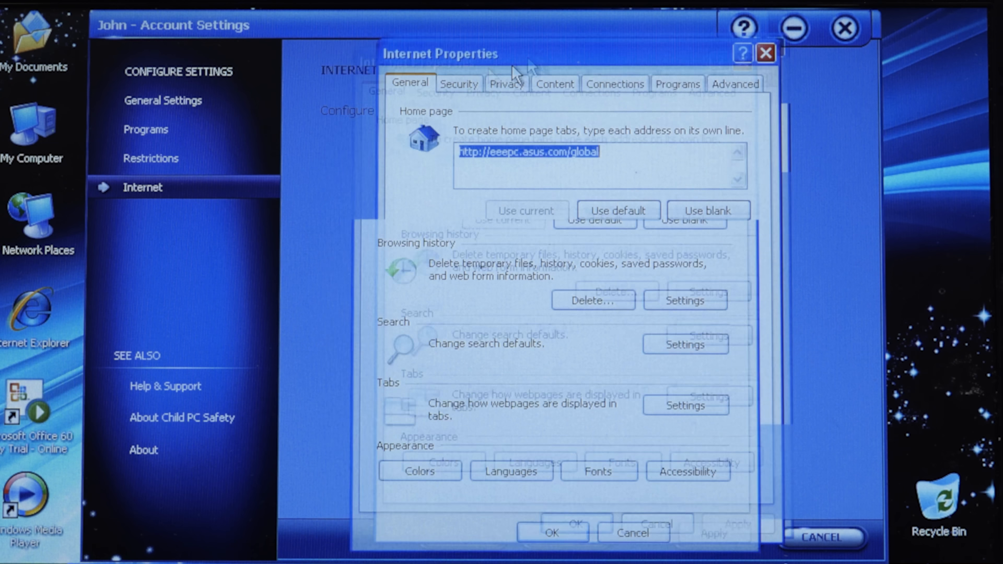
pyautogui.click(460, 89)
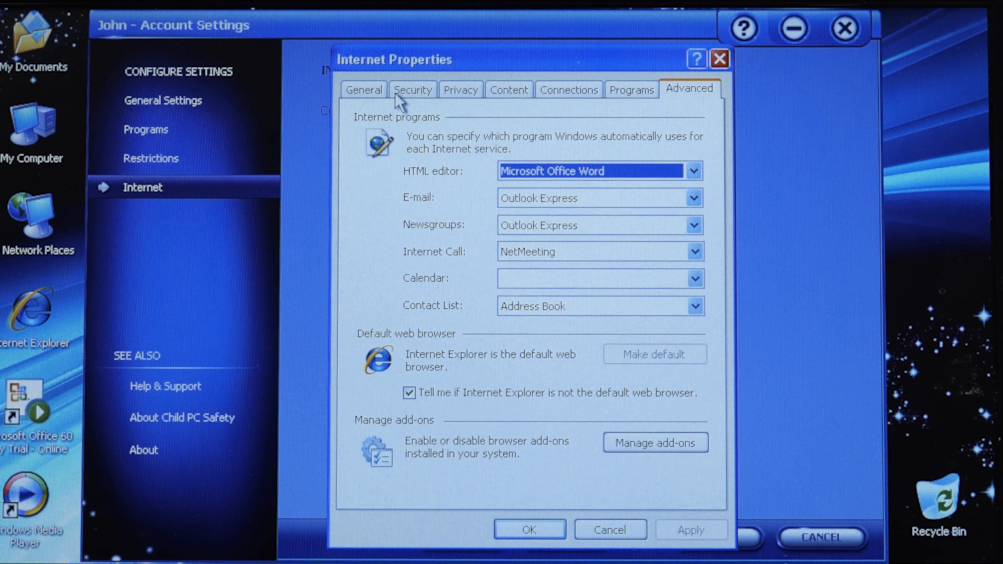
pyautogui.click(363, 89)
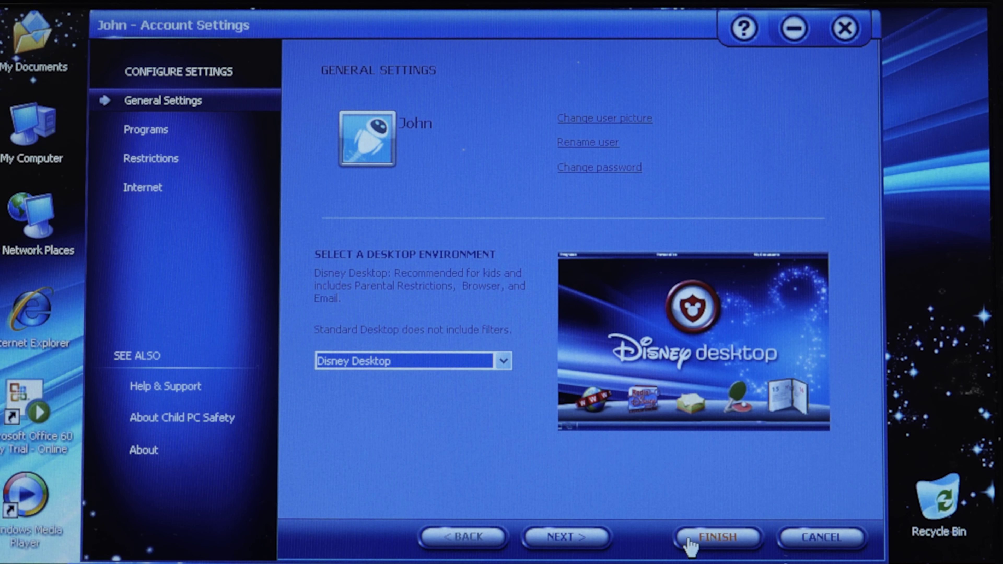
pyautogui.click(717, 536)
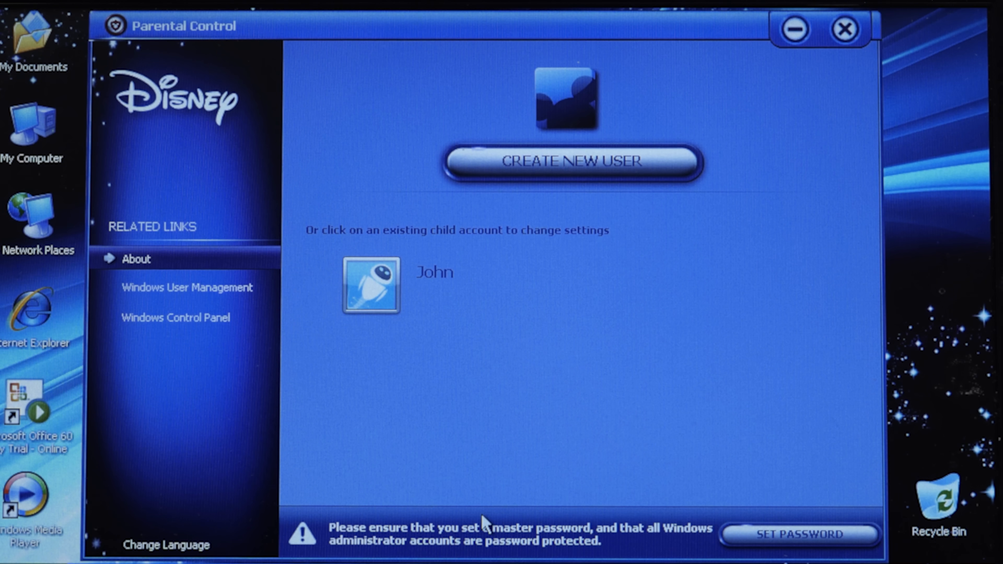
pyautogui.click(798, 534)
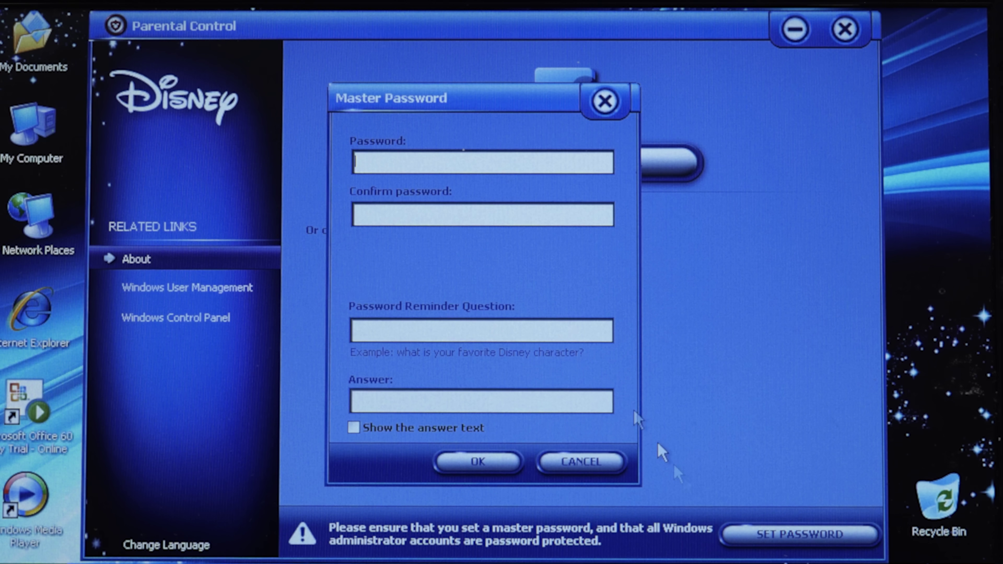
pyautogui.write('123')
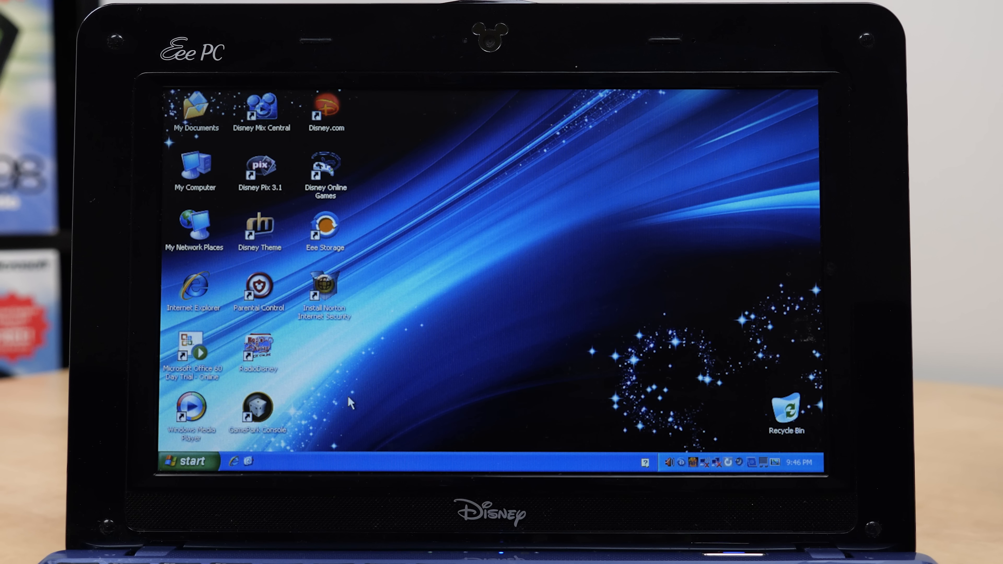
# Log off via the Start menu and choose Switch User to change accounts
pyautogui.click(186, 462)
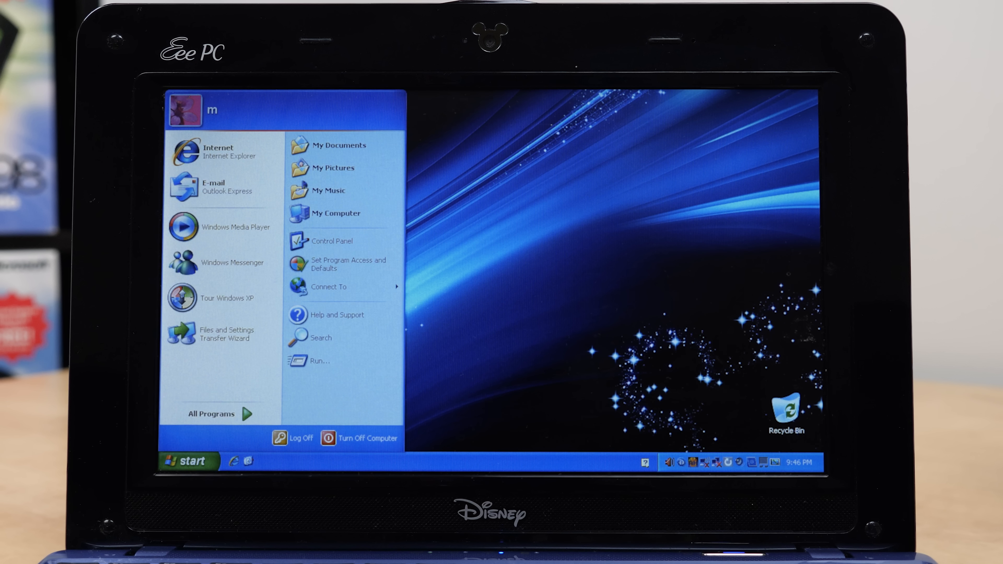
pyautogui.moveTo(294, 440)
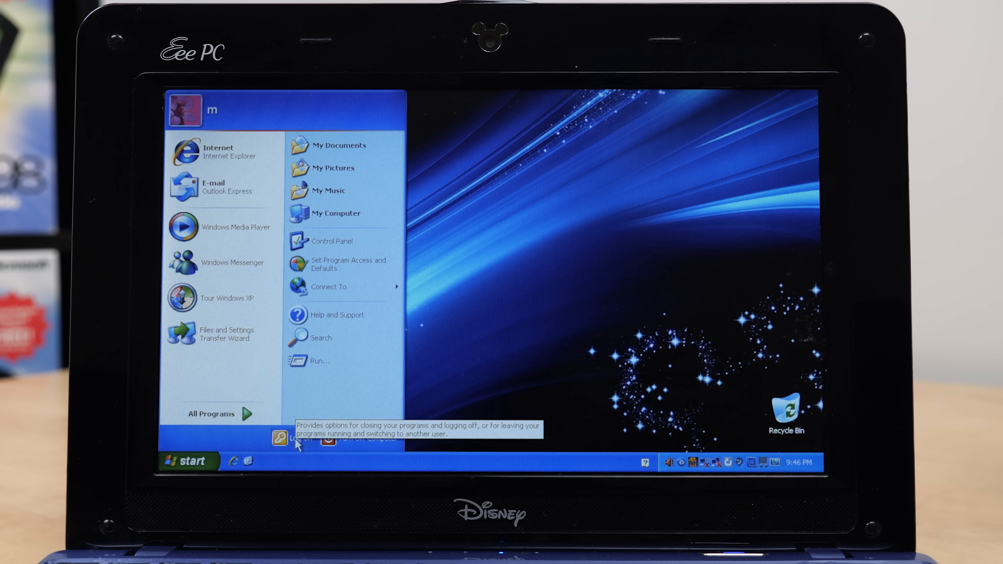
pyautogui.click(295, 440)
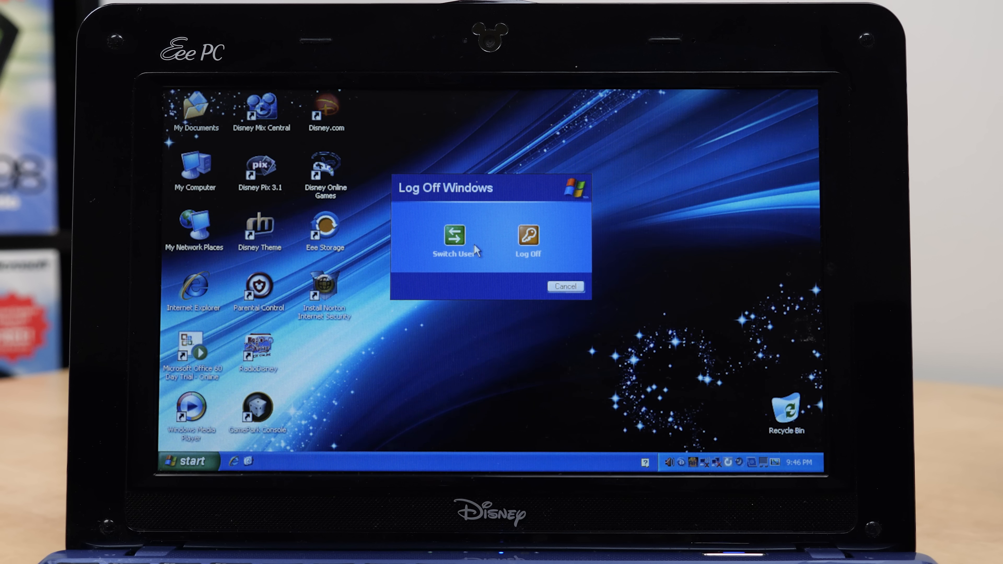
pyautogui.click(454, 243)
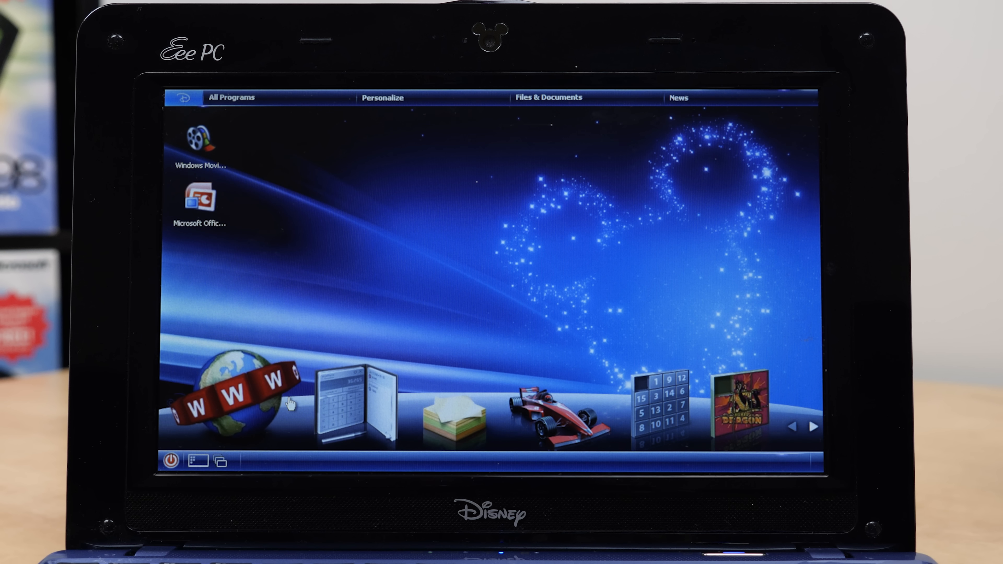
pyautogui.moveTo(573, 101)
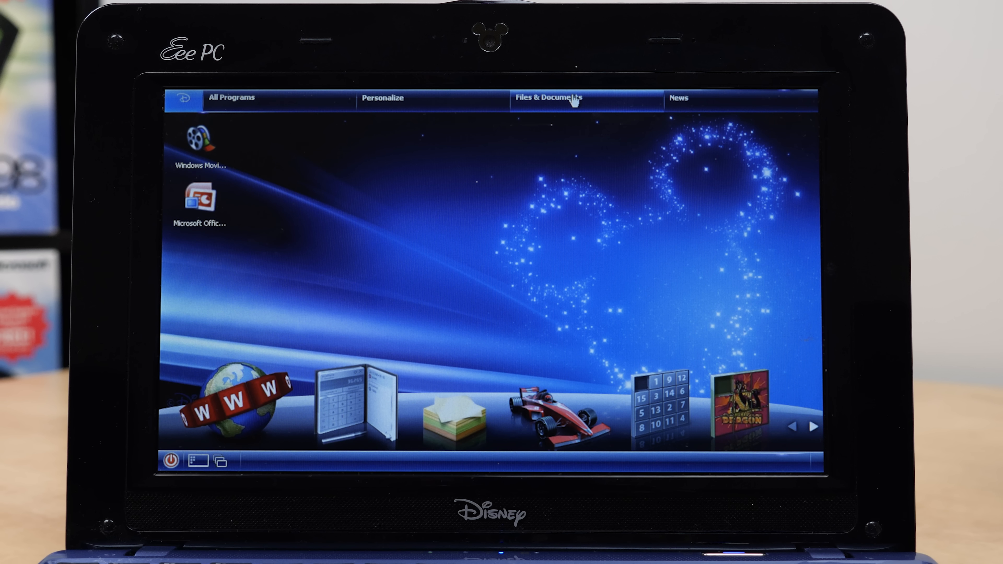
pyautogui.moveTo(421, 102)
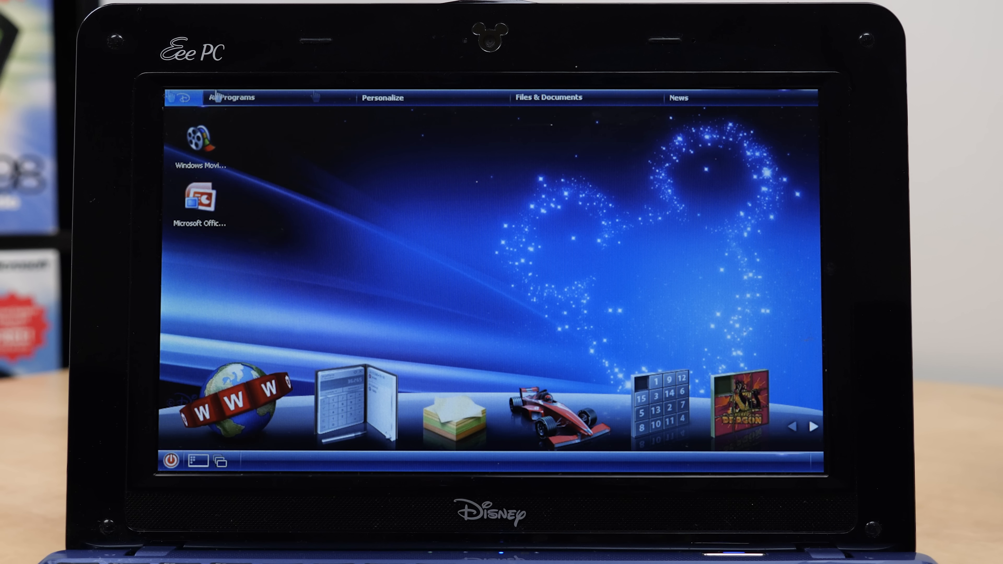
pyautogui.moveTo(182, 291)
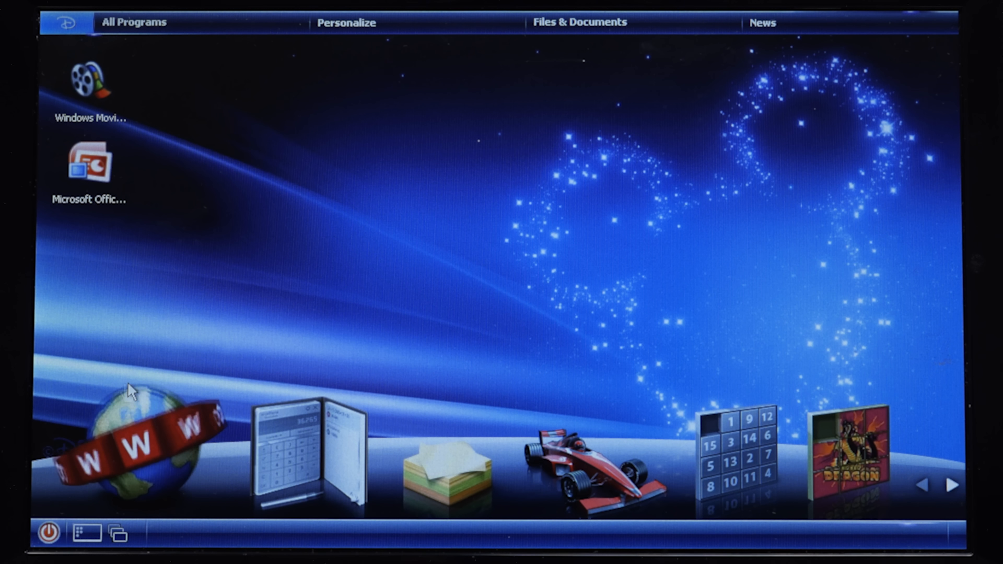
pyautogui.click(45, 533)
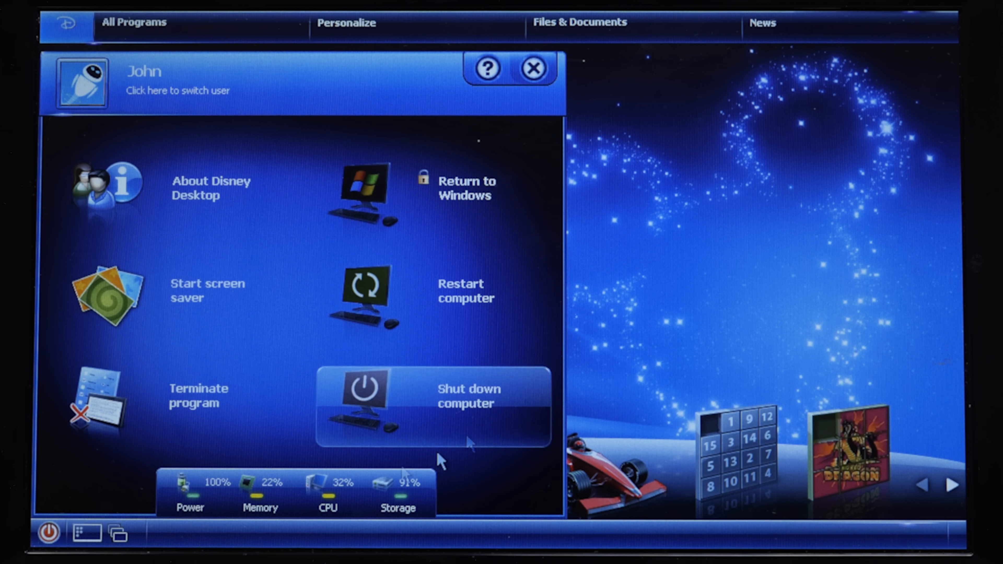
pyautogui.moveTo(482, 189)
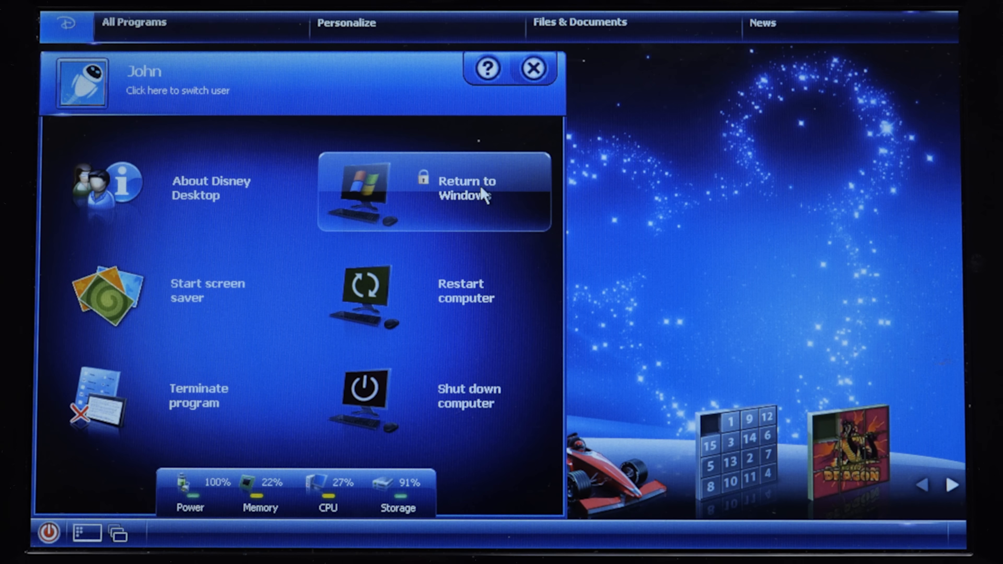
pyautogui.click(467, 192)
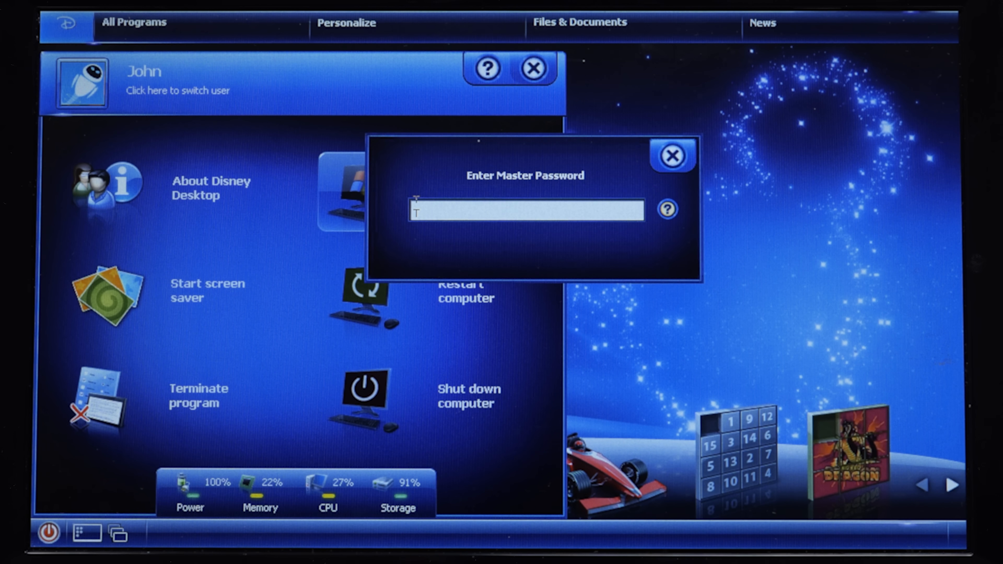
pyautogui.click(672, 156)
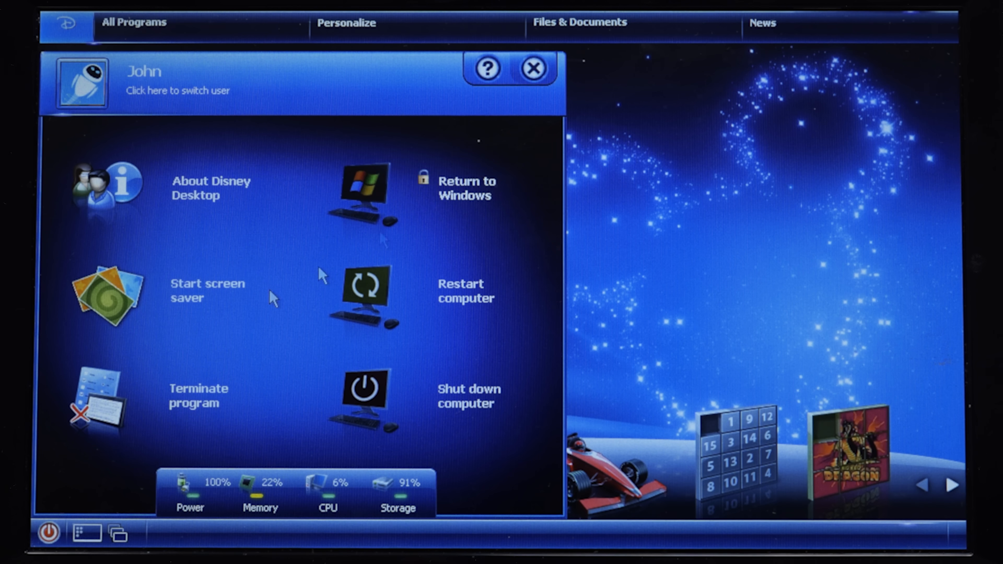
pyautogui.moveTo(167, 422)
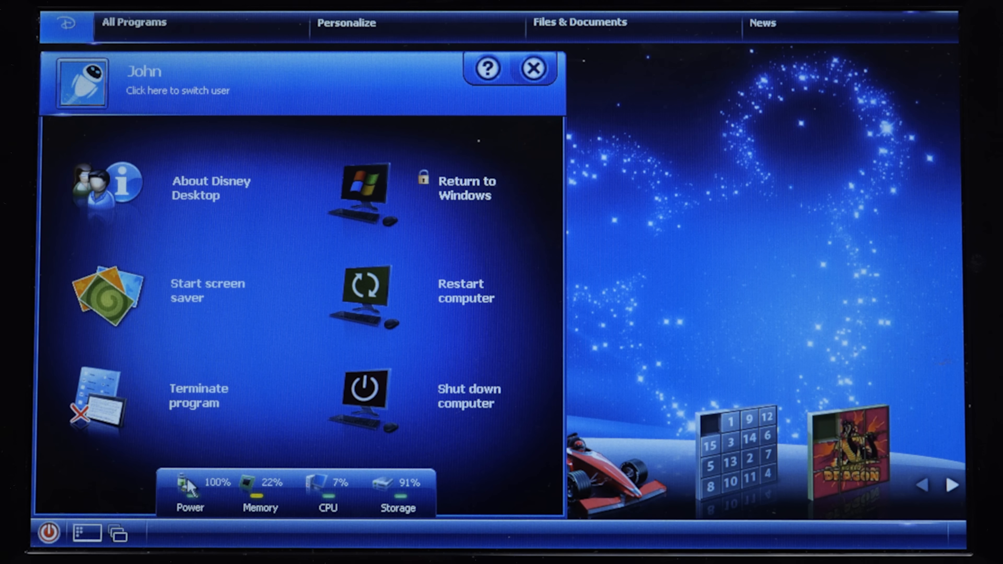
pyautogui.moveTo(225, 515)
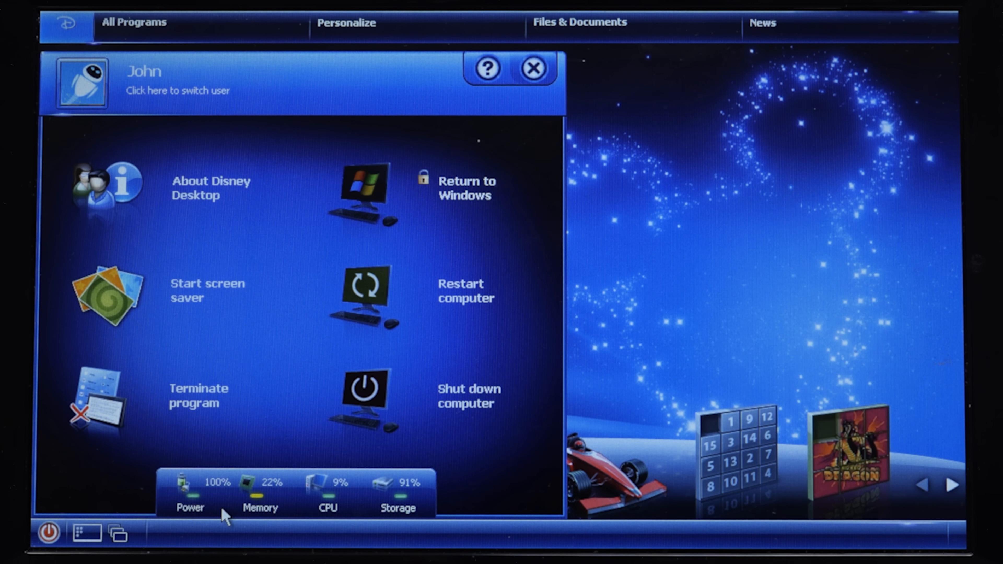
pyautogui.moveTo(338, 514)
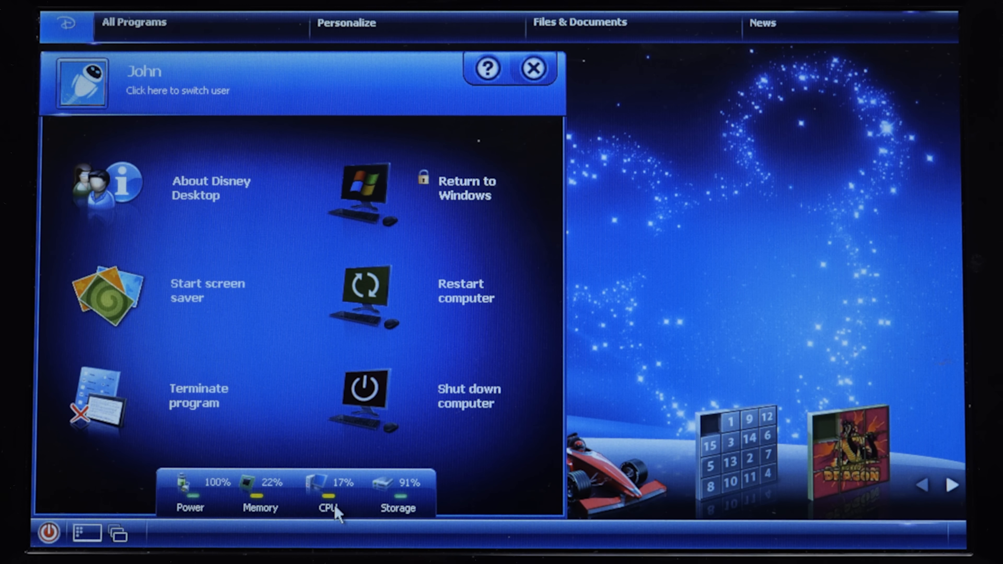
pyautogui.moveTo(421, 503)
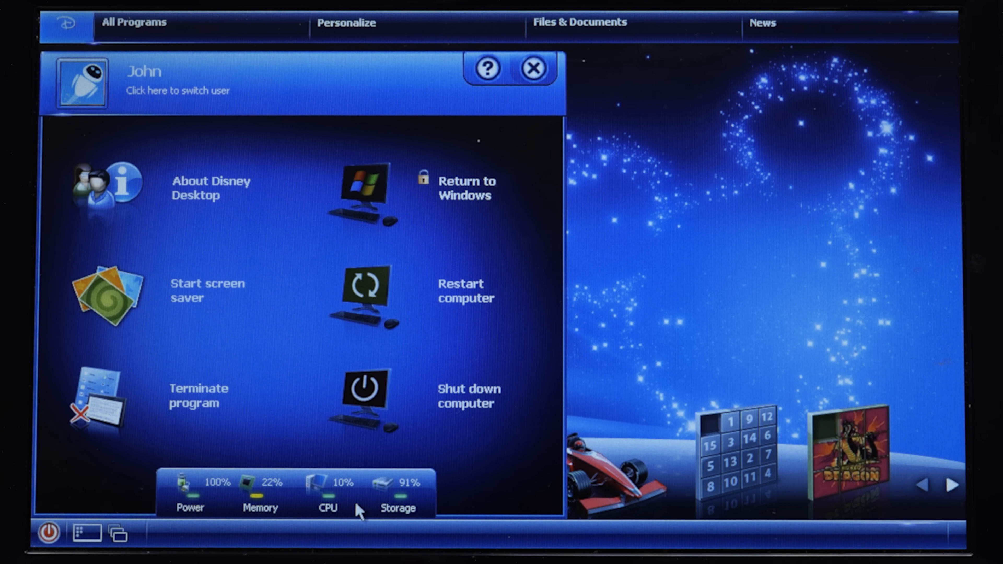
pyautogui.moveTo(505, 486)
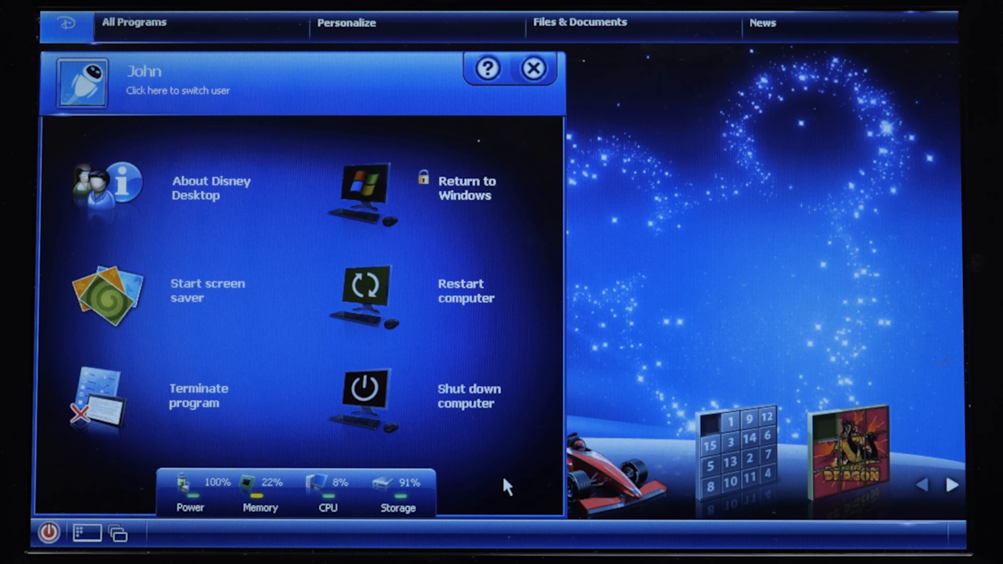
pyautogui.moveTo(231, 456)
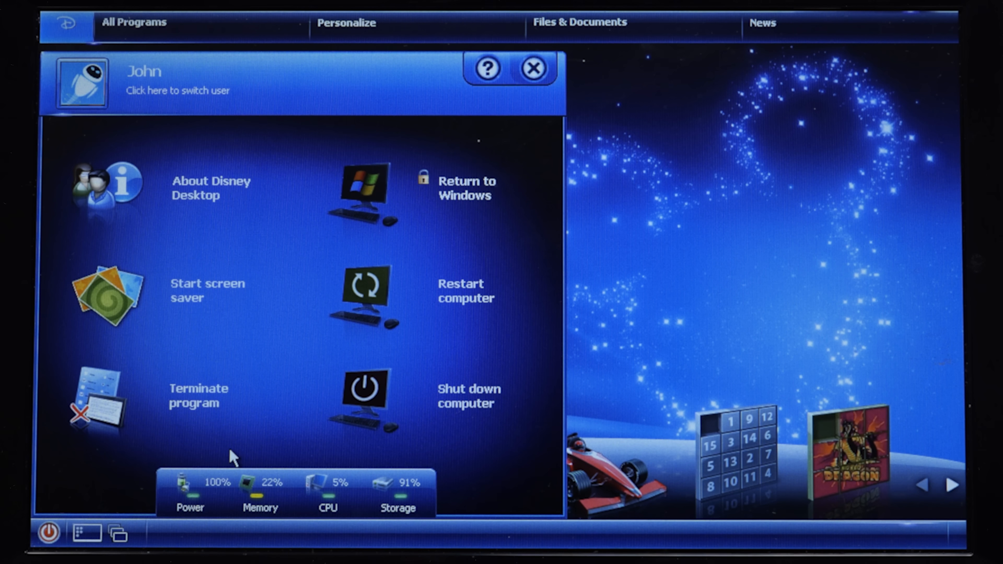
pyautogui.moveTo(498, 490)
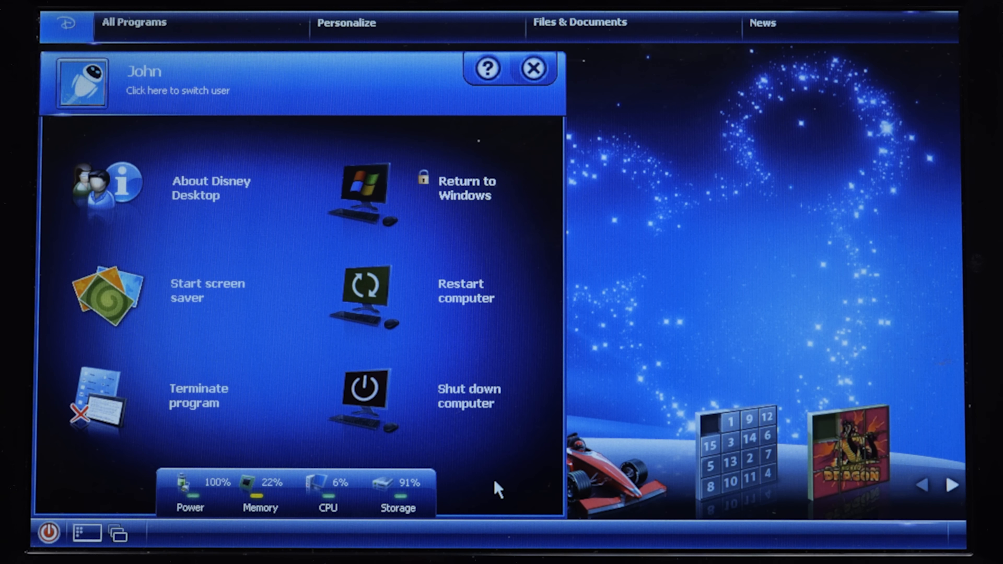
pyautogui.moveTo(490, 493)
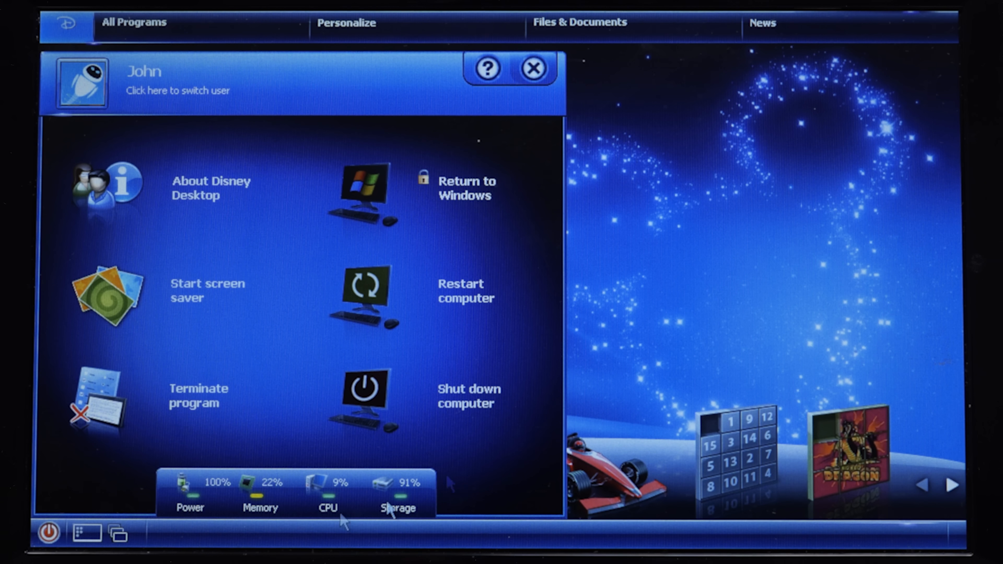
pyautogui.moveTo(458, 377)
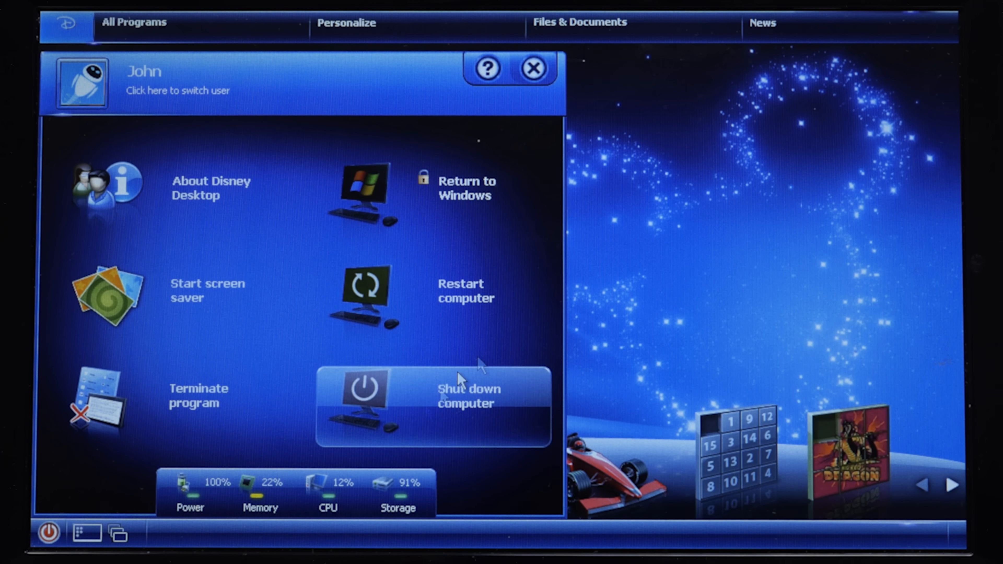
# Close the power panel, then page the gadget shelf forward and back to the first set
pyautogui.click(532, 68)
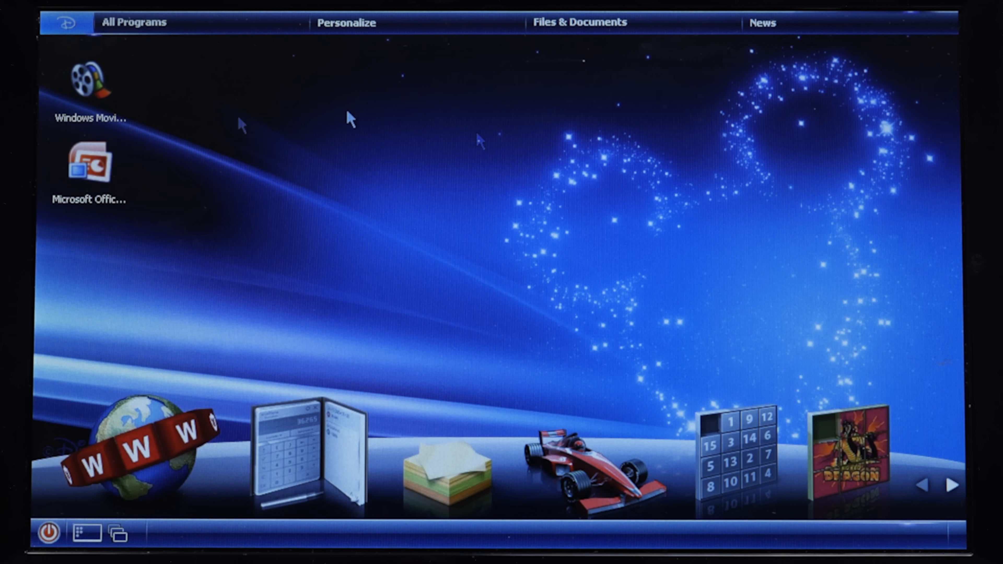
pyautogui.moveTo(642, 445)
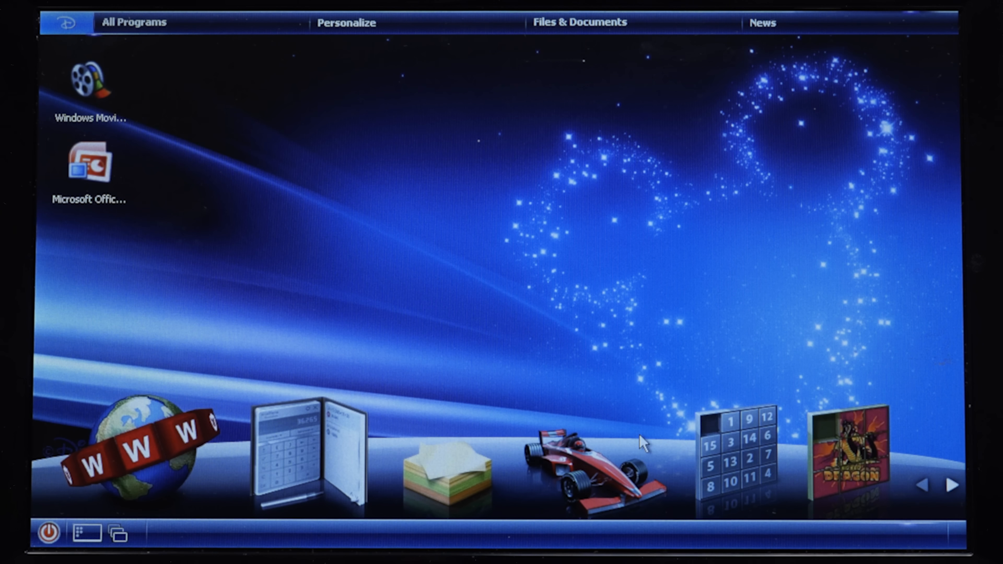
pyautogui.moveTo(954, 484)
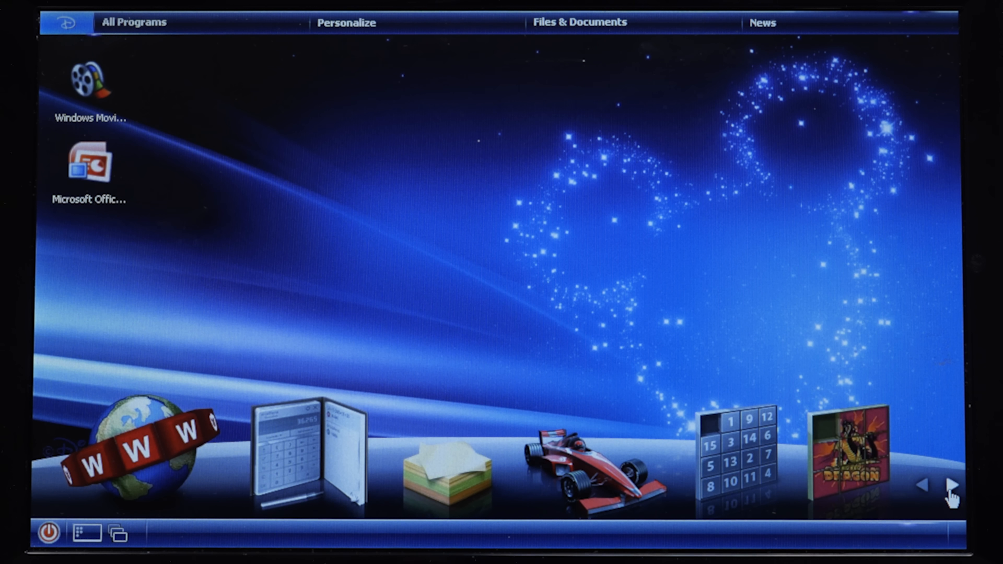
pyautogui.click(954, 486)
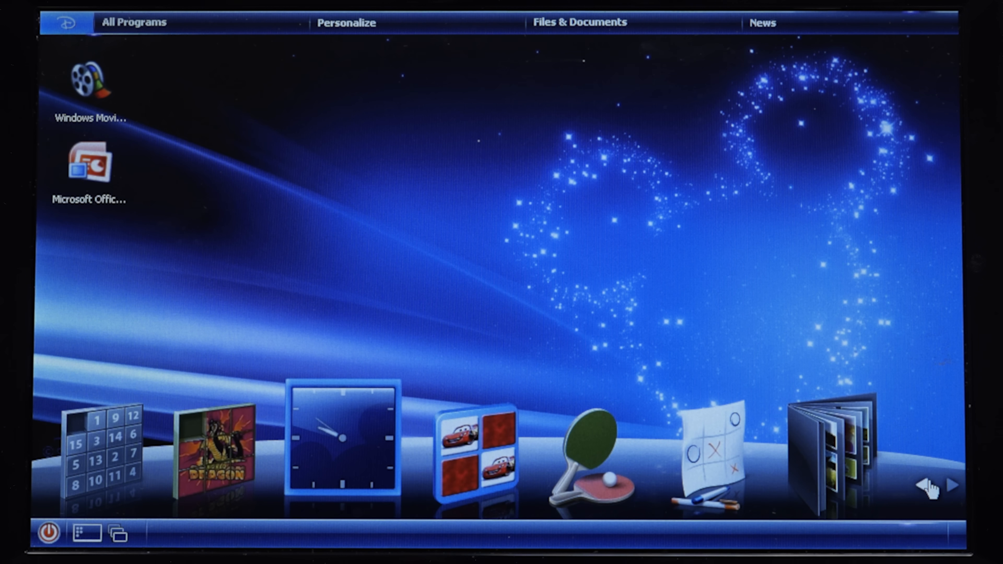
pyautogui.click(928, 487)
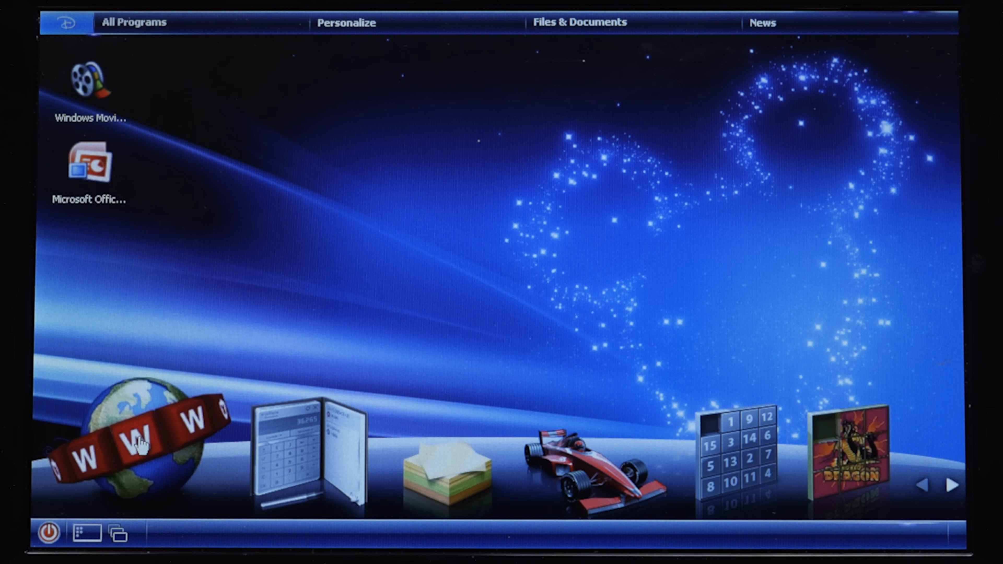
pyautogui.moveTo(339, 262)
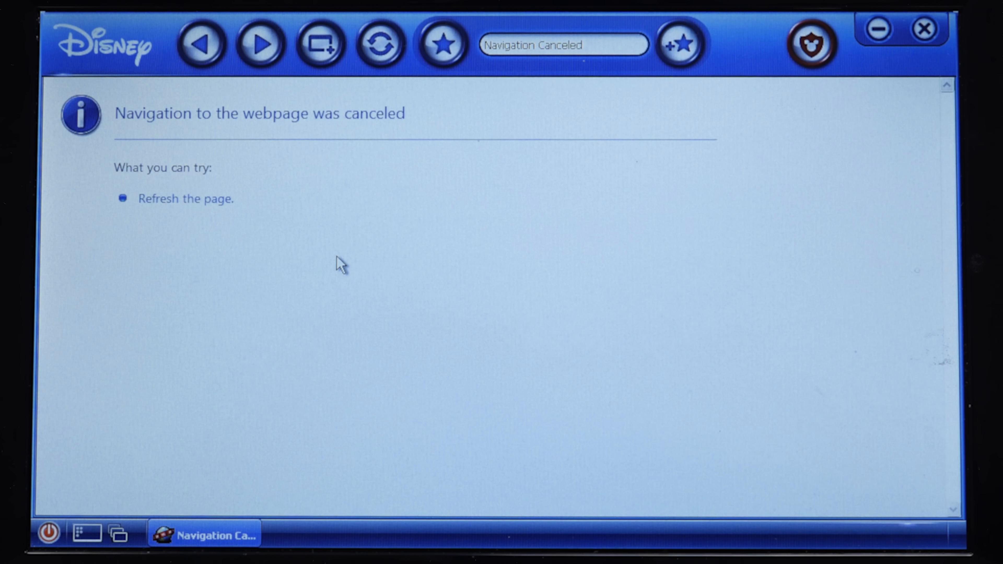
pyautogui.moveTo(576, 102)
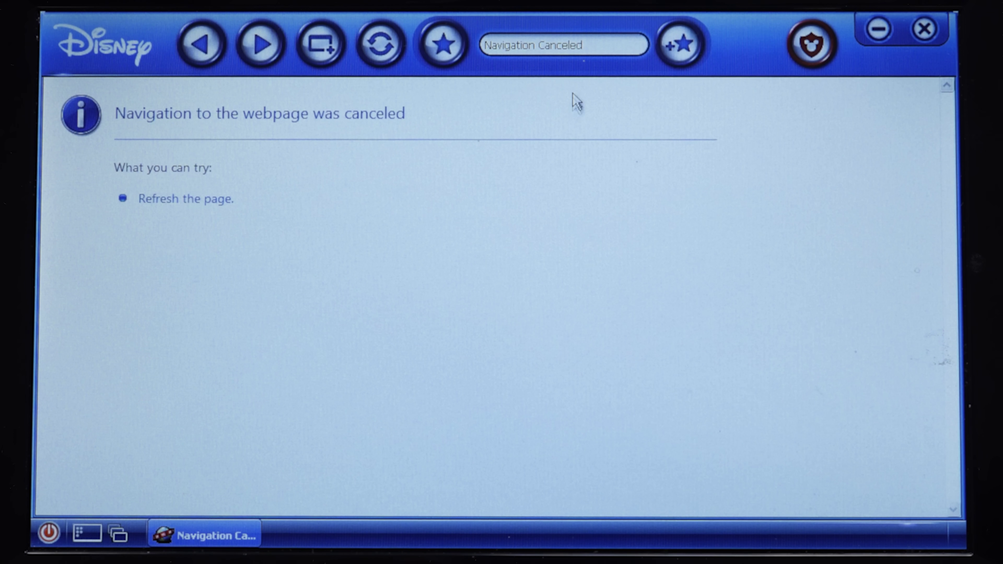
pyautogui.moveTo(490, 46)
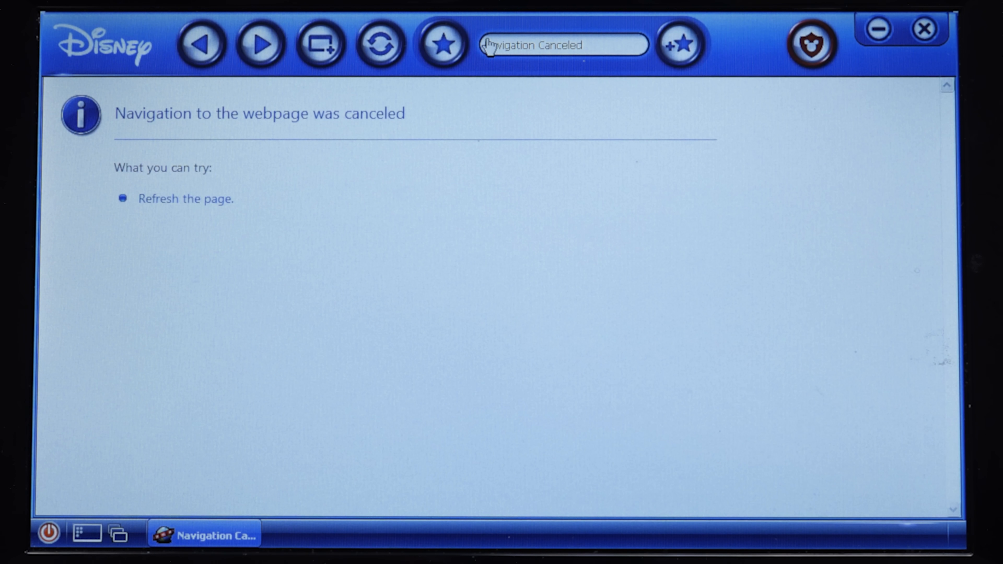
pyautogui.click(441, 45)
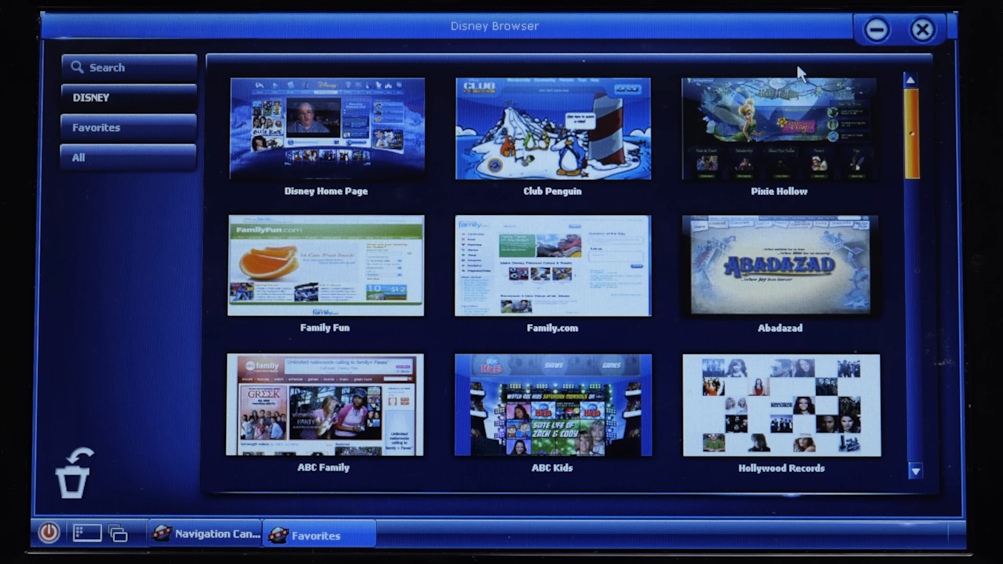
pyautogui.moveTo(921, 29)
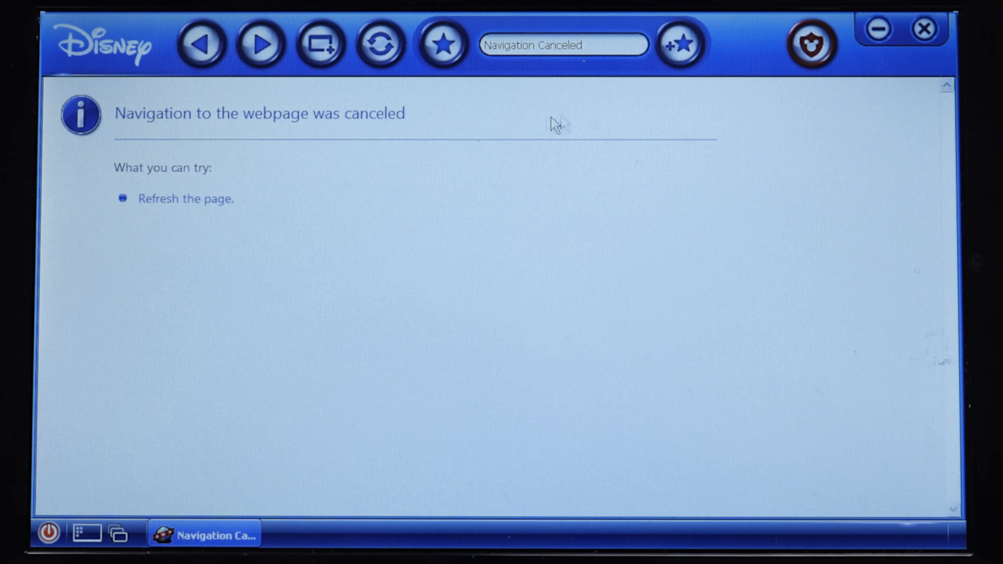
pyautogui.moveTo(498, 88)
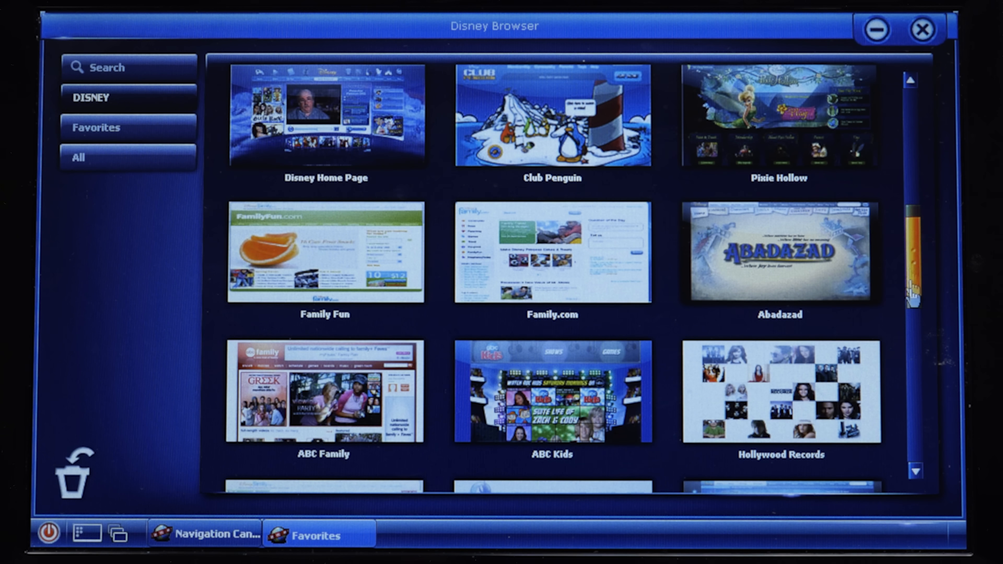
pyautogui.scroll(-3)
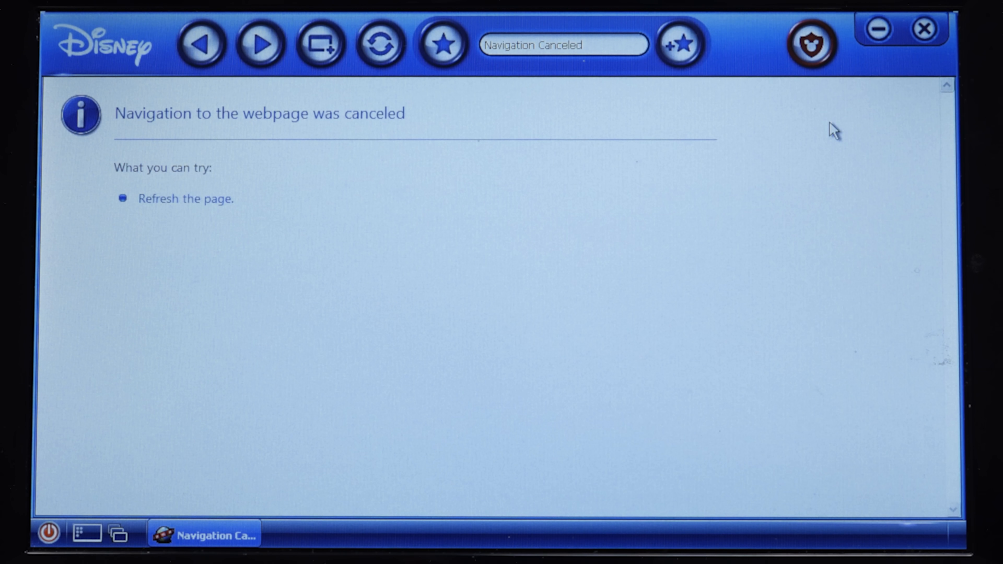
# Unlock parental control with the master password and load the address 'google'
pyautogui.click(810, 44)
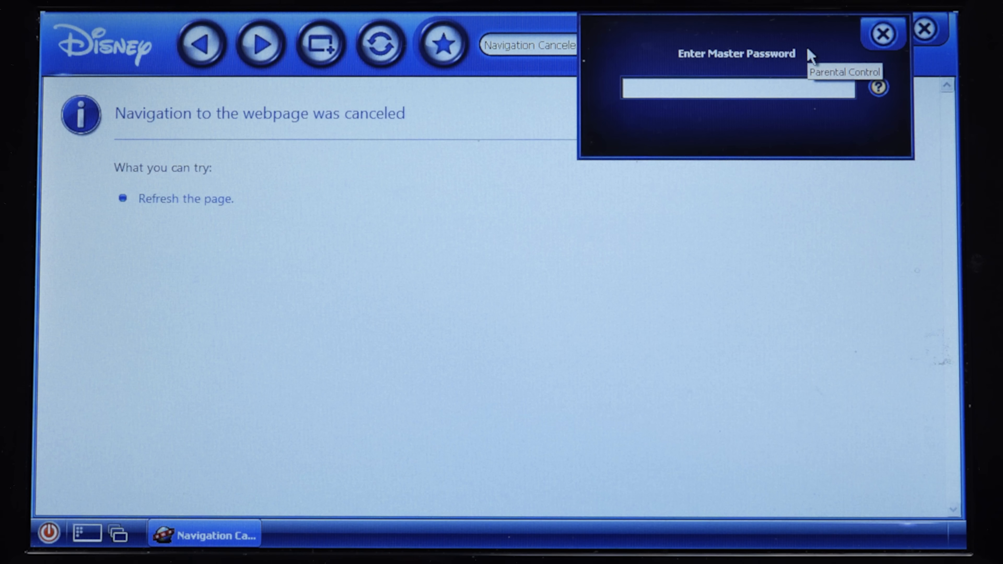
pyautogui.click(881, 34)
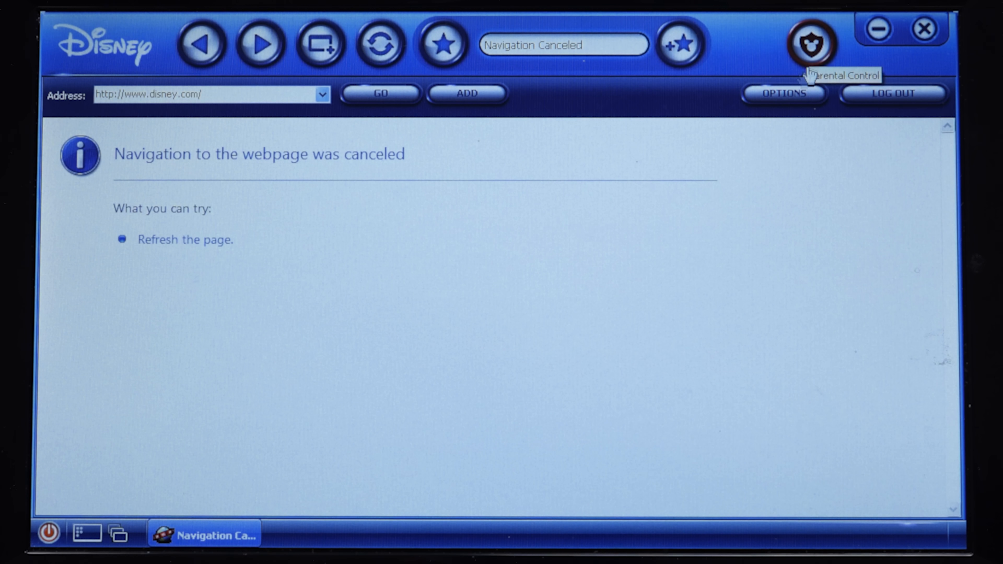
pyautogui.click(209, 94)
pyautogui.write('t')
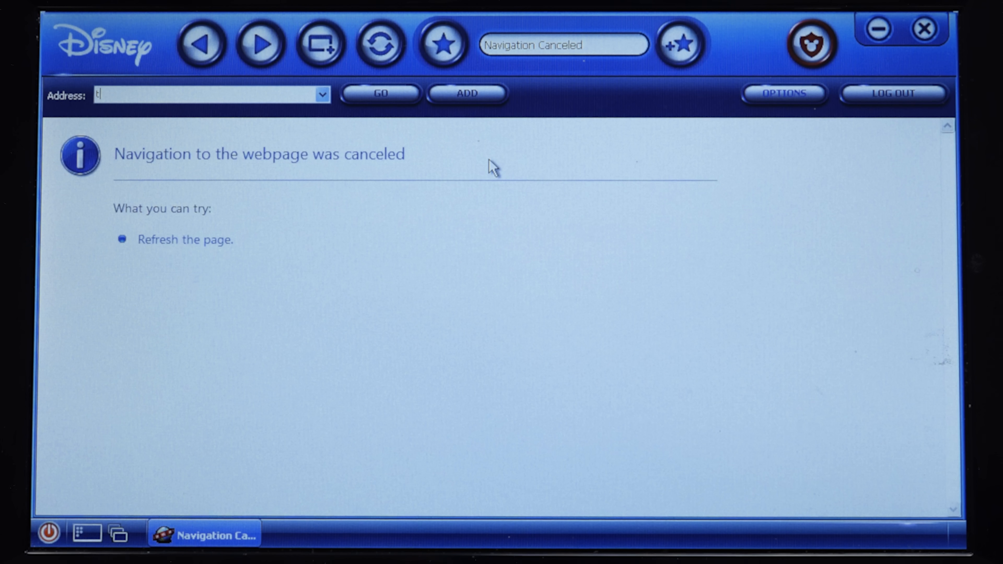
pyautogui.write('google')
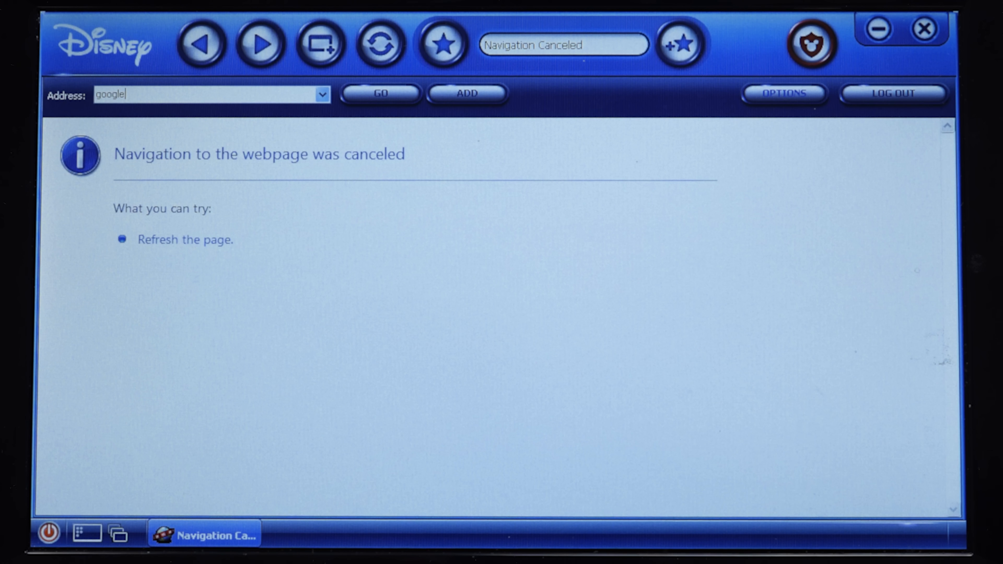
pyautogui.click(380, 94)
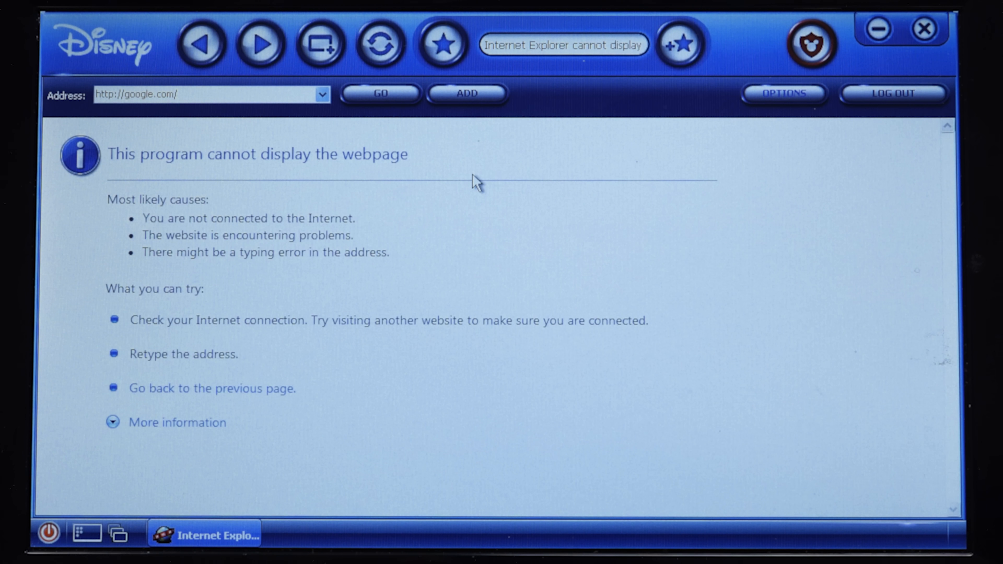
pyautogui.moveTo(467, 94)
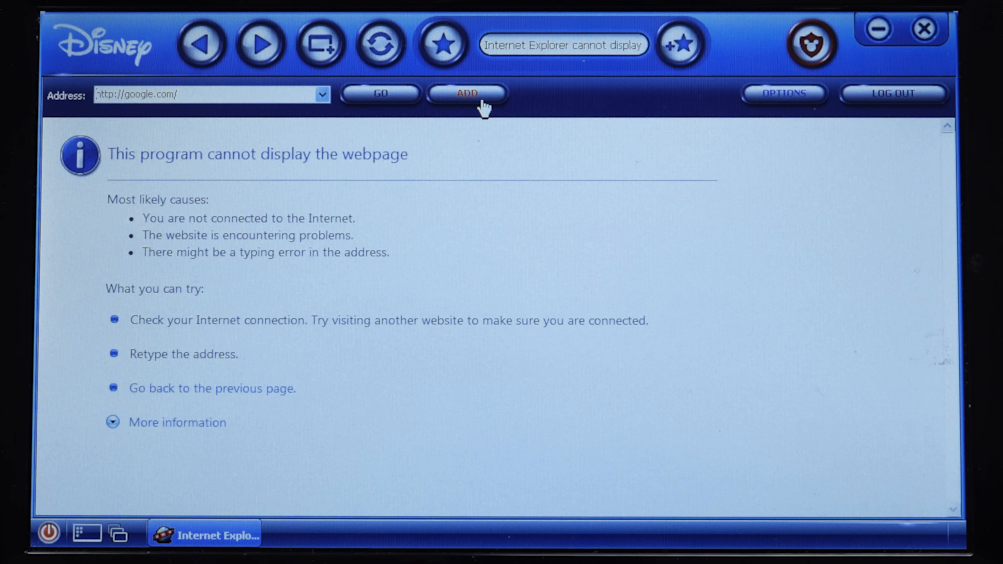
# Add the Google address to Favorites and accept the parent safety alert
pyautogui.click(467, 95)
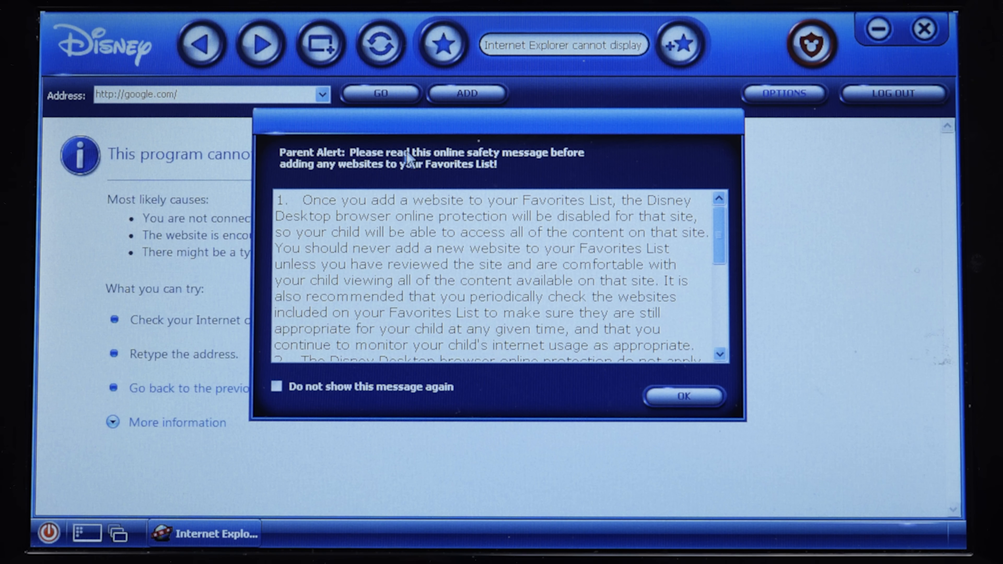
pyautogui.moveTo(322, 193)
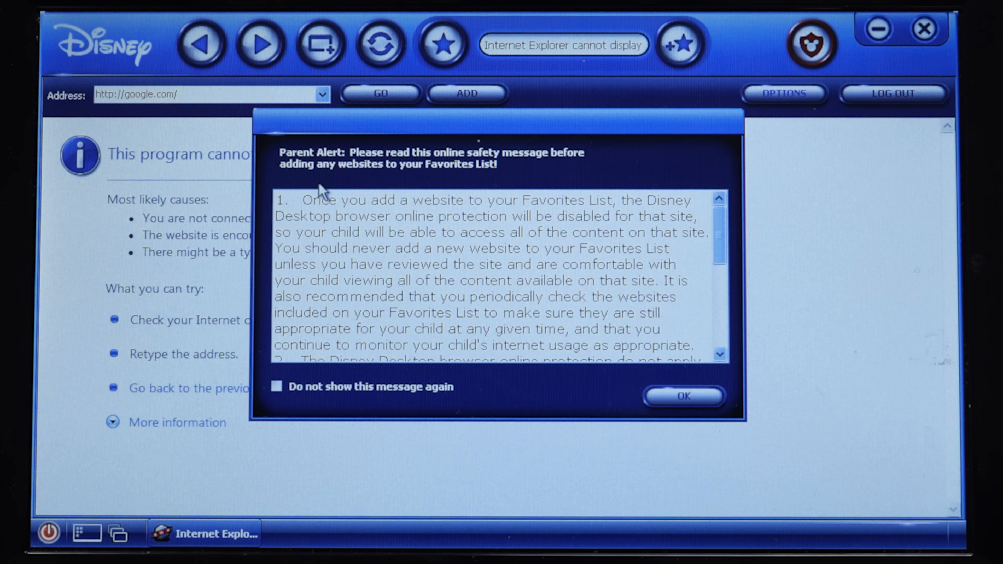
pyautogui.moveTo(454, 208)
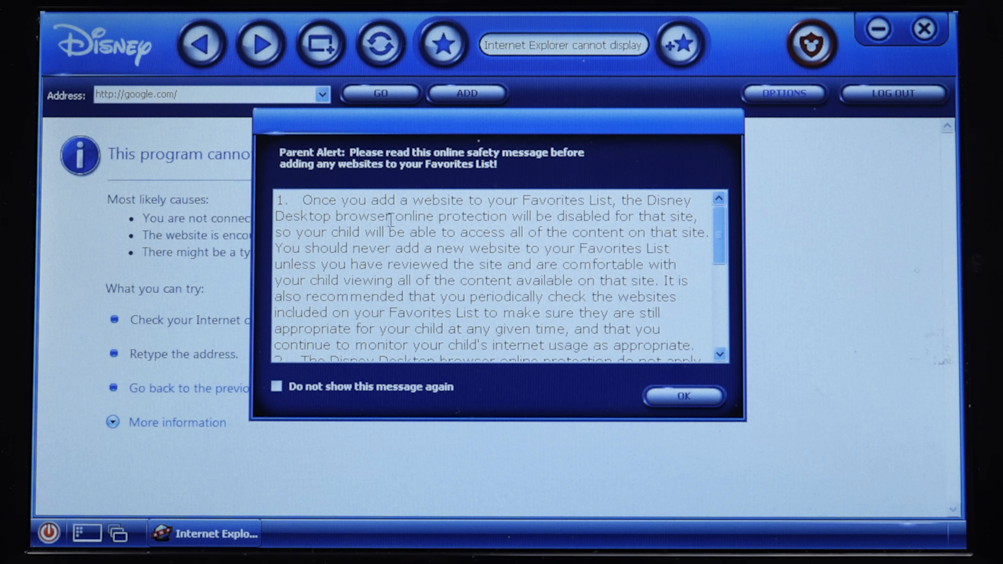
pyautogui.moveTo(309, 222)
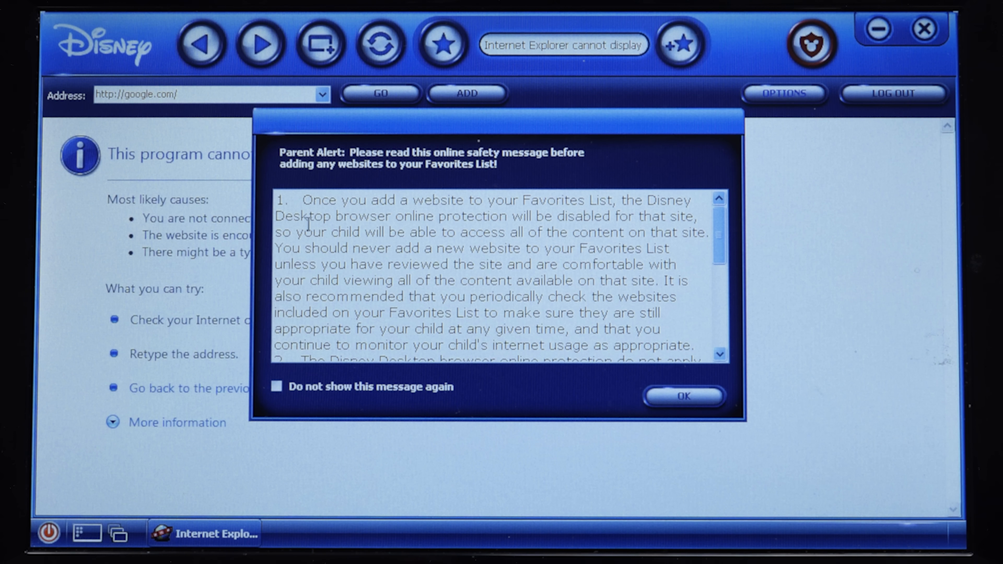
pyautogui.moveTo(388, 225)
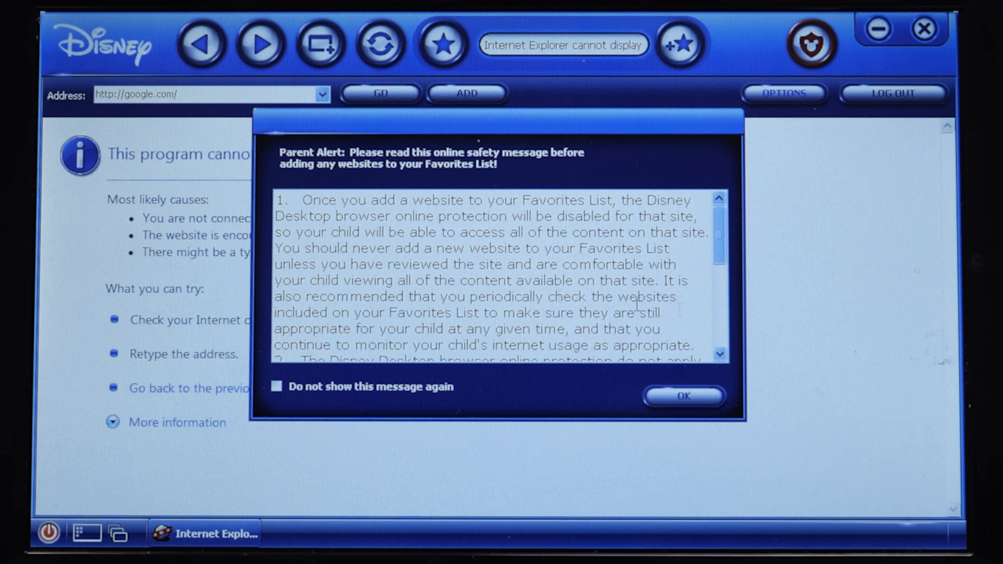
pyautogui.moveTo(555, 289)
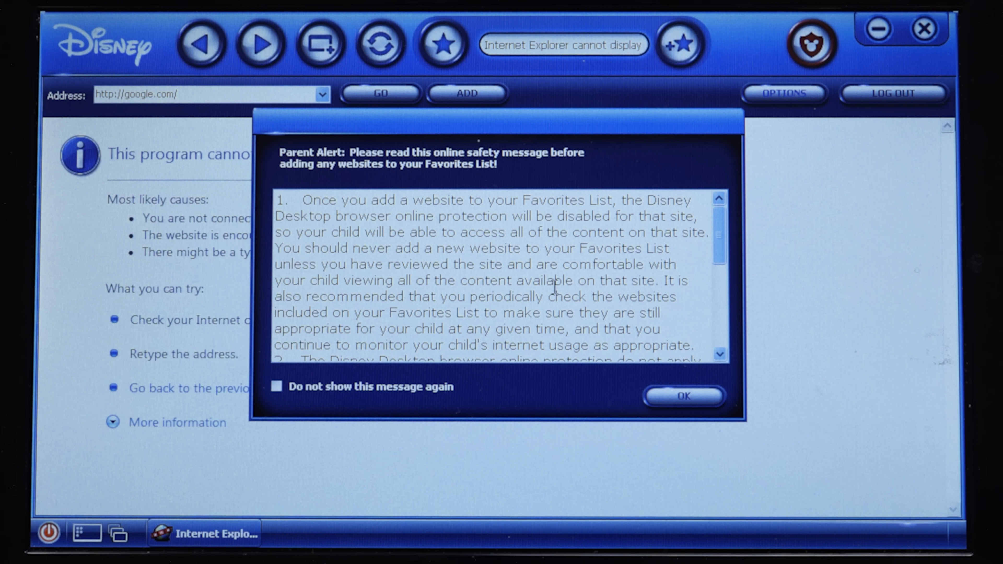
pyautogui.click(683, 396)
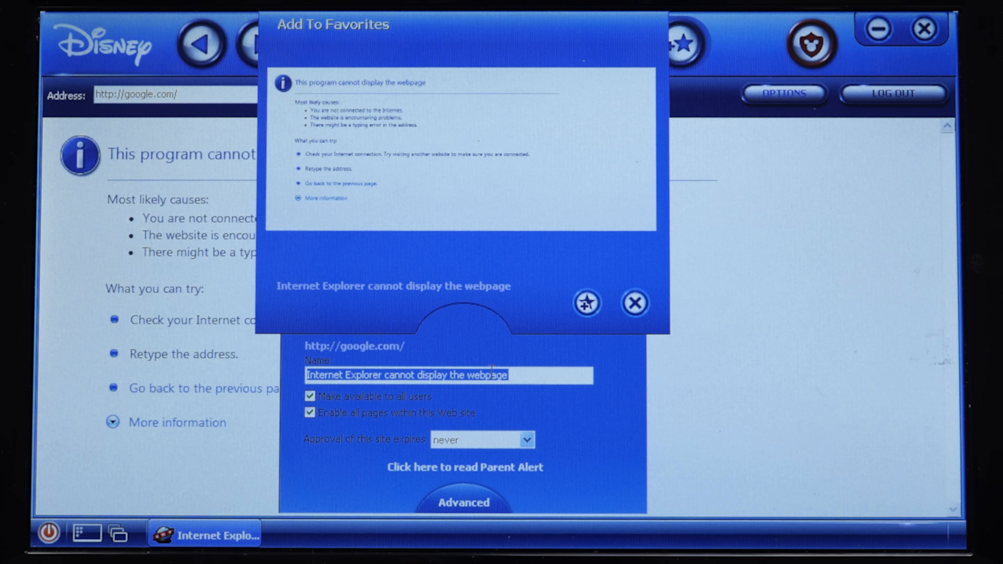
pyautogui.moveTo(251, 344)
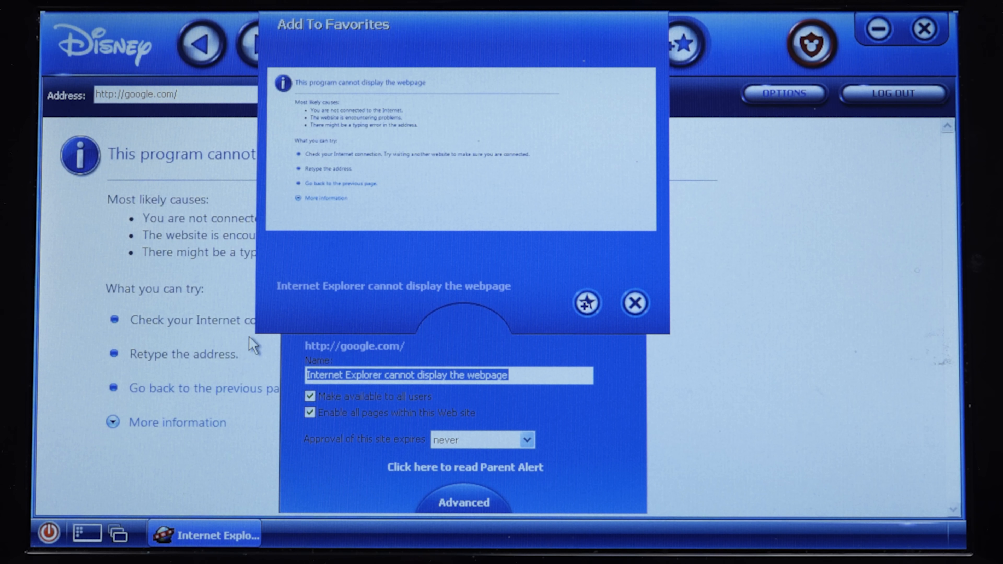
# Save the favorite as 'Google' with approval set to never expire
pyautogui.write('Google')
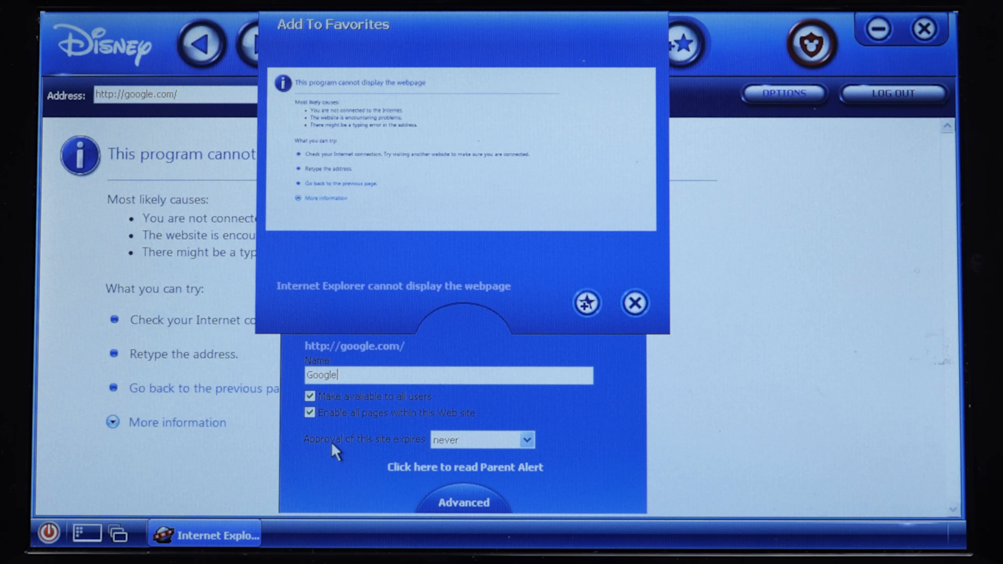
pyautogui.click(526, 440)
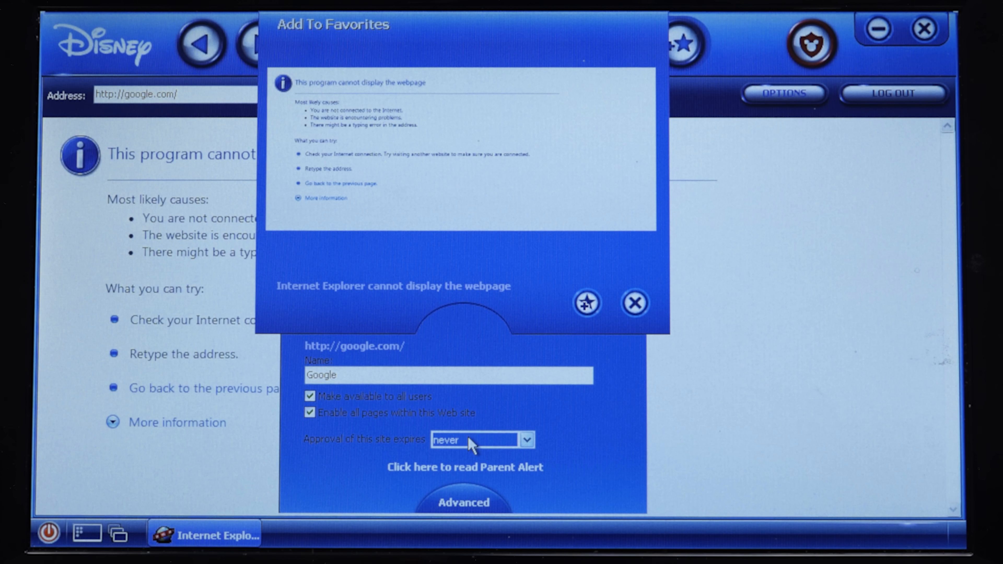
pyautogui.click(526, 440)
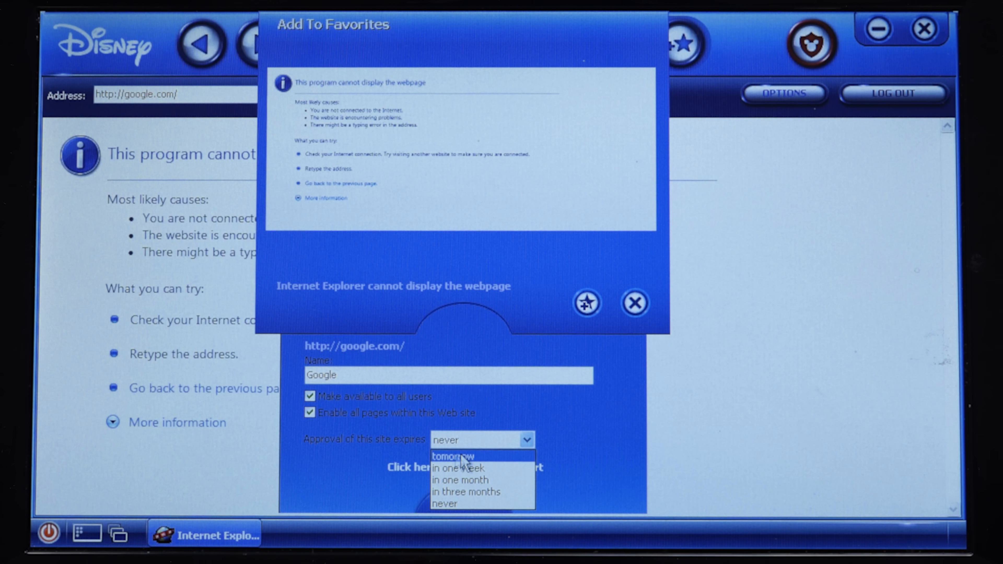
pyautogui.click(444, 504)
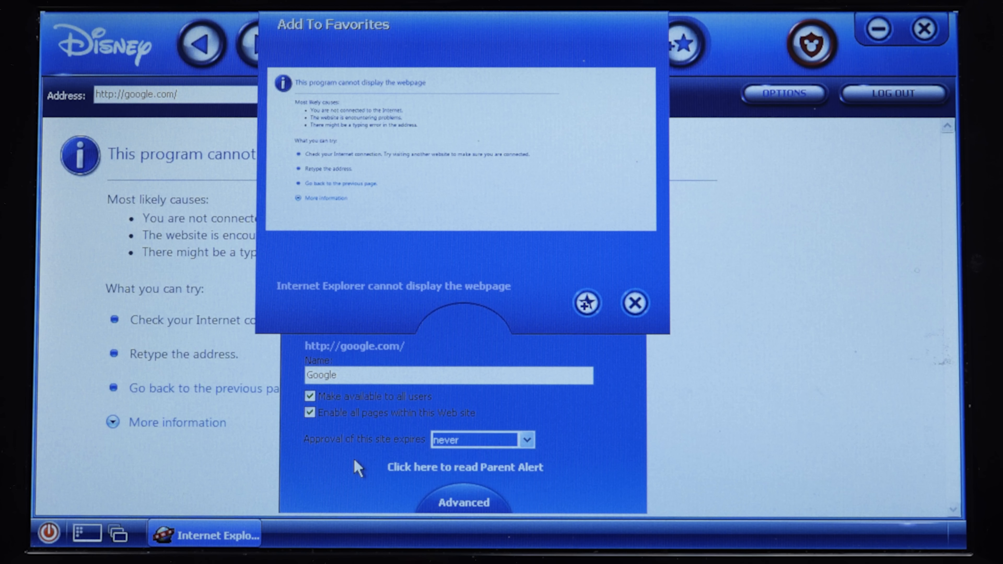
pyautogui.moveTo(604, 340)
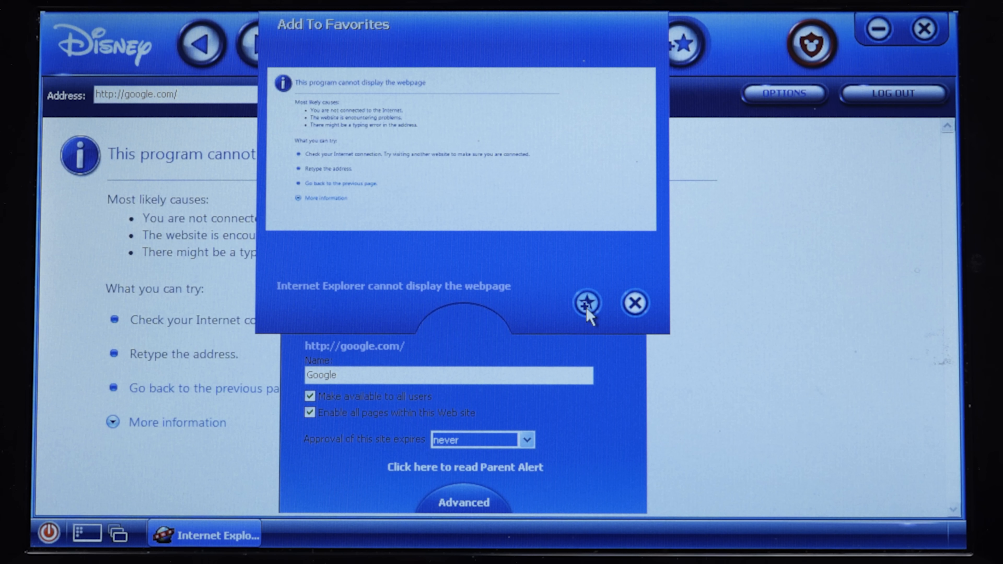
pyautogui.click(633, 302)
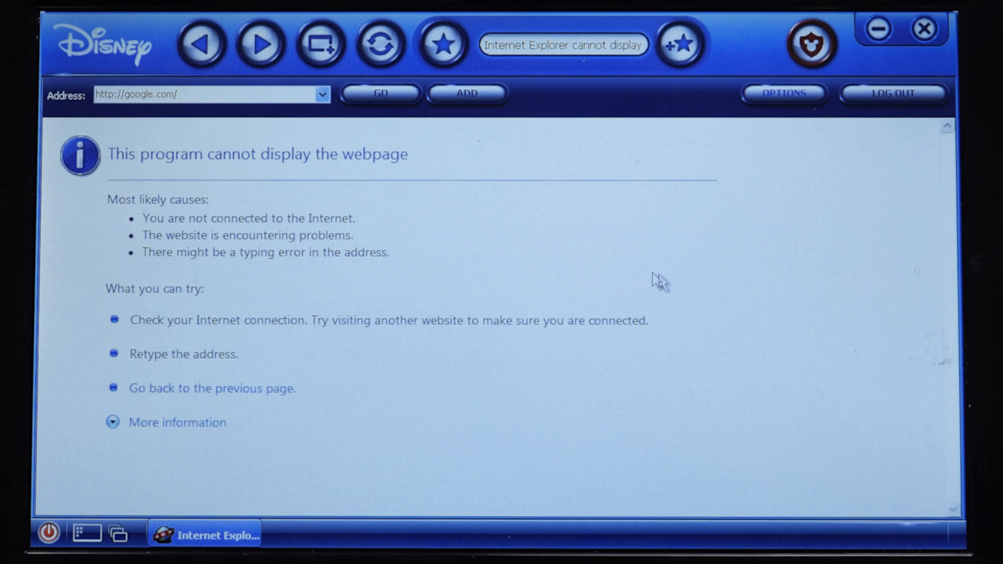
pyautogui.moveTo(568, 77)
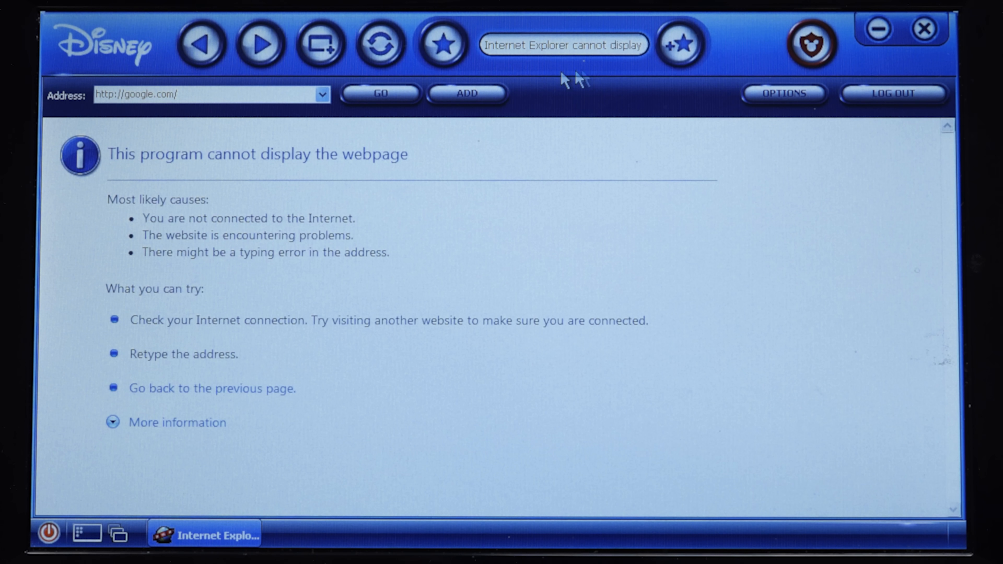
pyautogui.moveTo(870, 125)
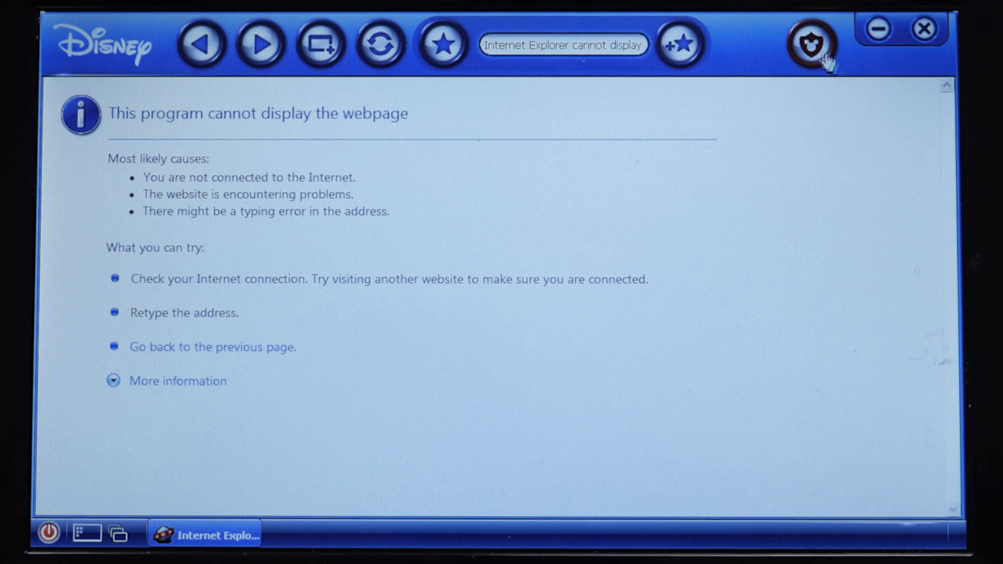
pyautogui.moveTo(669, 111)
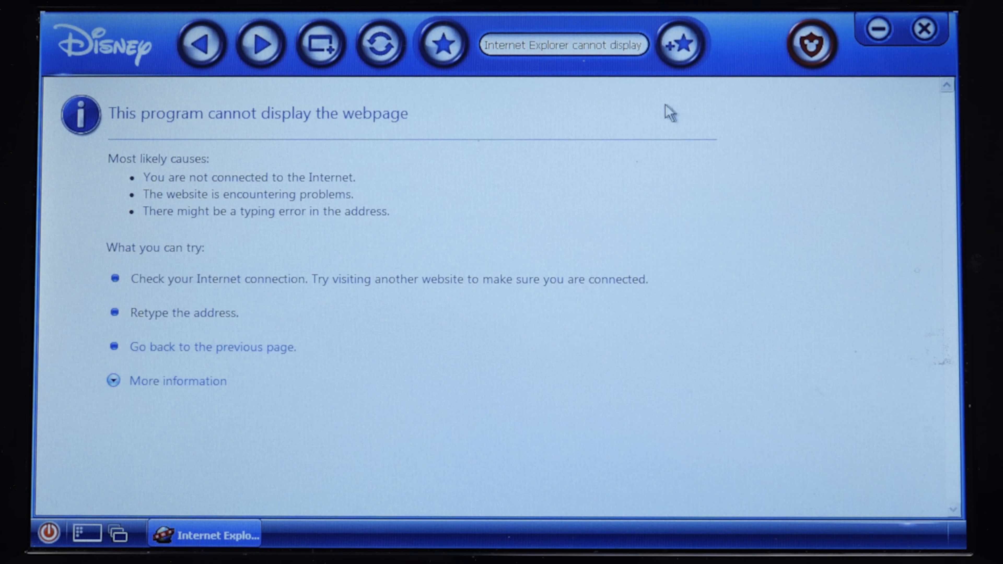
pyautogui.moveTo(259, 67)
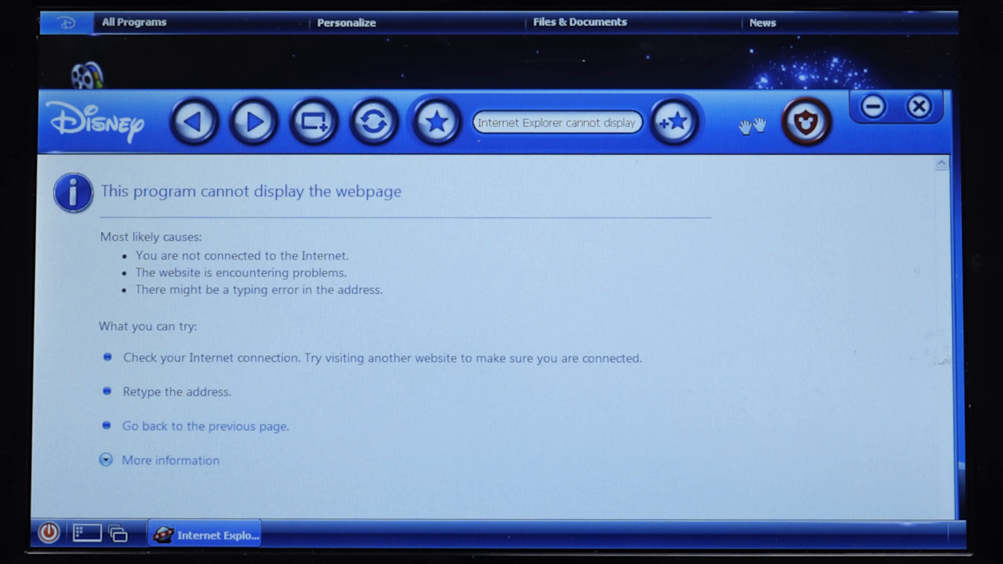
pyautogui.moveTo(643, 170)
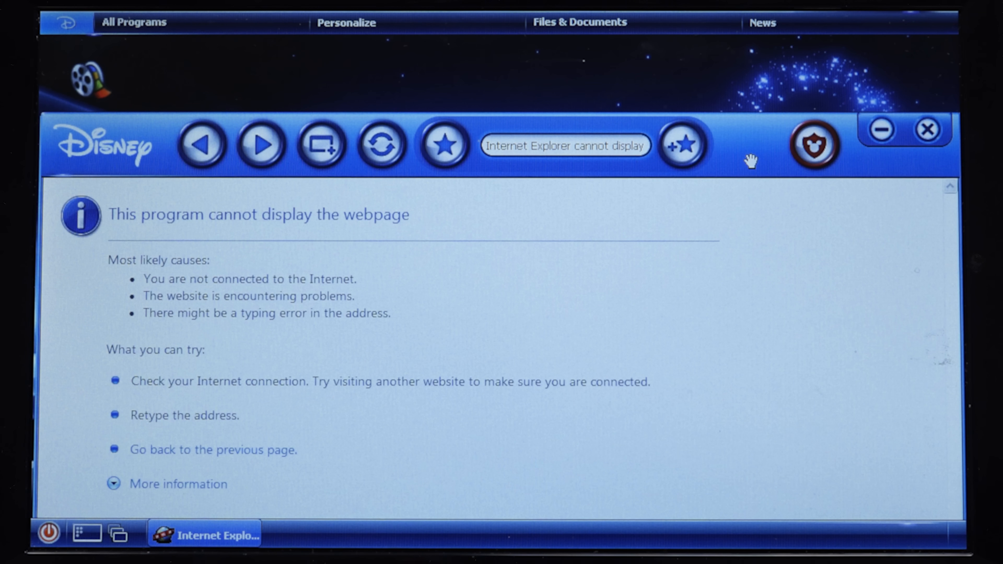
pyautogui.moveTo(750, 167)
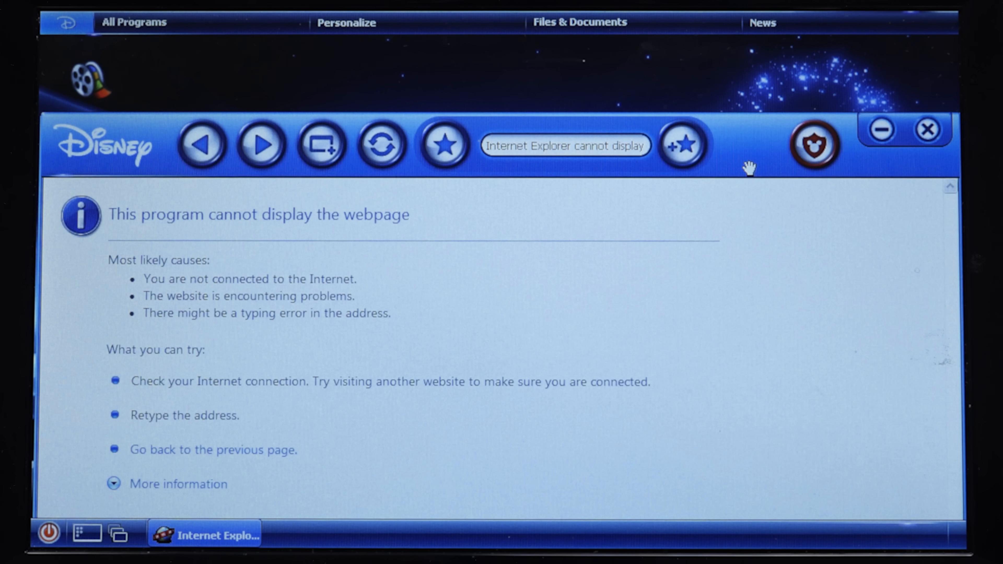
pyautogui.moveTo(564, 147)
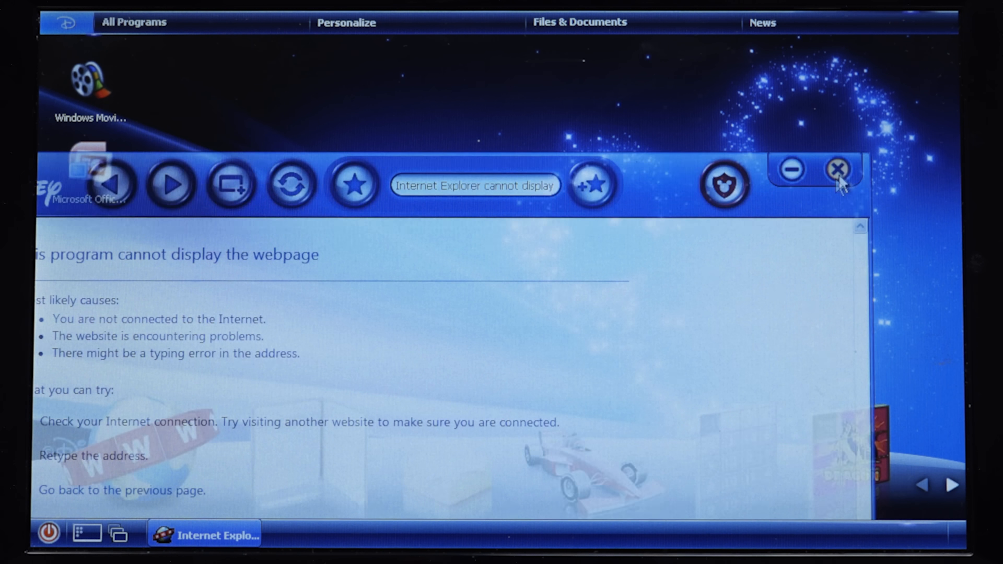
# Close the browser, launch the racing car game, then open and close the FancyCalc calculator
pyautogui.click(836, 170)
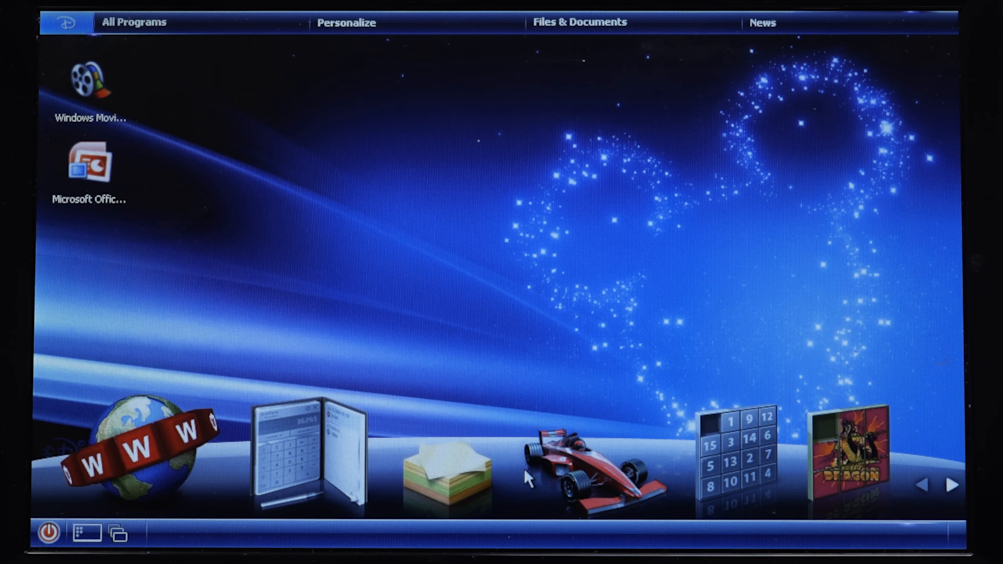
pyautogui.moveTo(425, 475)
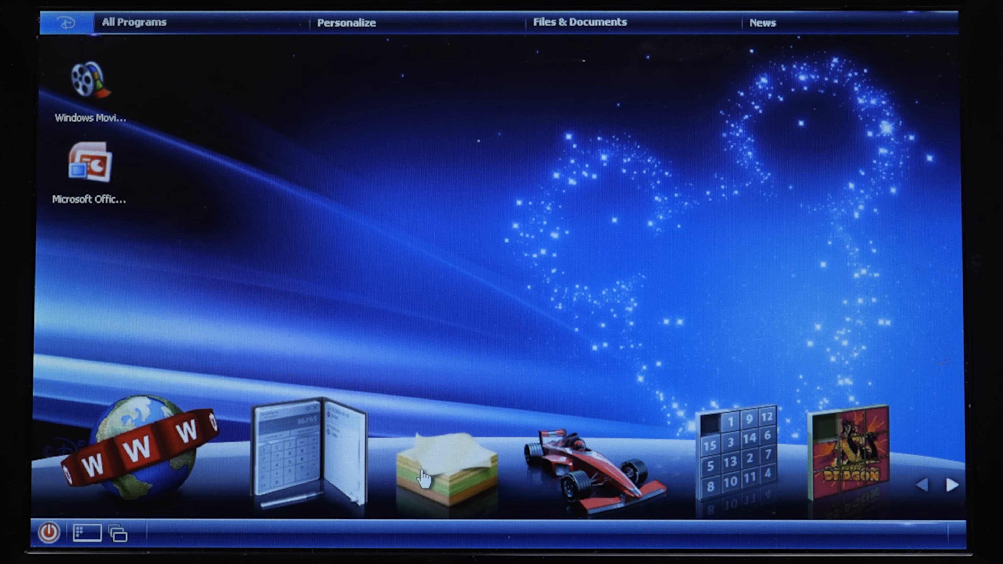
pyautogui.click(594, 461)
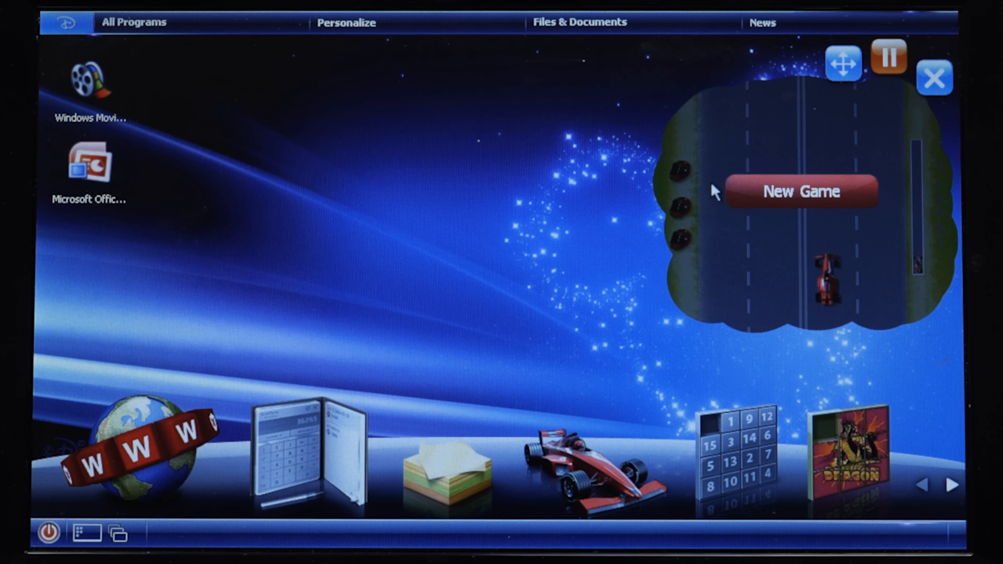
pyautogui.click(293, 457)
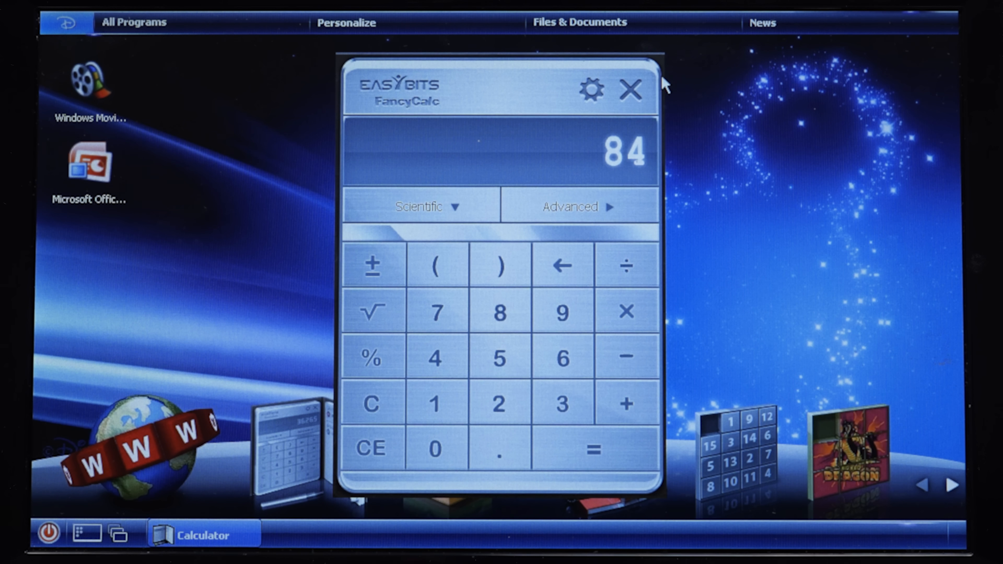
pyautogui.click(631, 90)
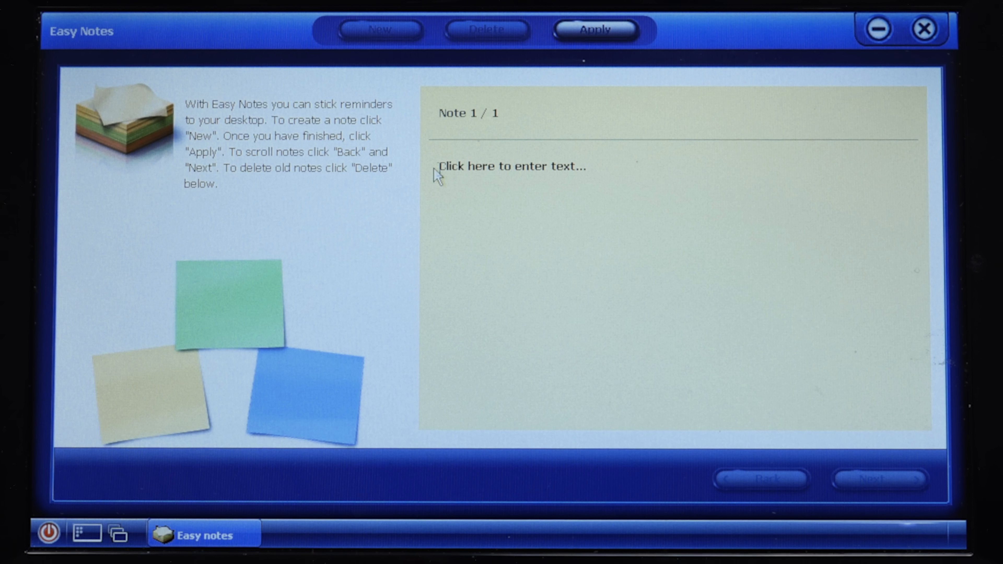
# Post a note reading 'sdfgadfdjfj', then create a second note with text 'gdsfg'
pyautogui.write('sdfgadfdjfj')
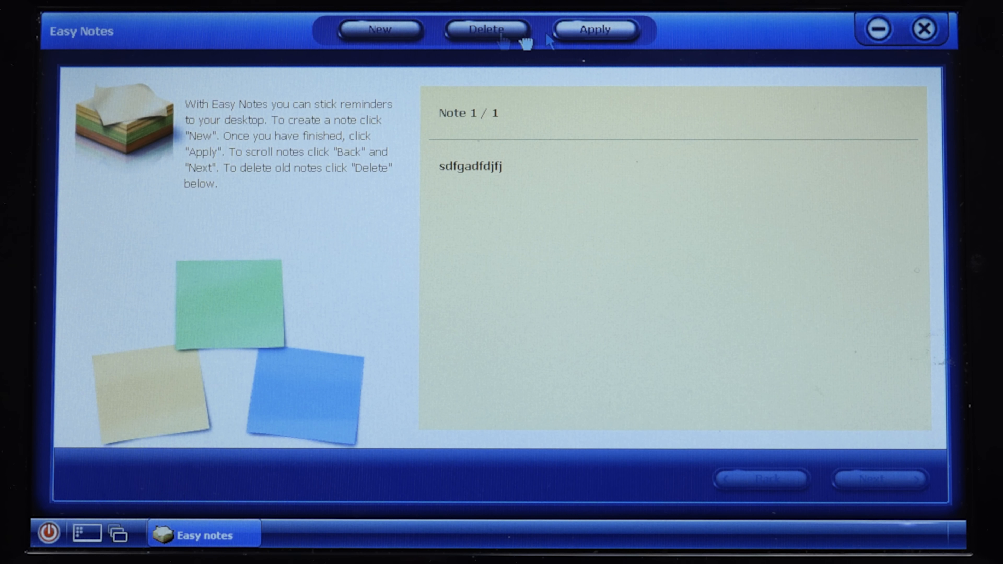
pyautogui.click(593, 29)
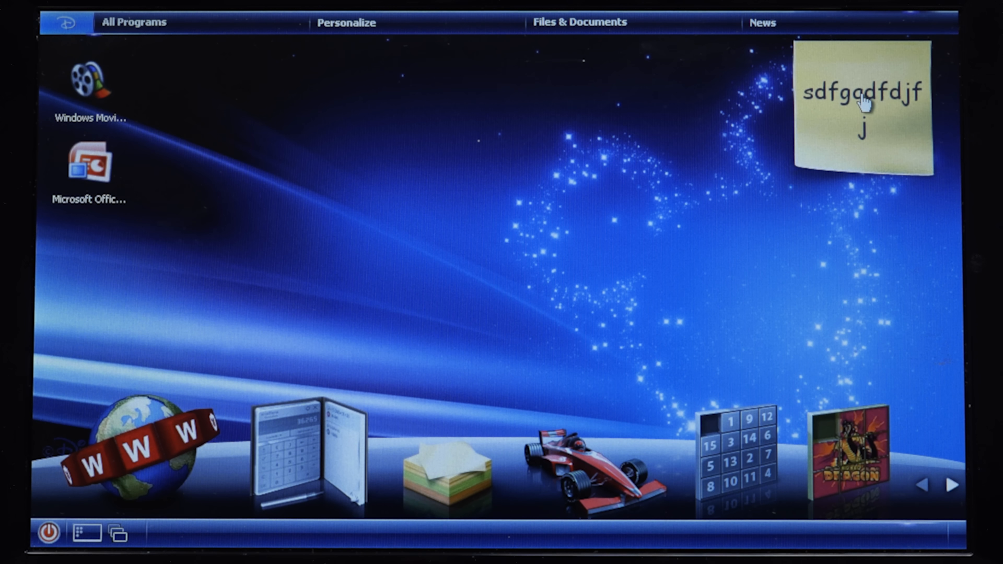
pyautogui.moveTo(825, 103)
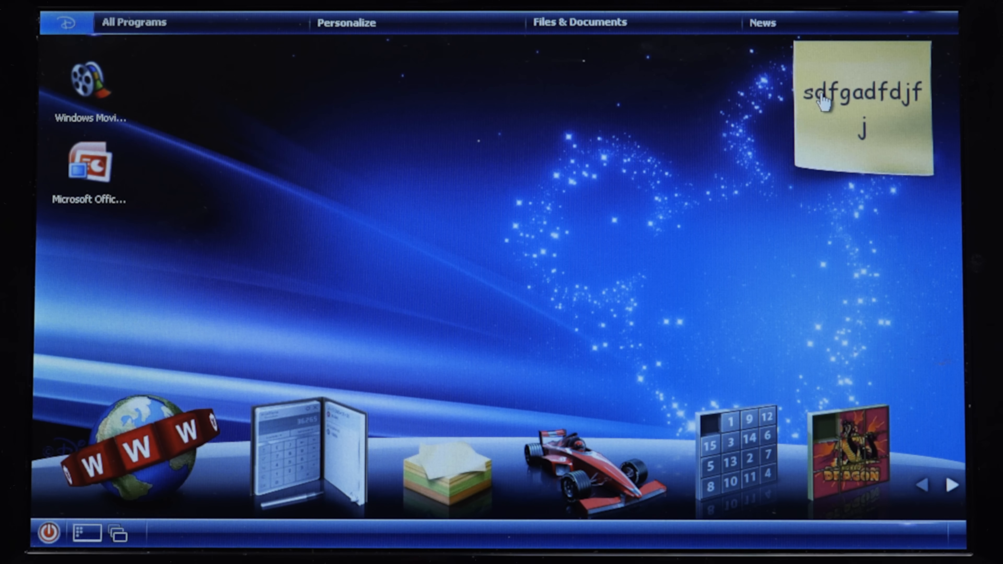
pyautogui.click(444, 471)
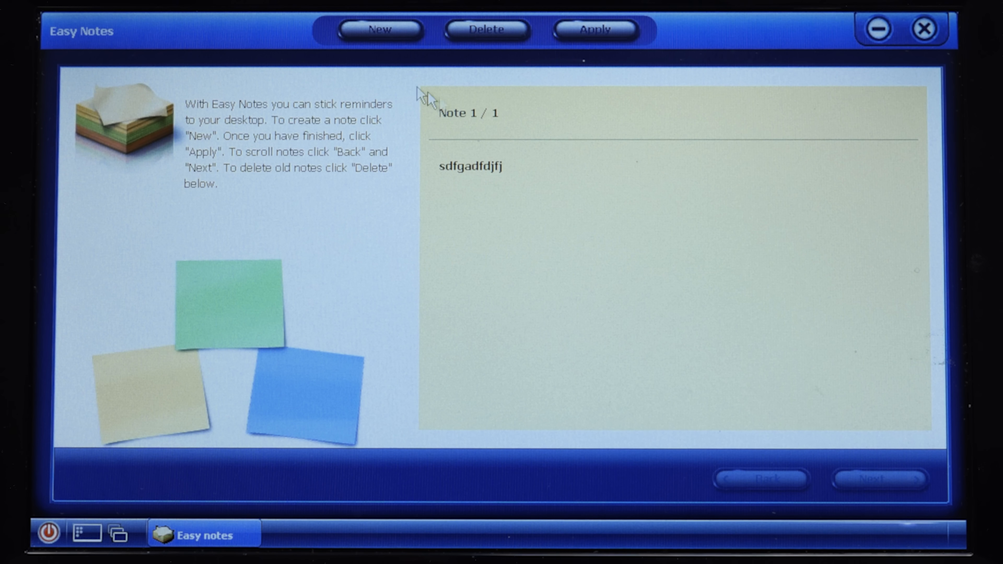
pyautogui.click(379, 29)
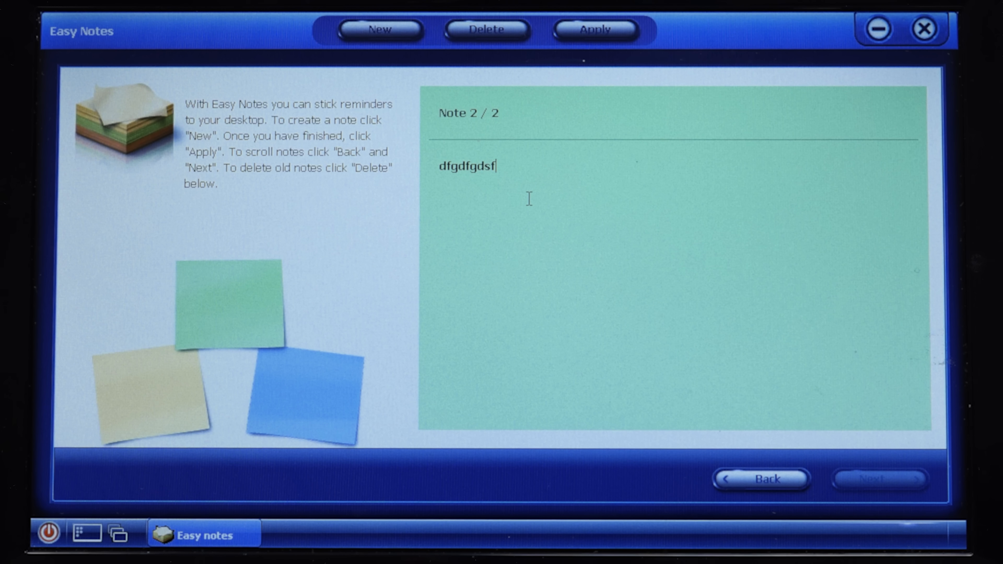
pyautogui.write('gdsfg')
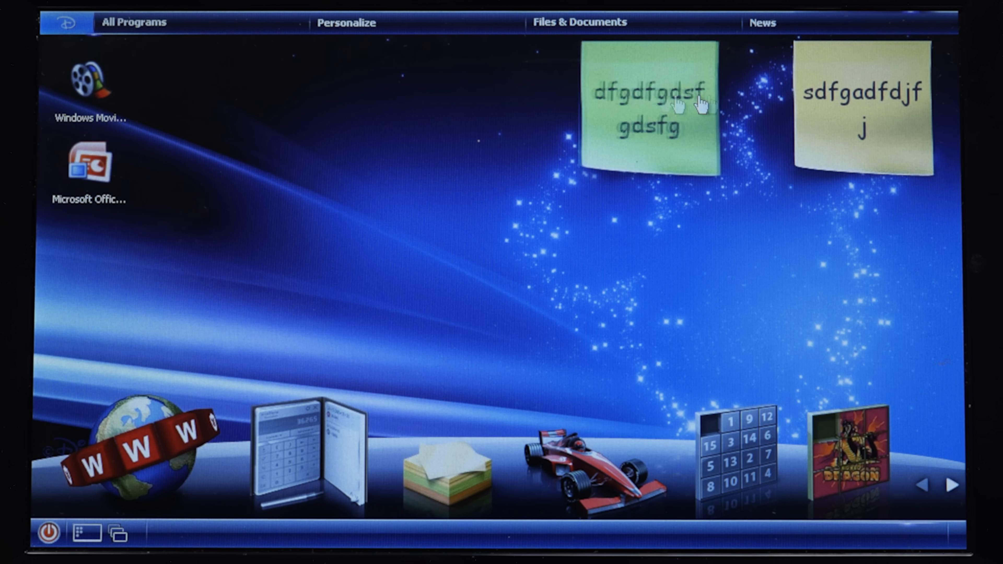
pyautogui.moveTo(518, 498)
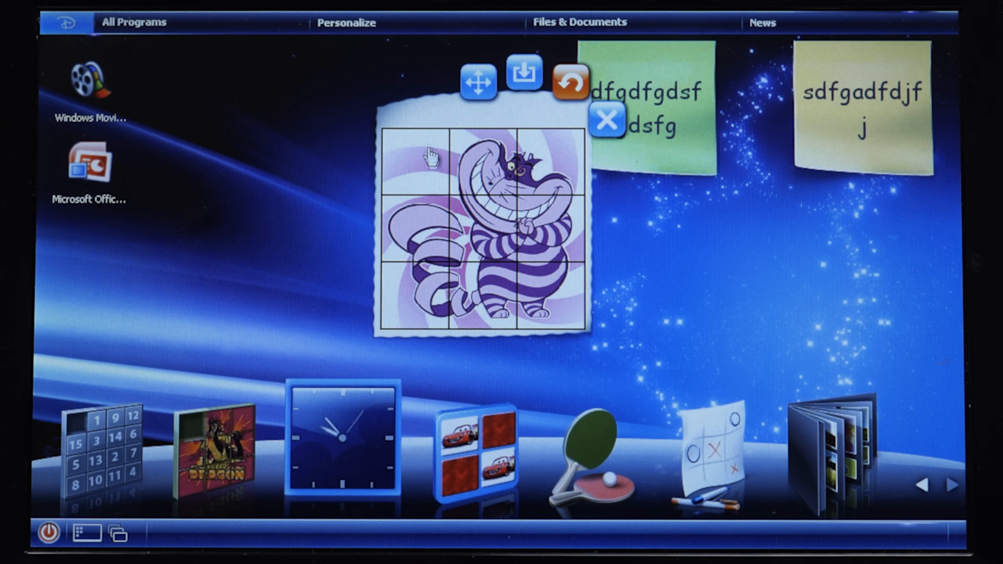
pyautogui.moveTo(476, 83)
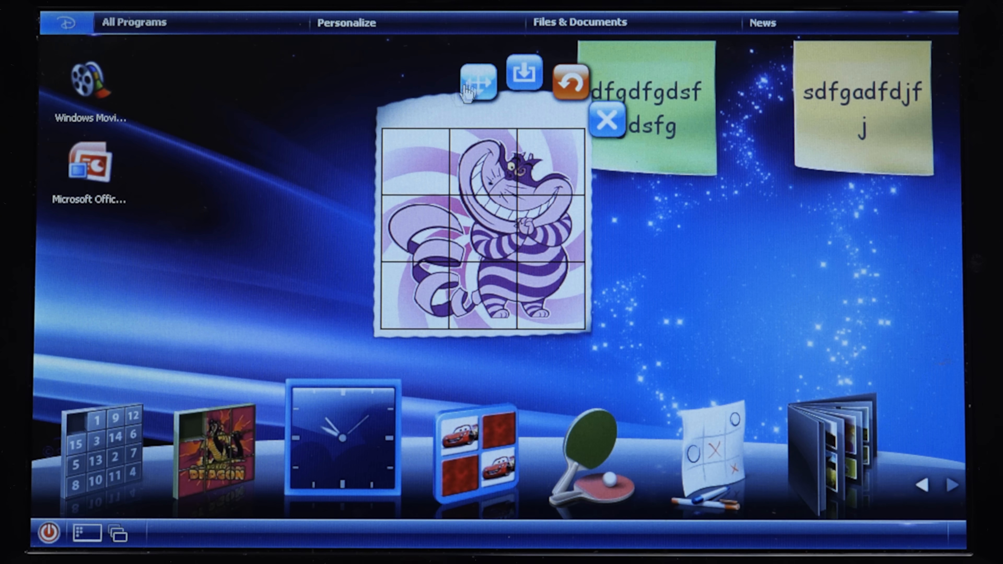
pyautogui.moveTo(450, 71)
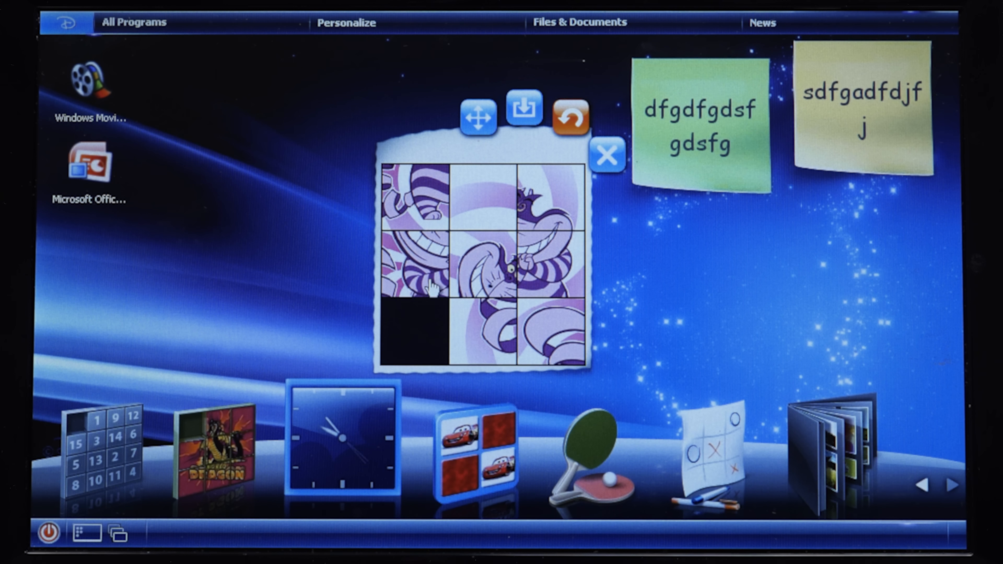
pyautogui.click(413, 275)
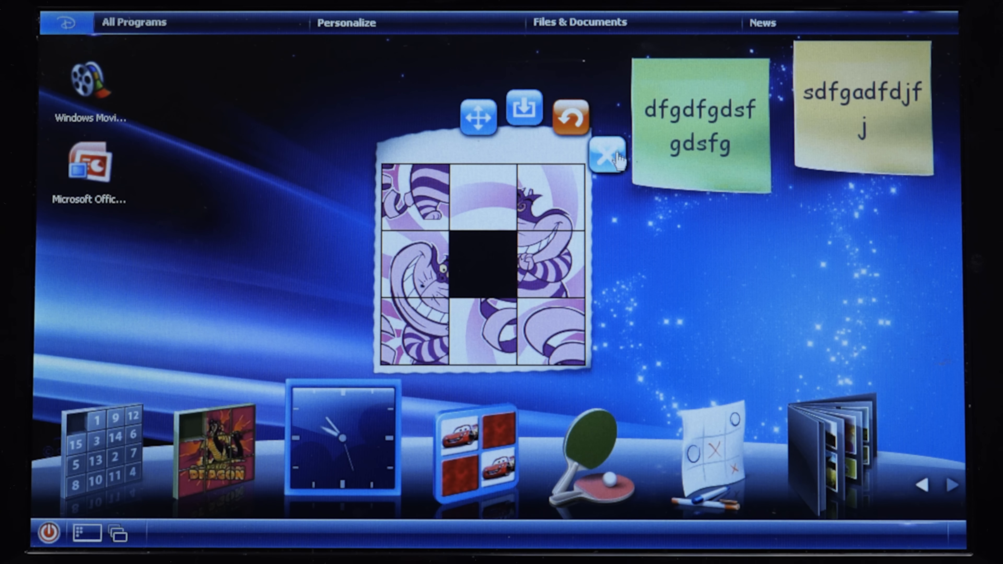
pyautogui.click(602, 159)
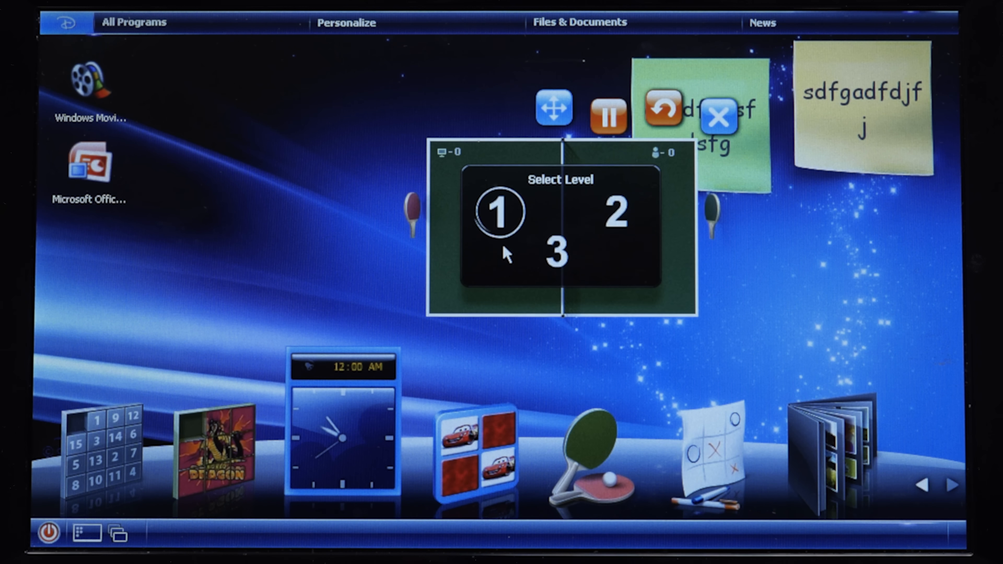
pyautogui.moveTo(502, 211)
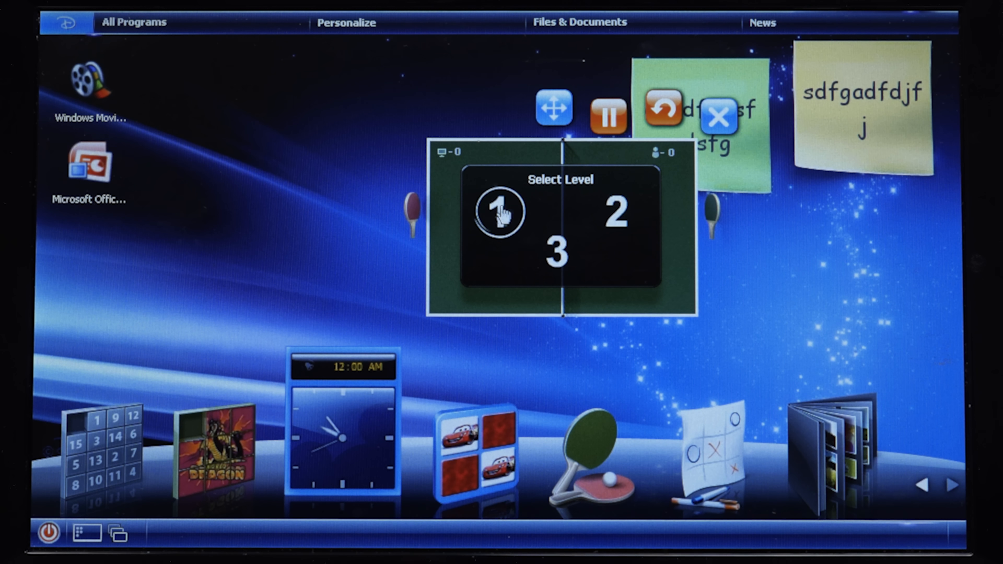
pyautogui.click(501, 211)
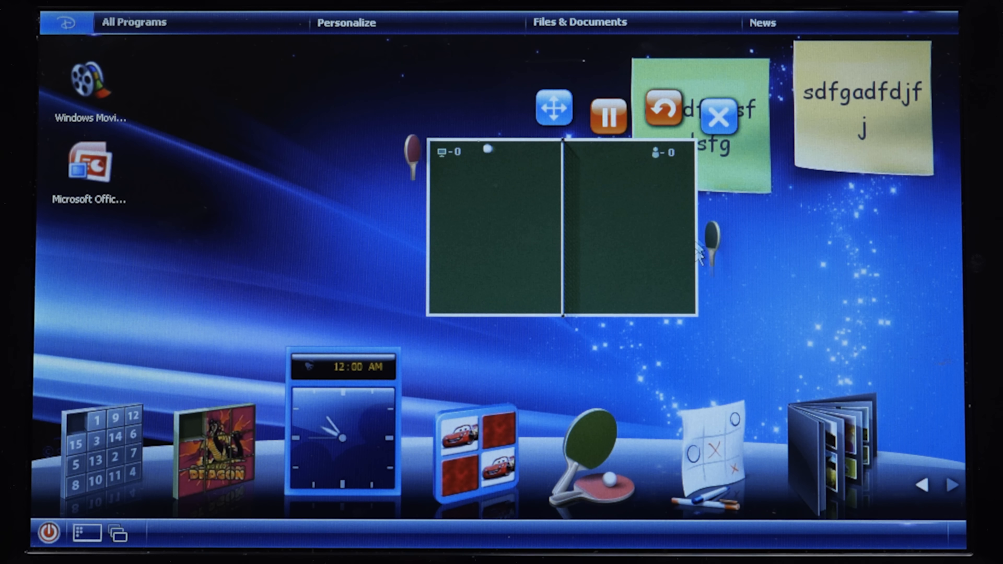
pyautogui.click(716, 117)
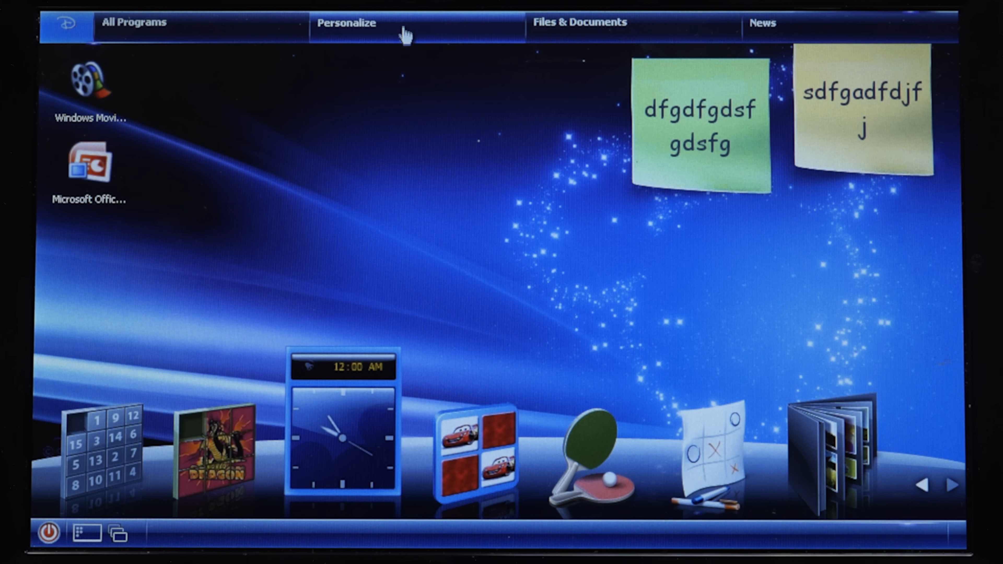
# In Personalize, adjust gadgets, pick the red checkered tray skin and apply the Cars theme
pyautogui.click(346, 22)
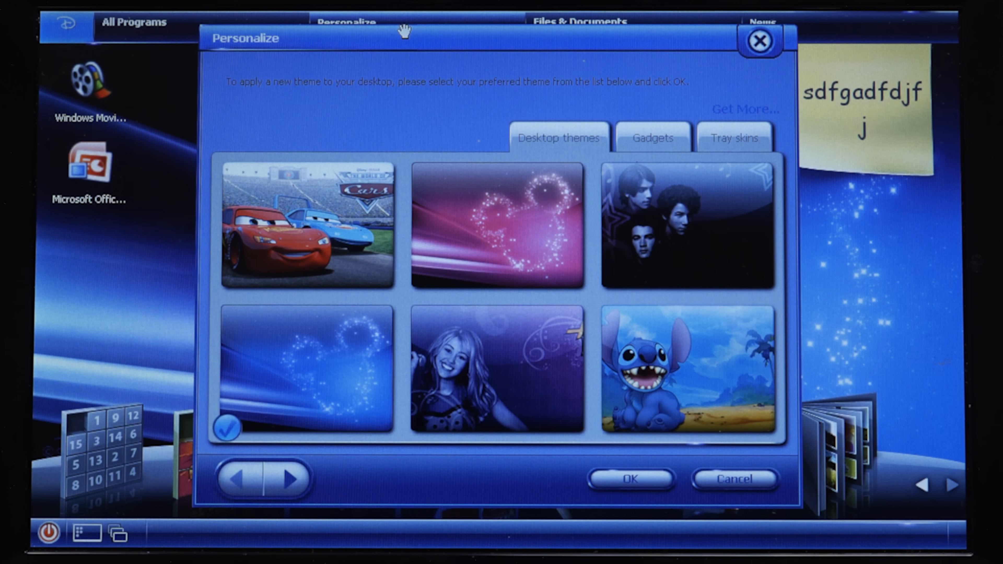
pyautogui.moveTo(634, 279)
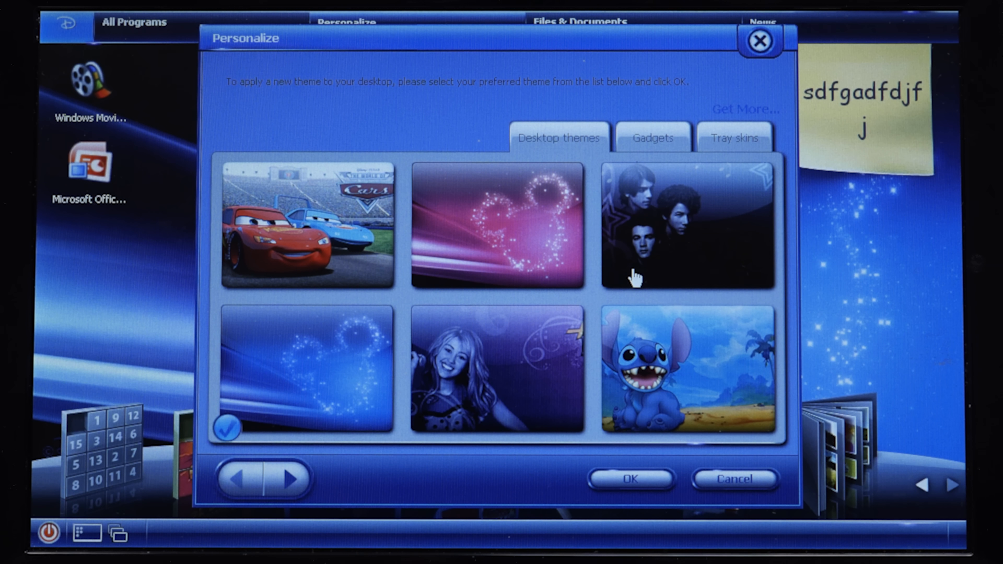
pyautogui.moveTo(675, 124)
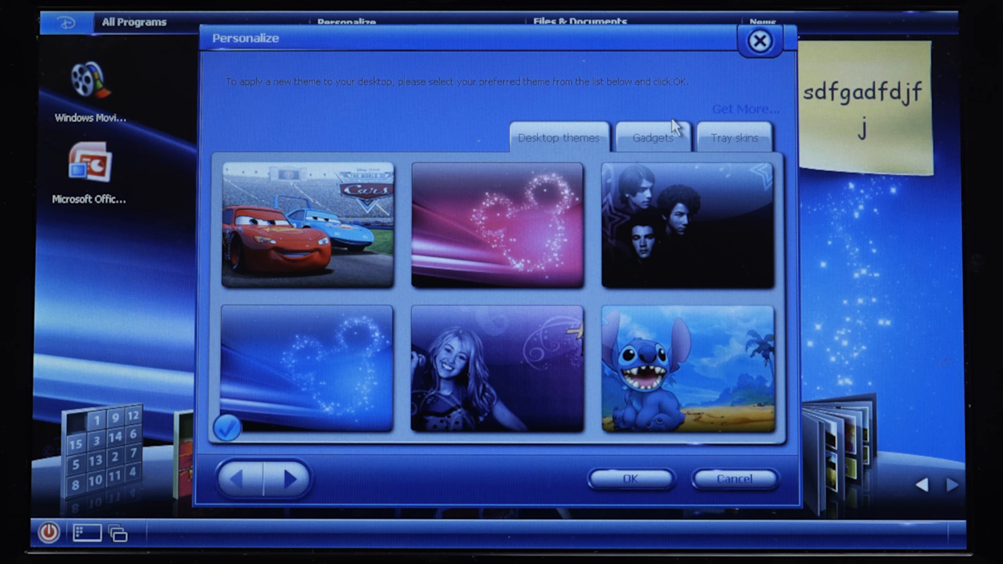
pyautogui.click(652, 137)
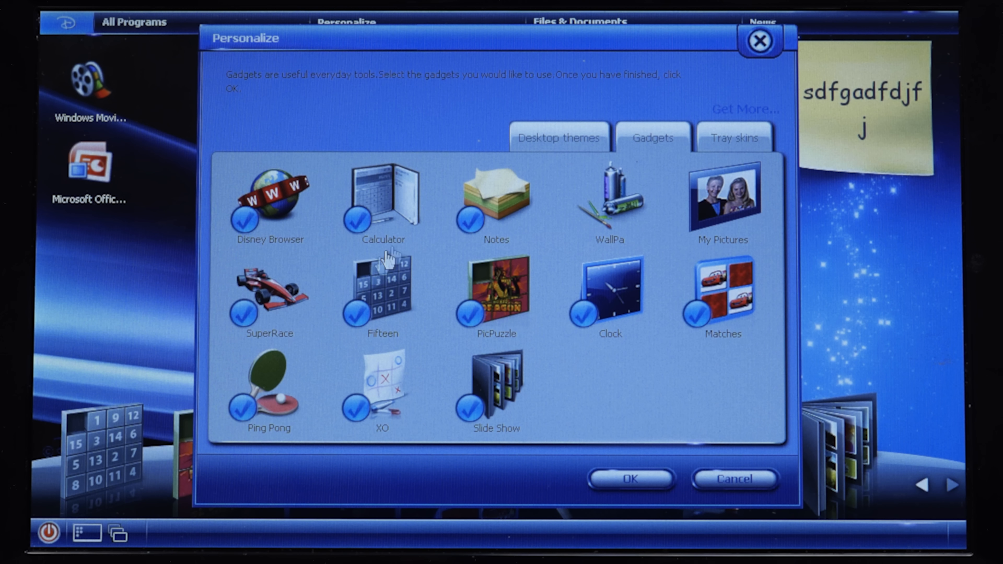
pyautogui.moveTo(654, 163)
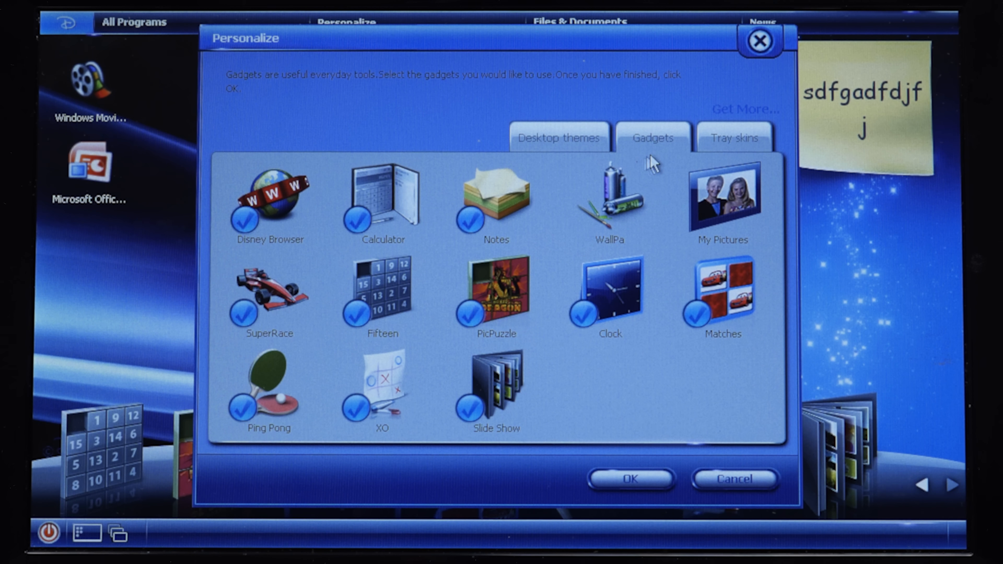
pyautogui.moveTo(414, 259)
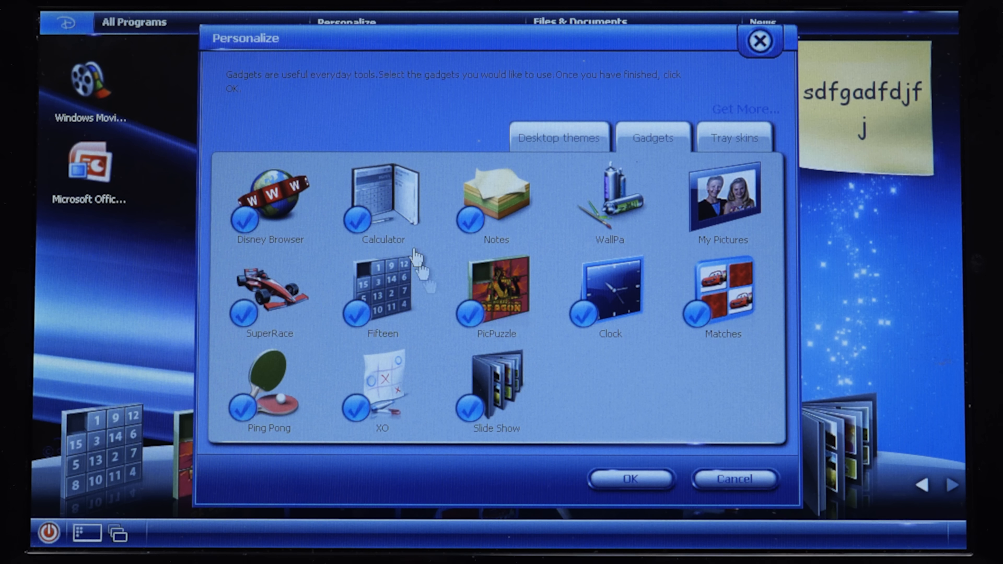
pyautogui.moveTo(362, 275)
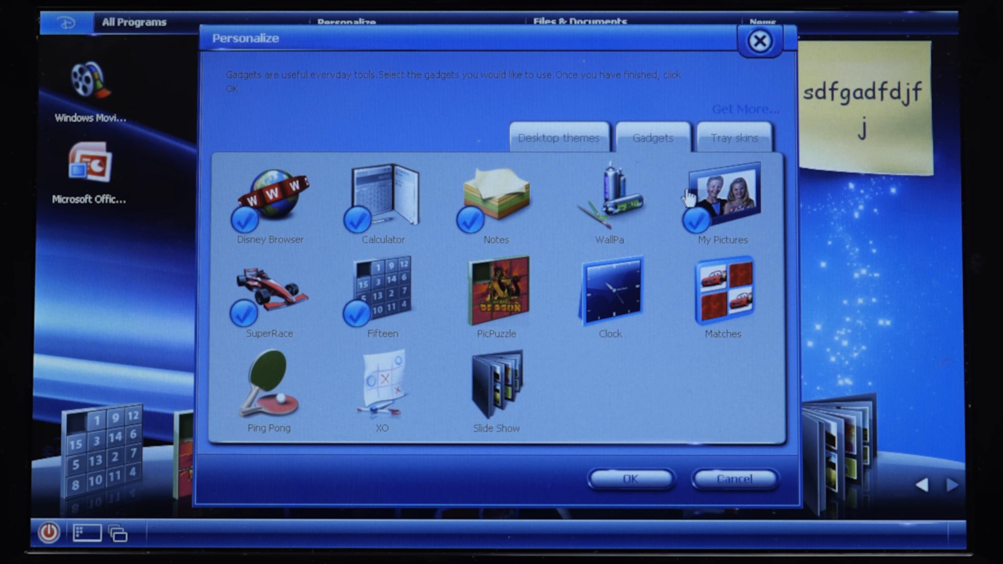
pyautogui.click(733, 137)
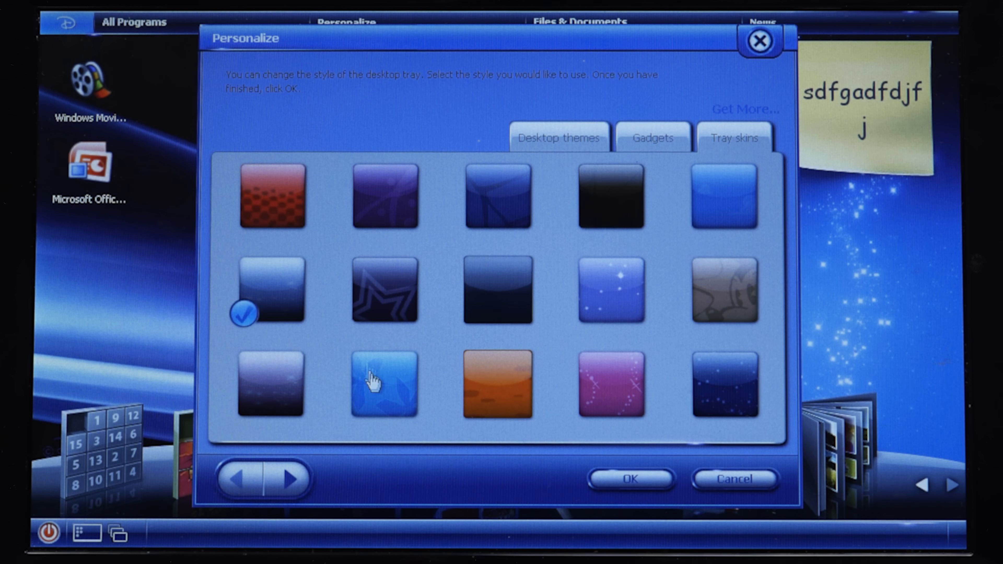
pyautogui.click(611, 291)
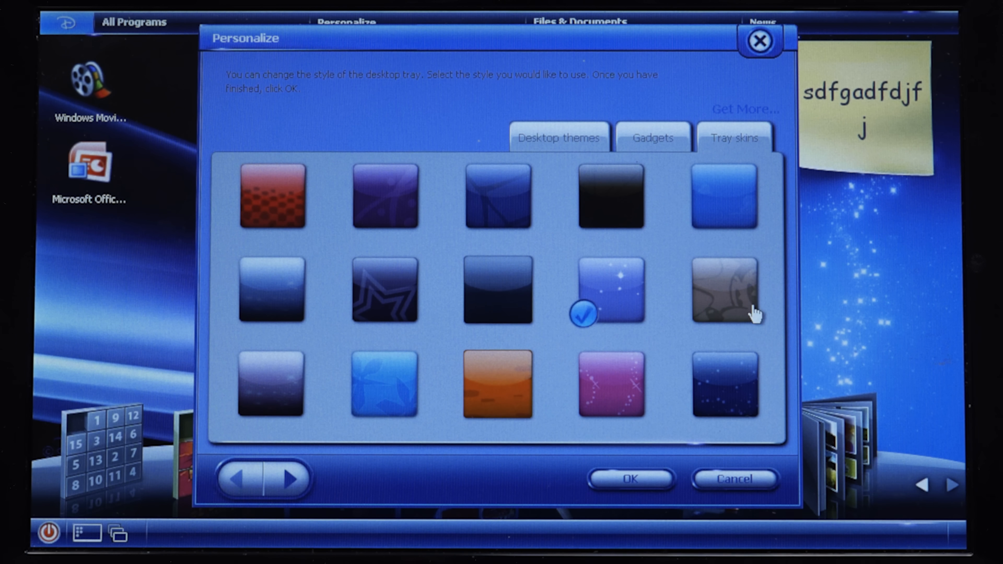
pyautogui.click(271, 196)
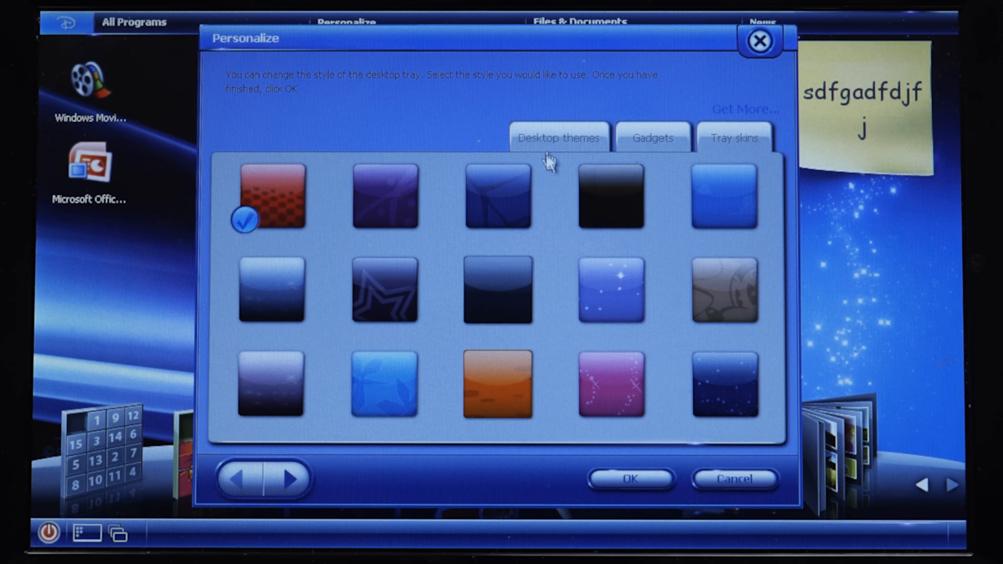
pyautogui.click(558, 138)
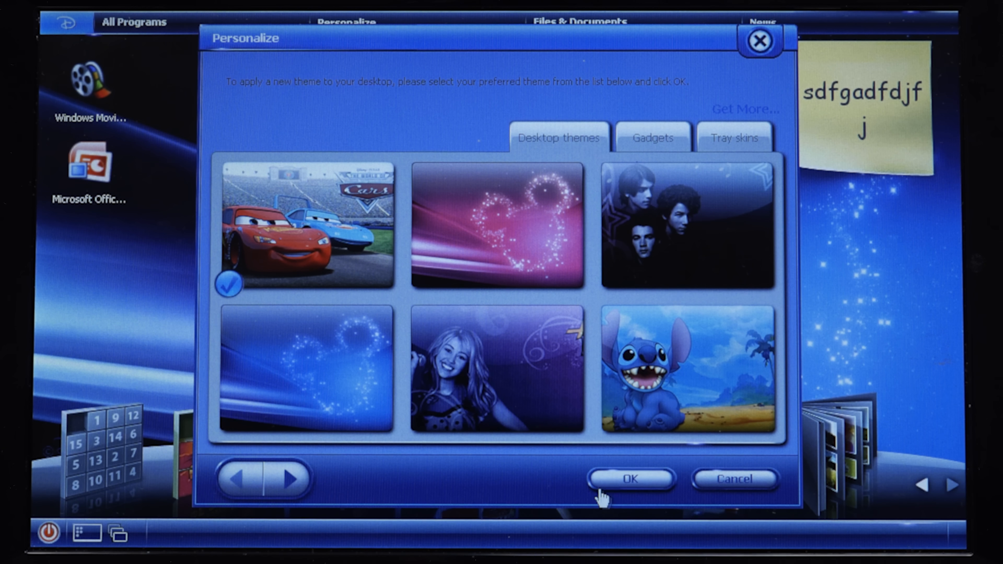
pyautogui.click(629, 479)
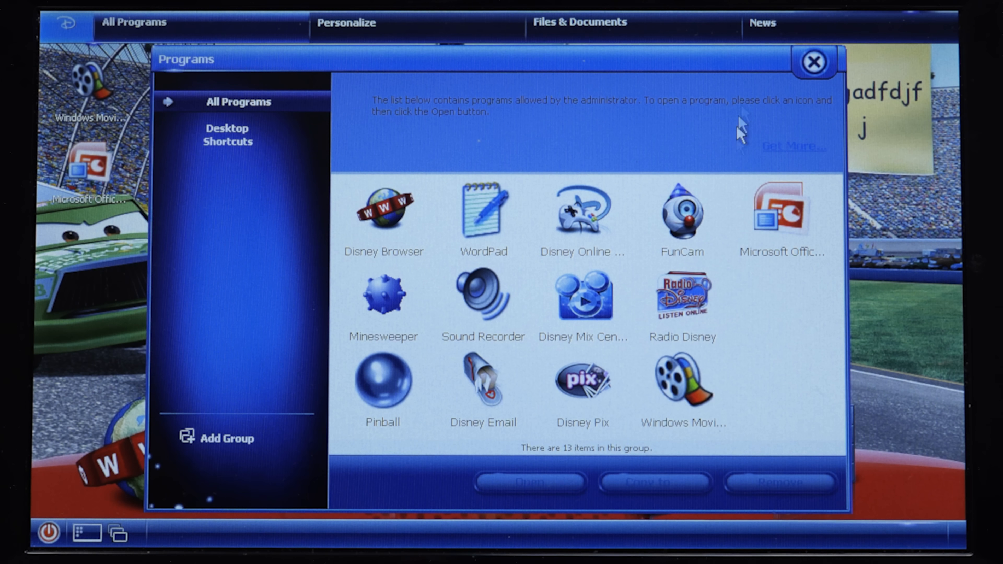
pyautogui.moveTo(685, 245)
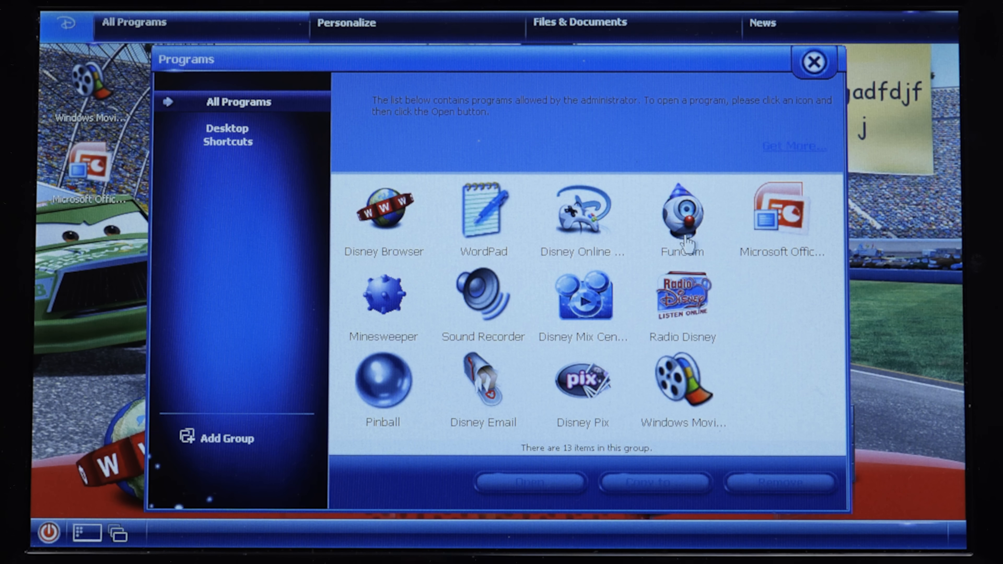
# Launch Disney Email from the Programs window and begin account setup past the password prompt
pyautogui.click(483, 382)
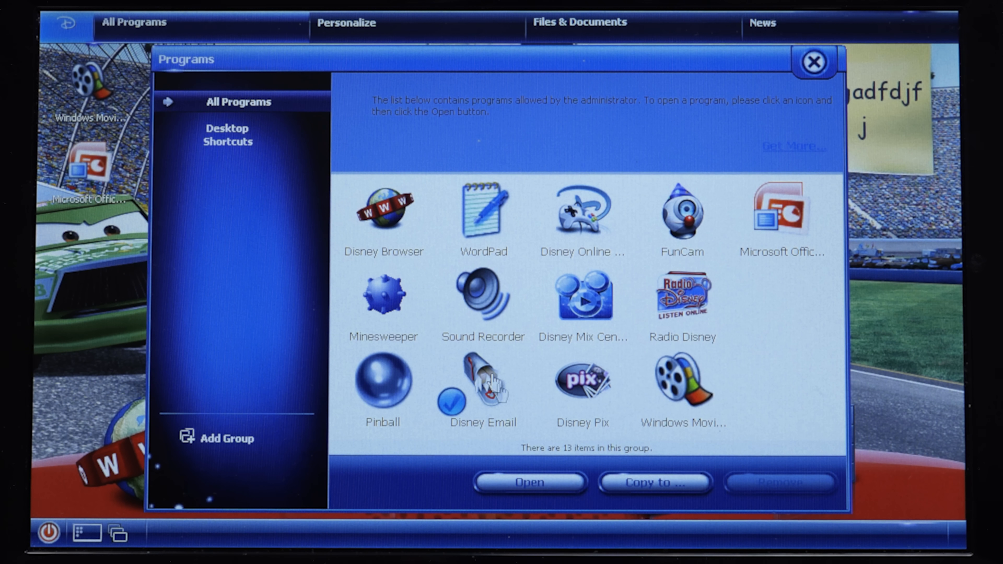
pyautogui.click(813, 61)
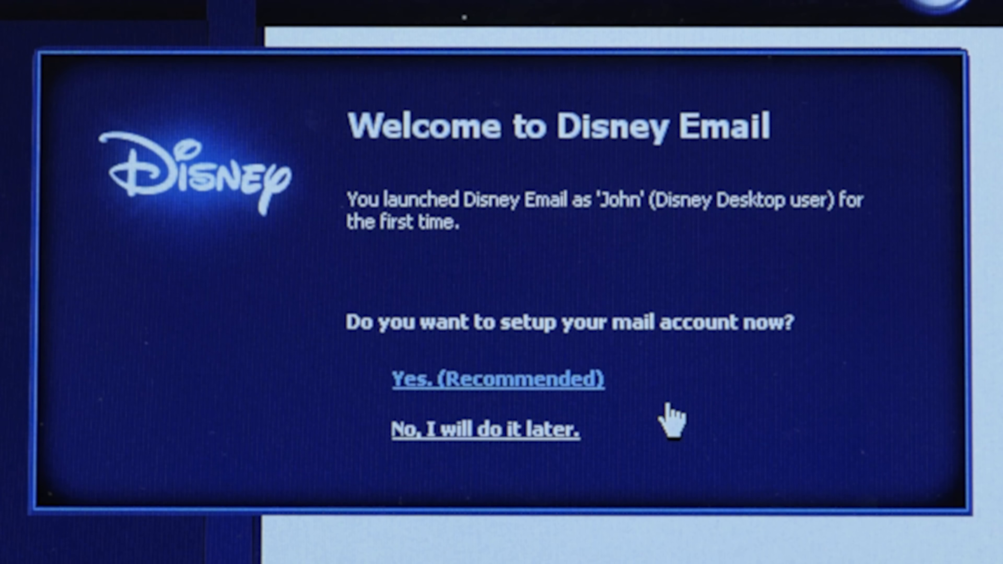
pyautogui.click(485, 429)
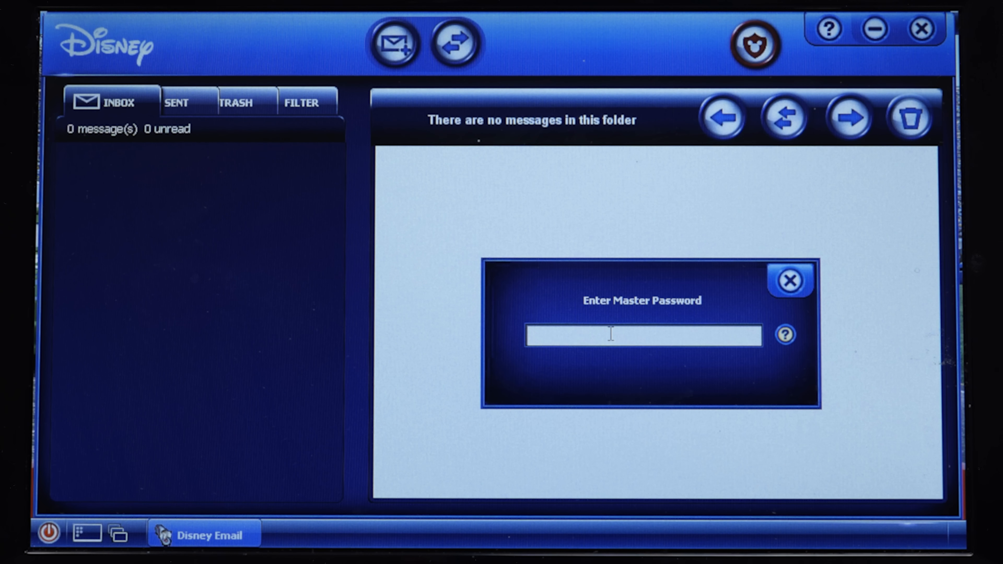
pyautogui.click(790, 281)
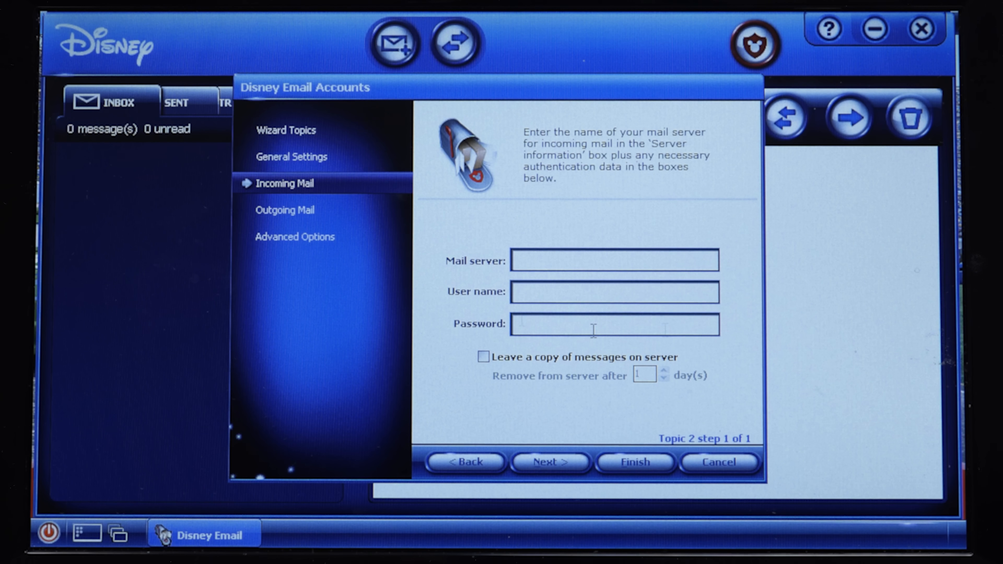
# View the general account settings page and close Disney Email
pyautogui.click(291, 157)
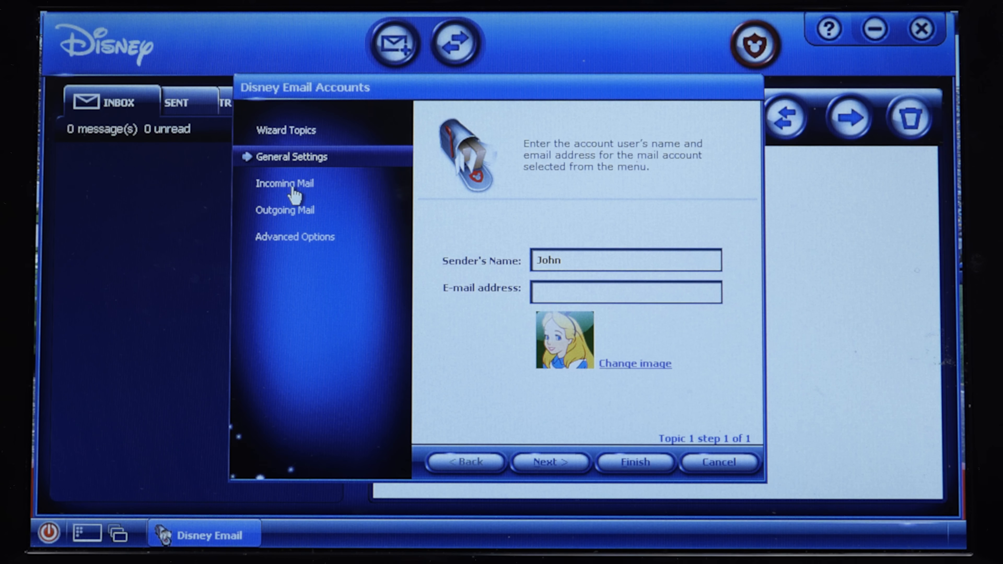
pyautogui.click(716, 462)
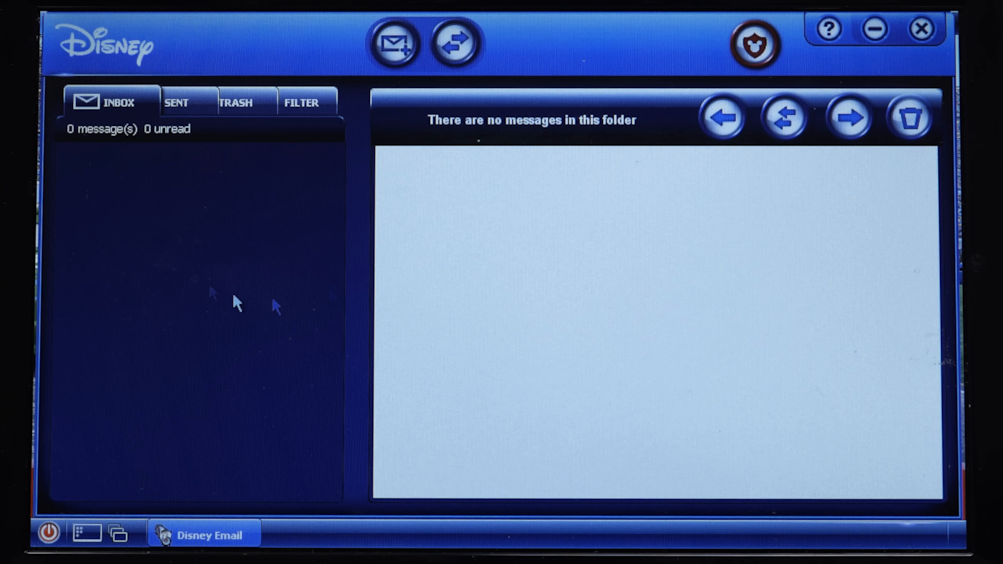
pyautogui.moveTo(319, 166)
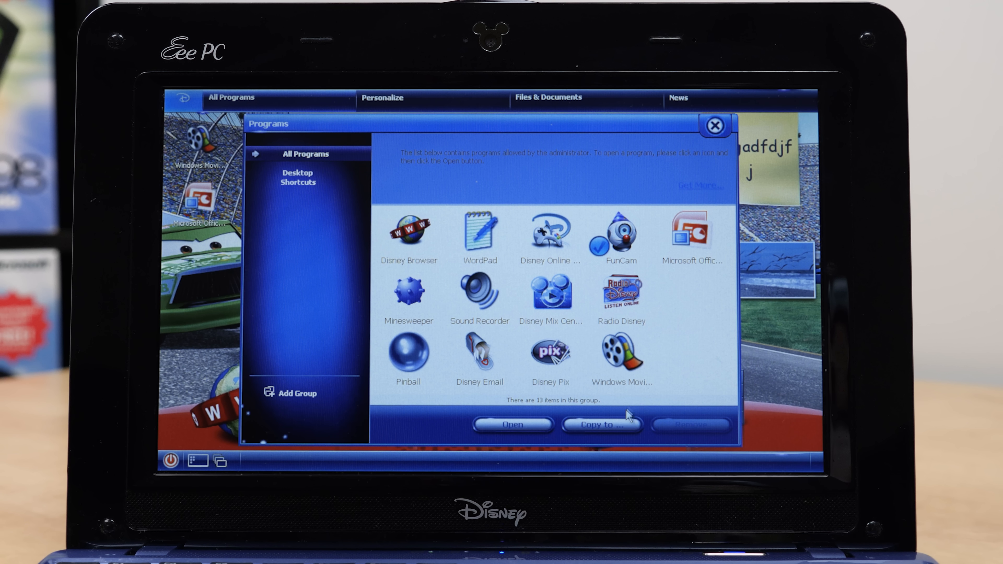
# Launch FunCam, try warp, fisheye, twist and blur on the snapshot, then return to live view
pyautogui.click(714, 126)
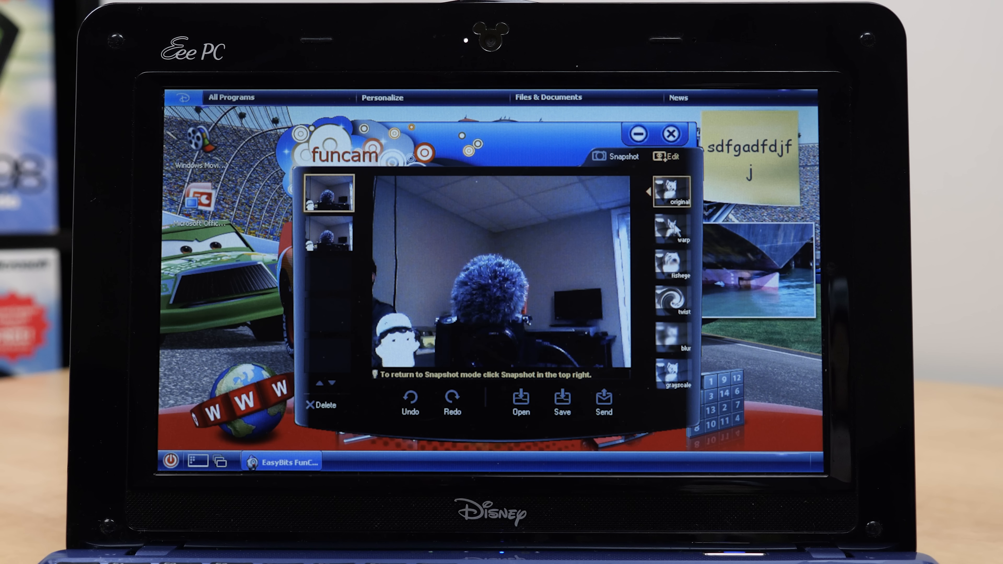
pyautogui.click(673, 231)
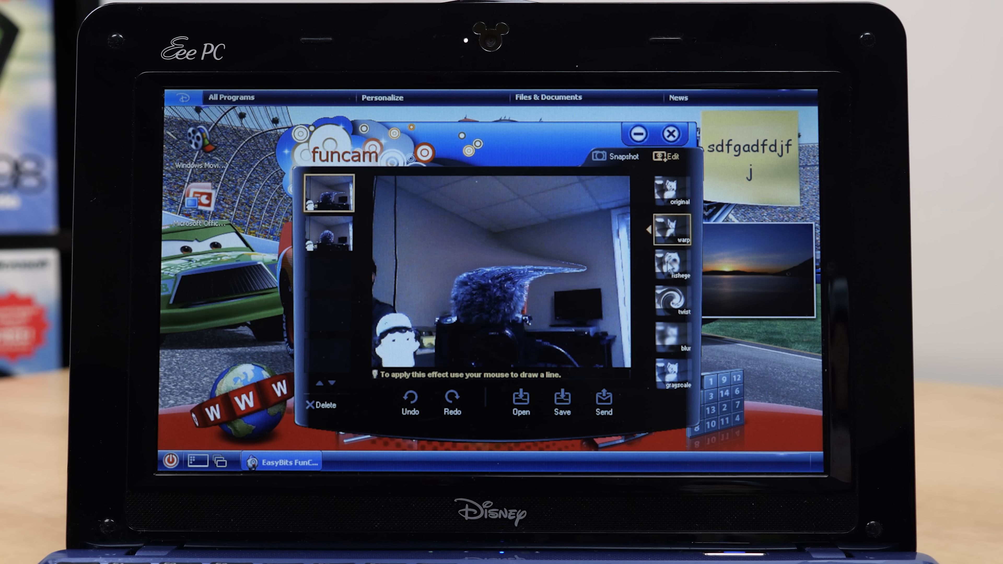
pyautogui.click(667, 267)
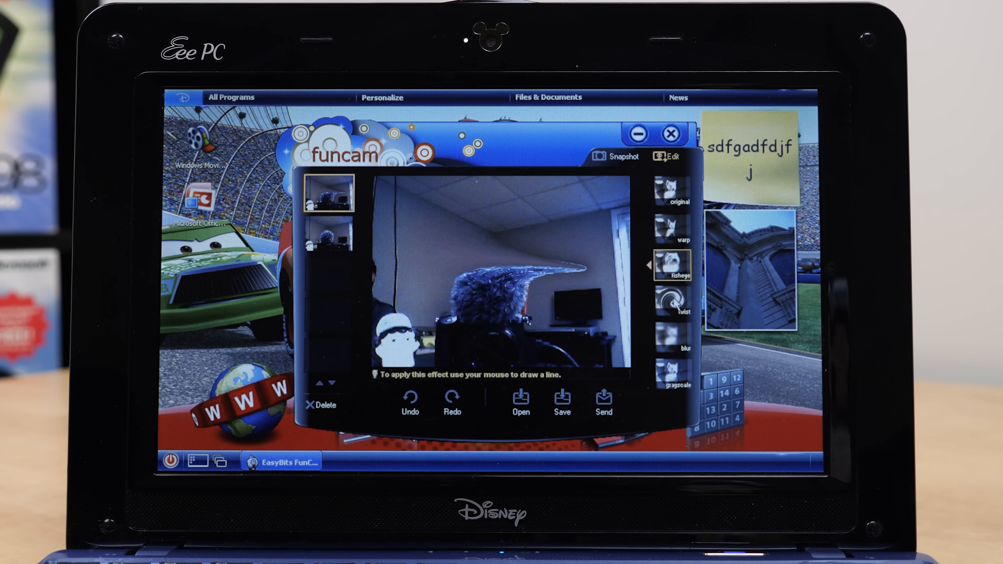
pyautogui.click(670, 299)
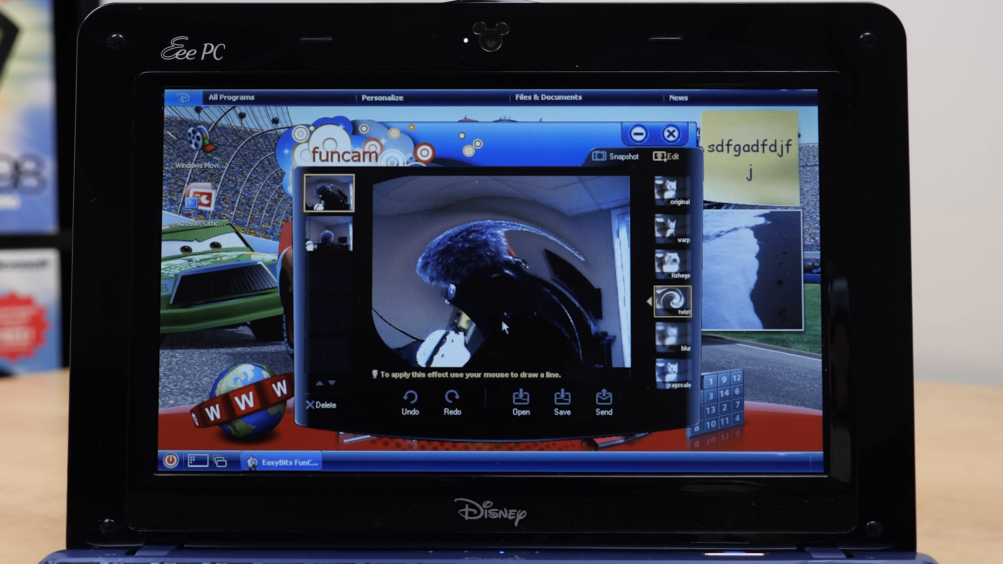
pyautogui.click(670, 330)
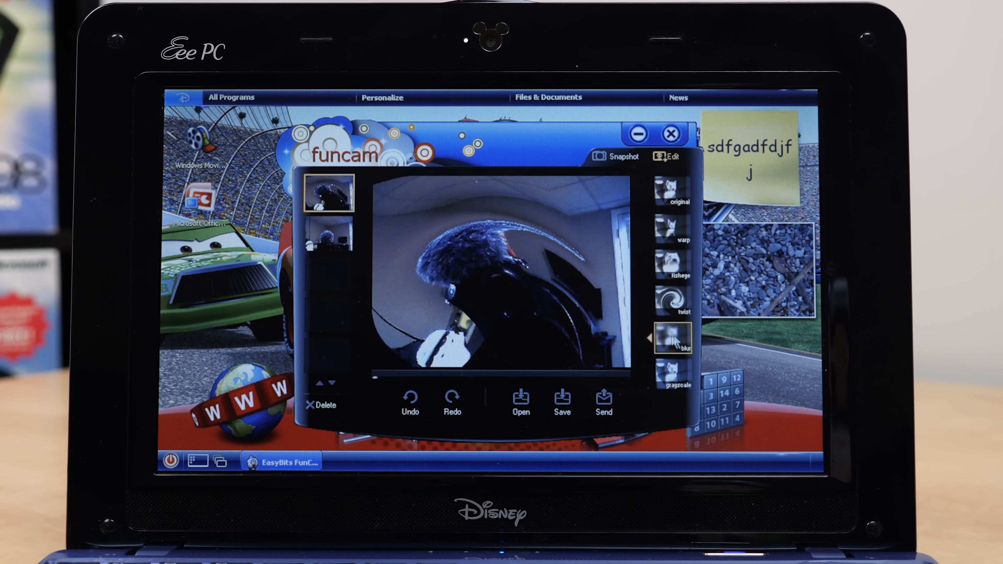
pyautogui.click(673, 367)
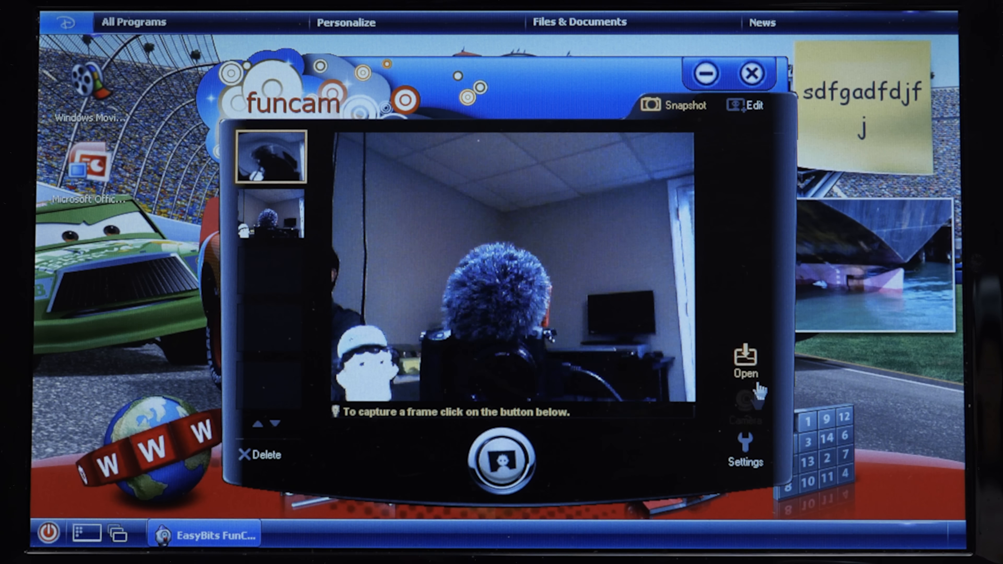
# In the webcam's advanced image properties, lower brightness to 3, enable backlight compensation and apply
pyautogui.click(745, 448)
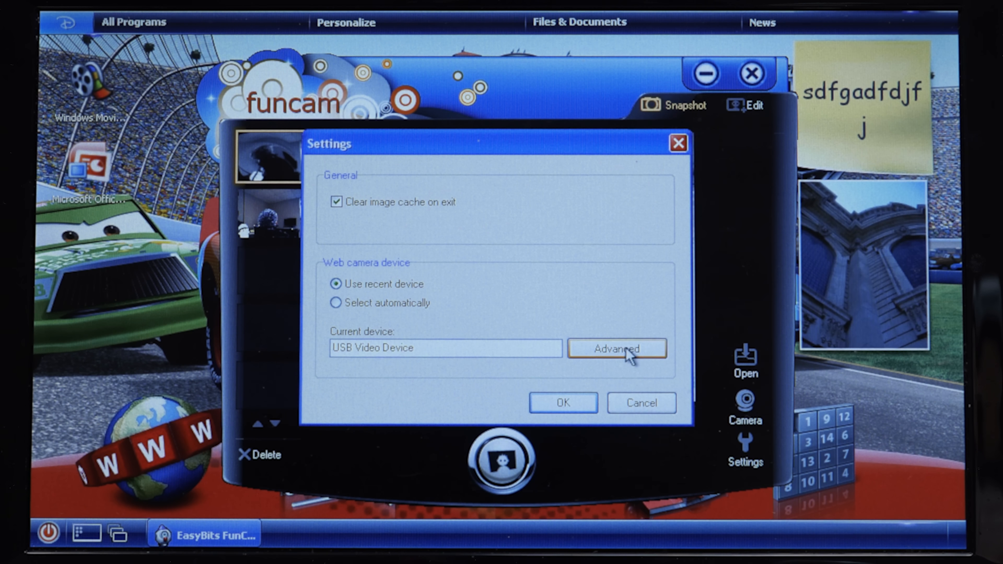
pyautogui.click(615, 349)
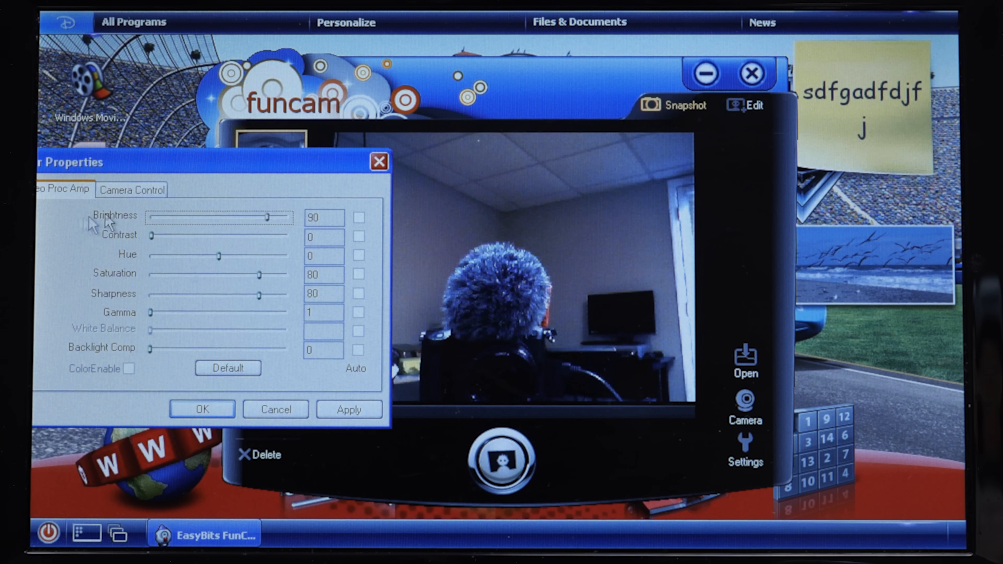
pyautogui.moveTo(268, 217); pyautogui.dragTo(153, 216)
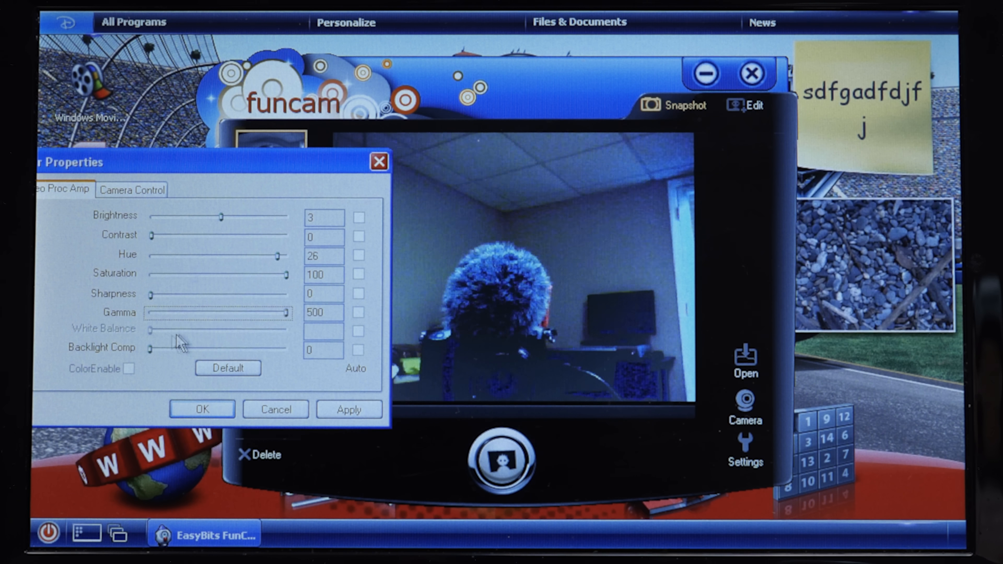
pyautogui.click(349, 408)
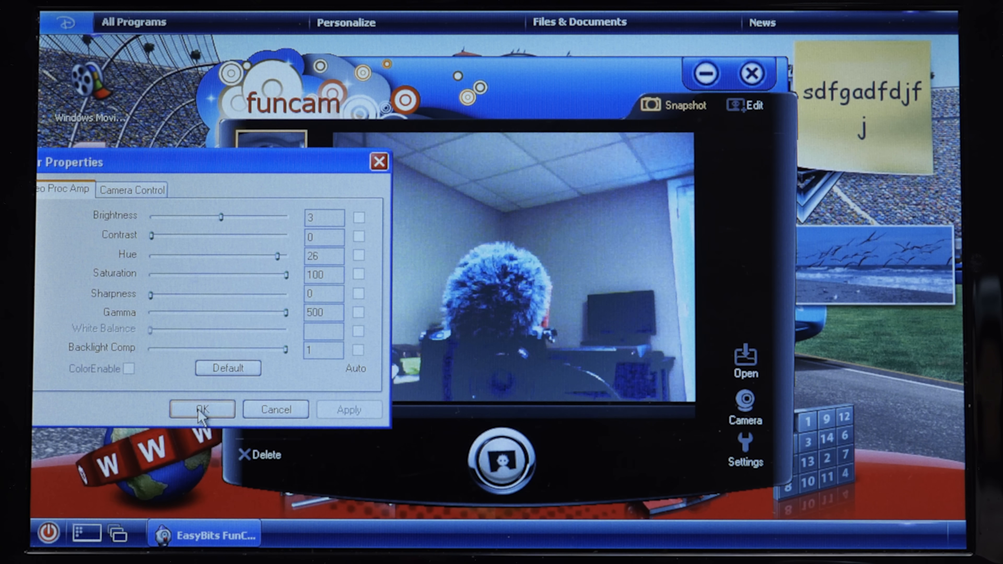
pyautogui.click(201, 408)
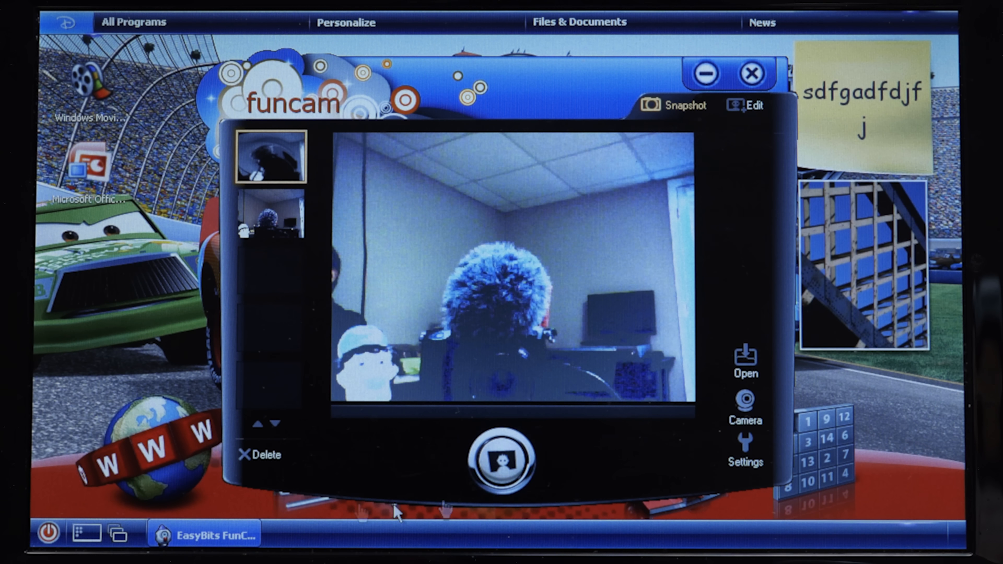
pyautogui.moveTo(755, 306)
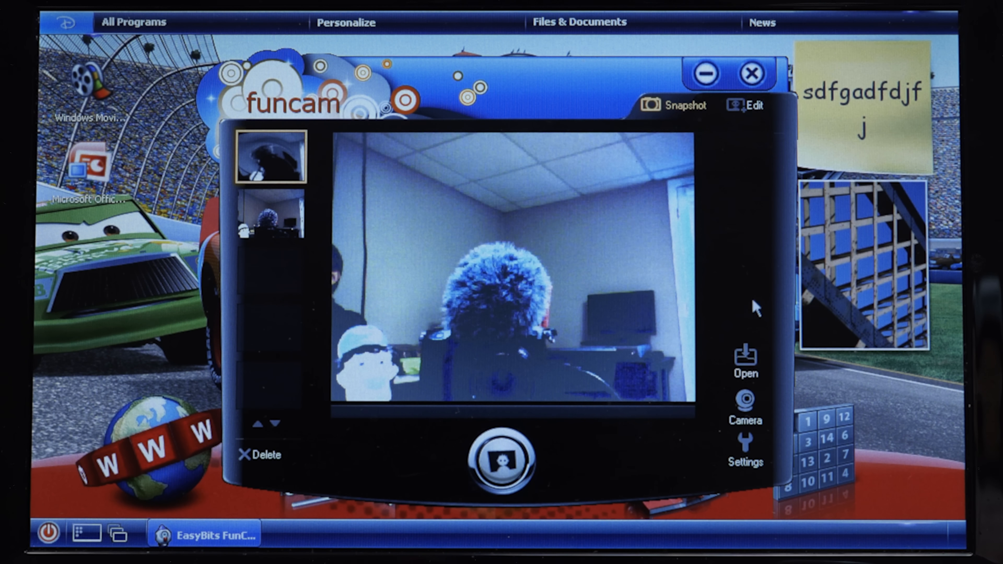
pyautogui.click(751, 72)
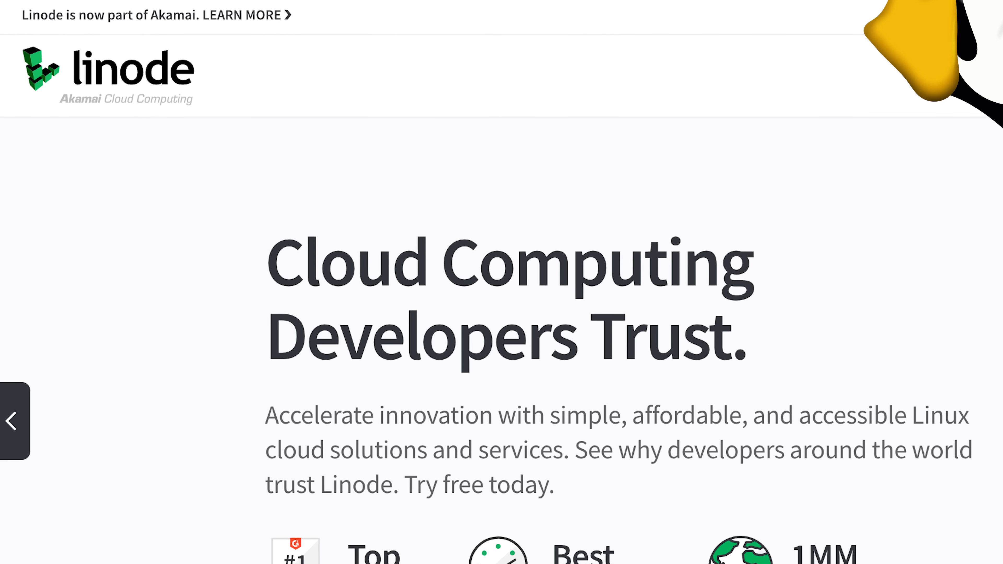
# Scroll through the Linode Marketplace app catalogue down to the $100 sign-up credit offer
pyautogui.scroll(-3)
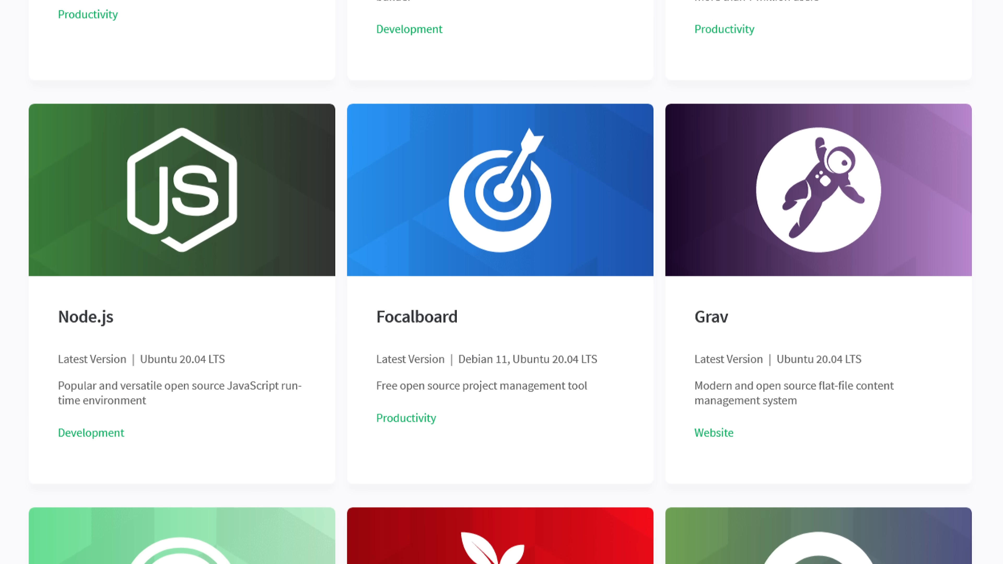
pyautogui.scroll(-3)
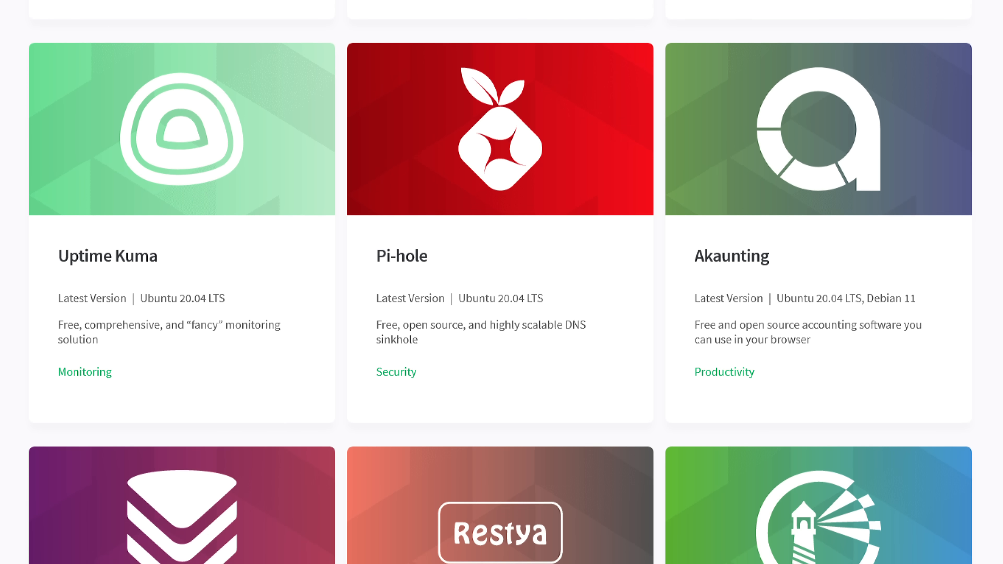
pyautogui.scroll(-3)
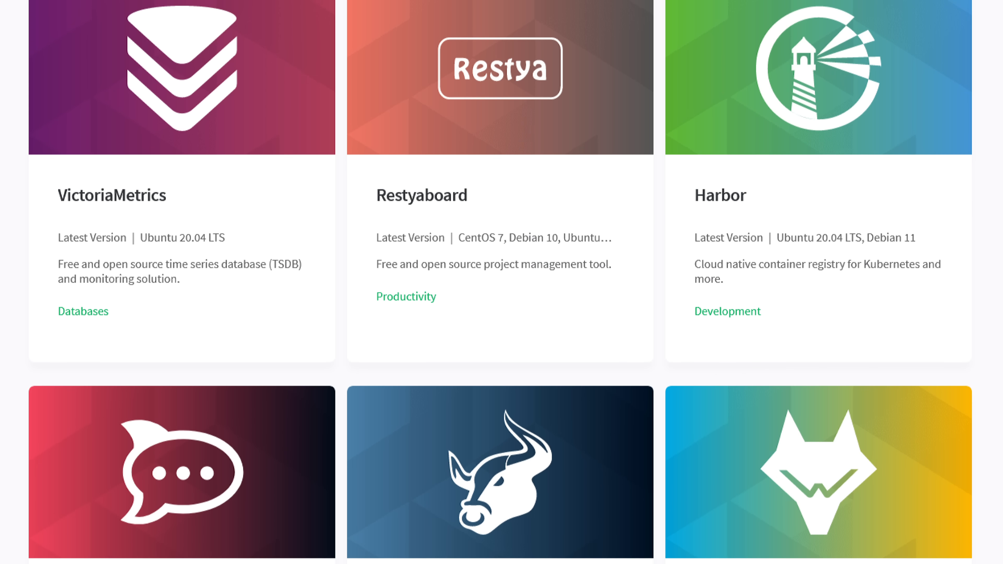
pyautogui.scroll(-3)
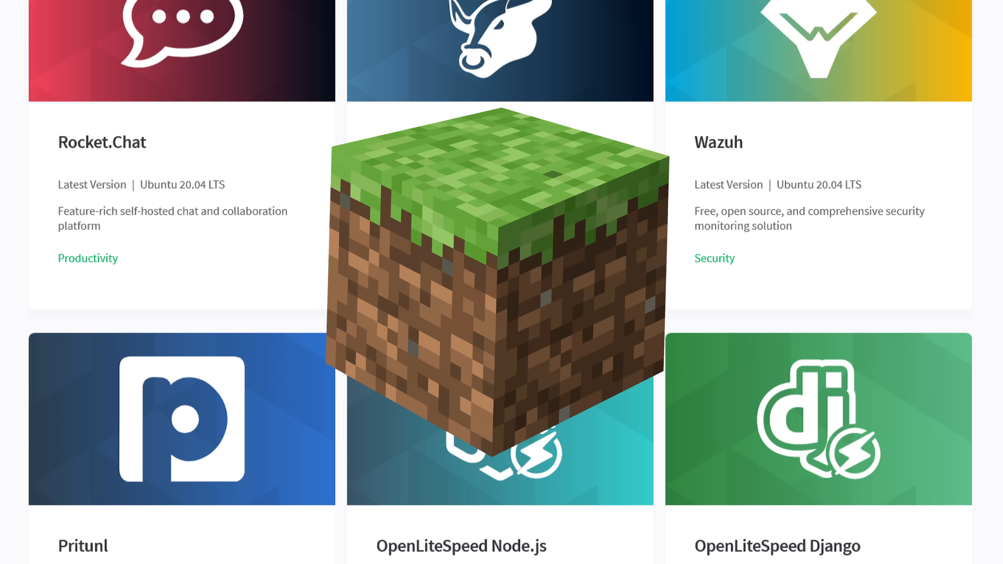
pyautogui.scroll(-3)
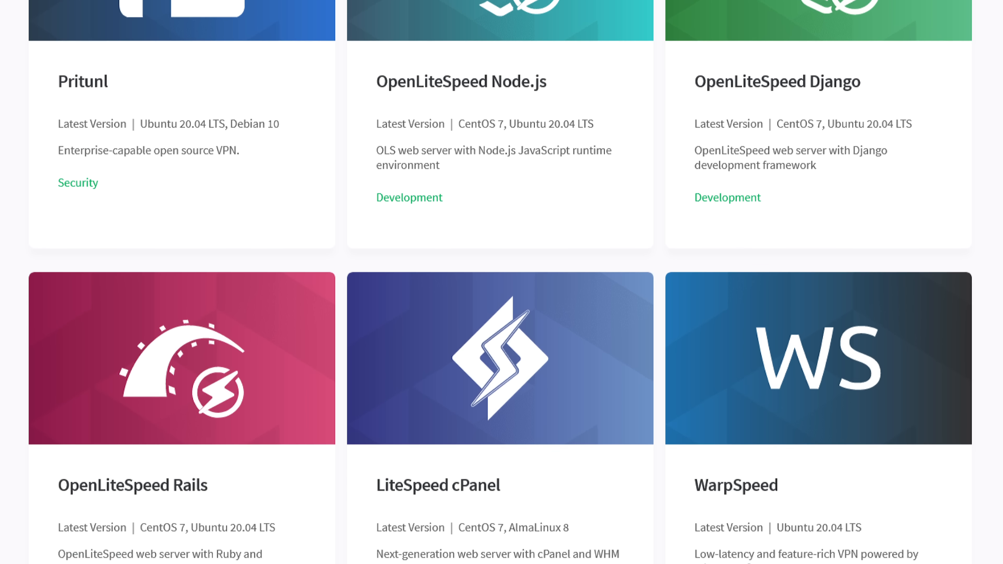
pyautogui.scroll(-3)
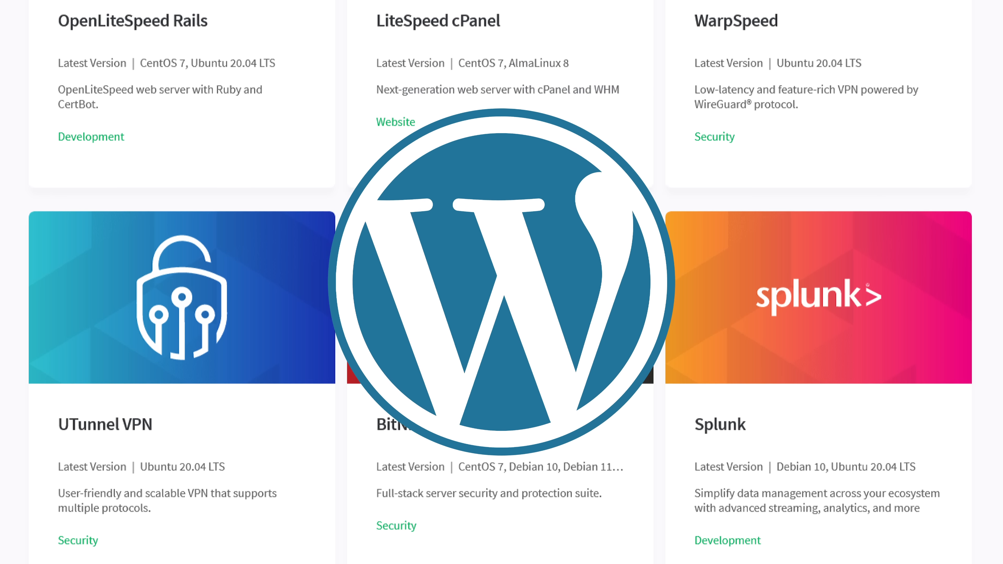
pyautogui.scroll(-3)
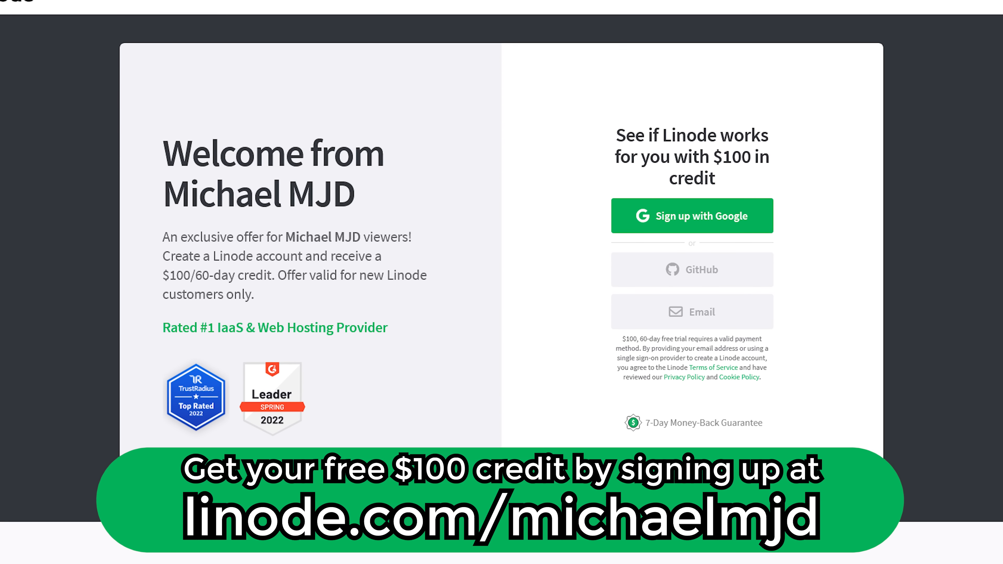
pyautogui.scroll(-3)
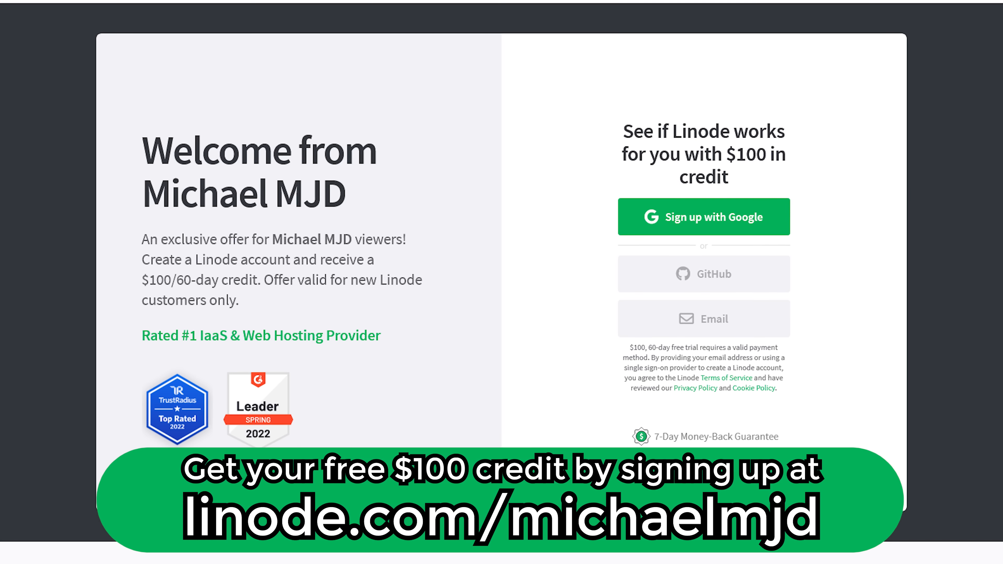